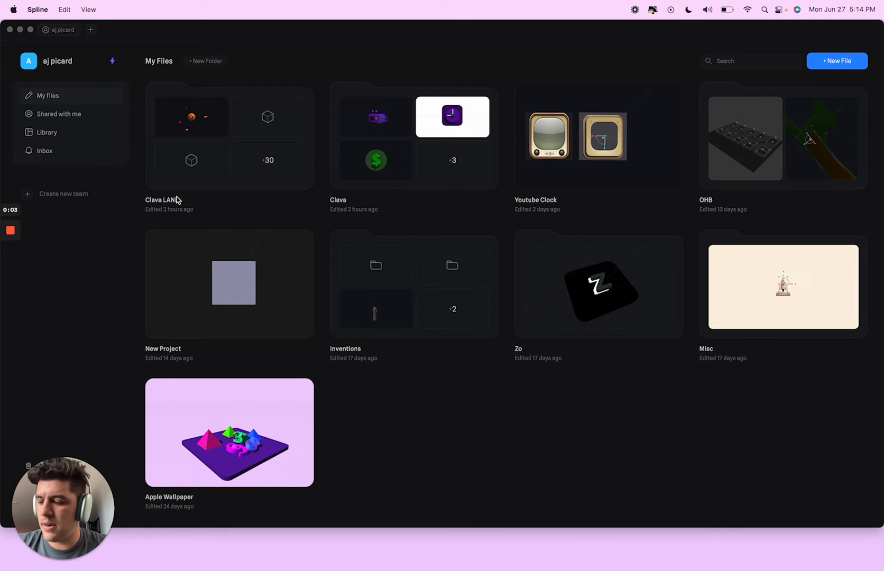
mouse_move(561, 175)
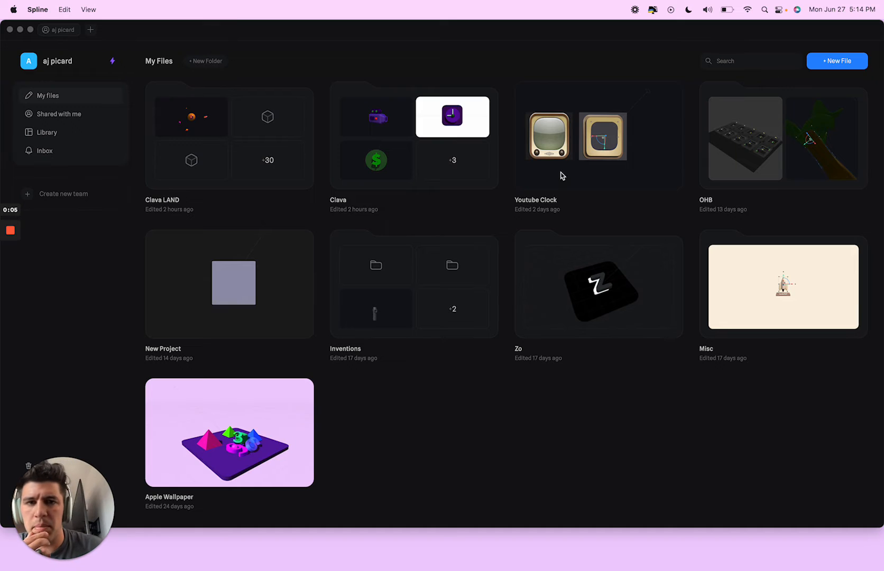
mouse_move(152, 100)
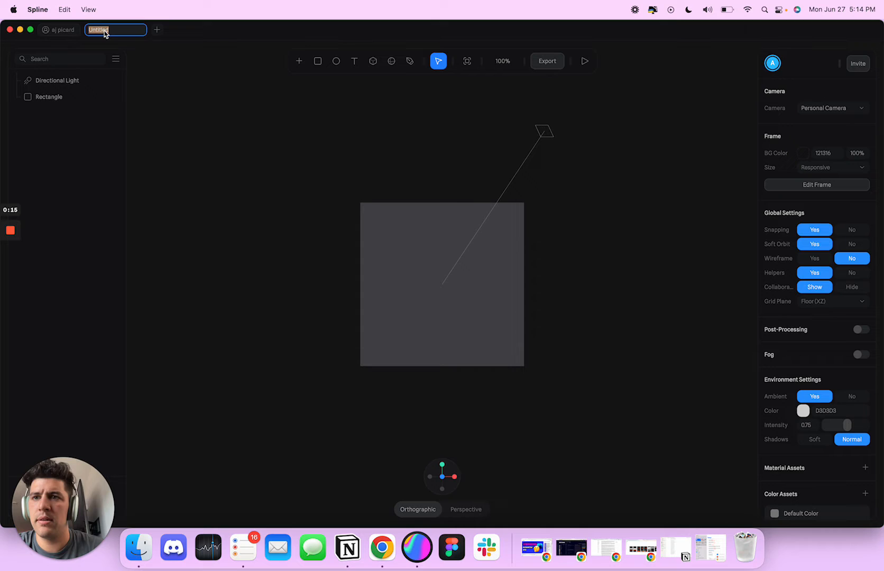
Step: Rename the Untitled file to 'Retro TV Design'
text(Retro TV Design)
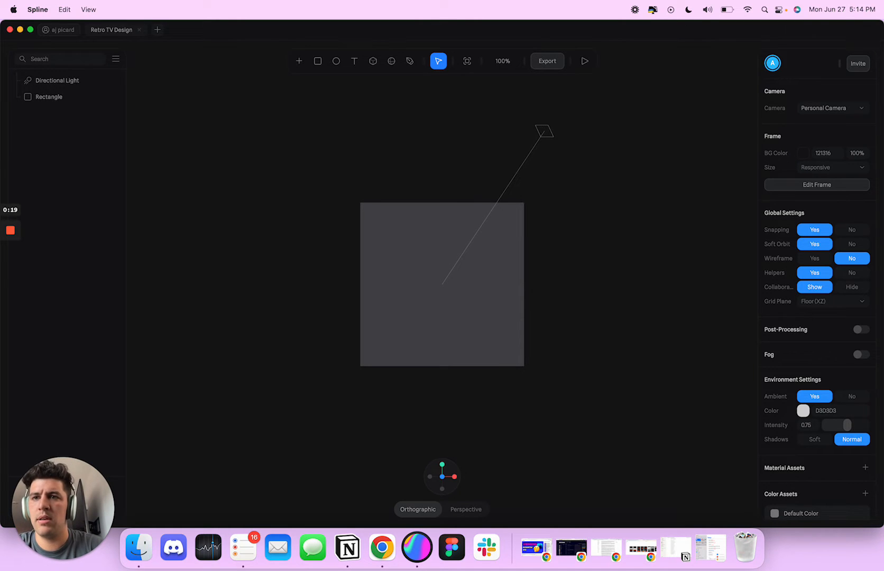
click(50, 96)
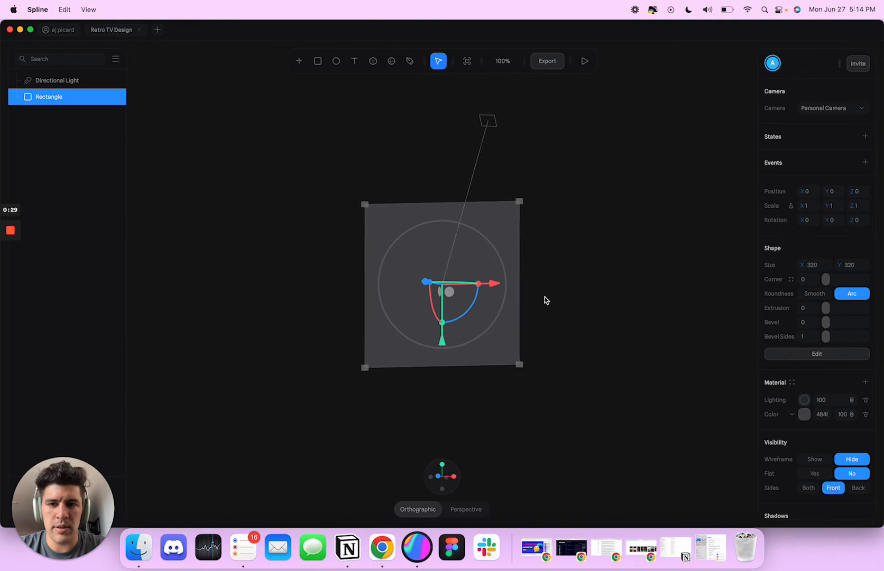
Step: Switch to perspective view and set the rounded slab's material lighting to Physical
click(465, 509)
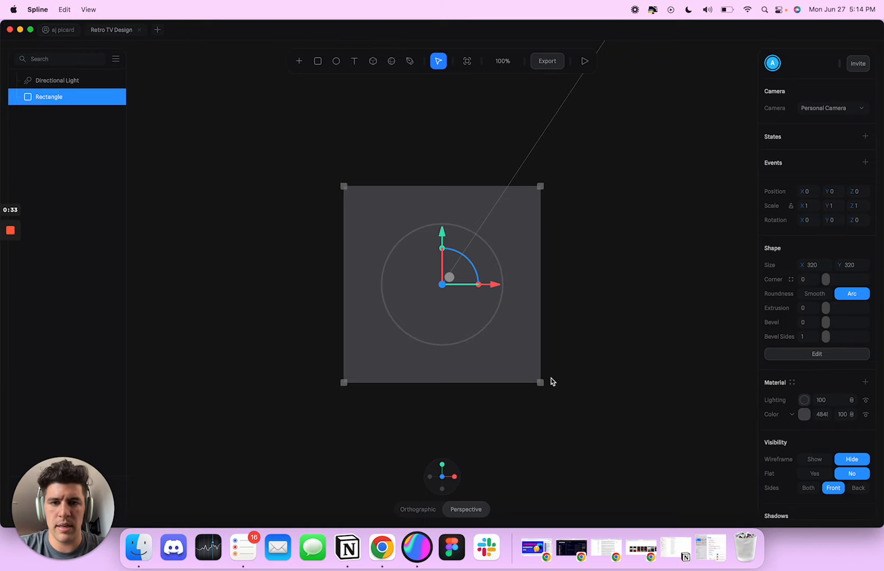
mouse_move(612, 345)
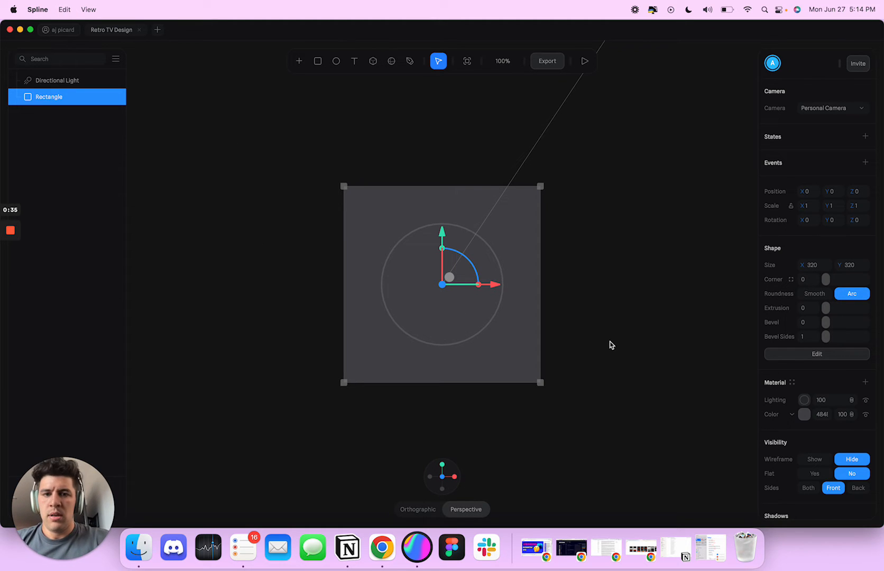
mouse_move(619, 329)
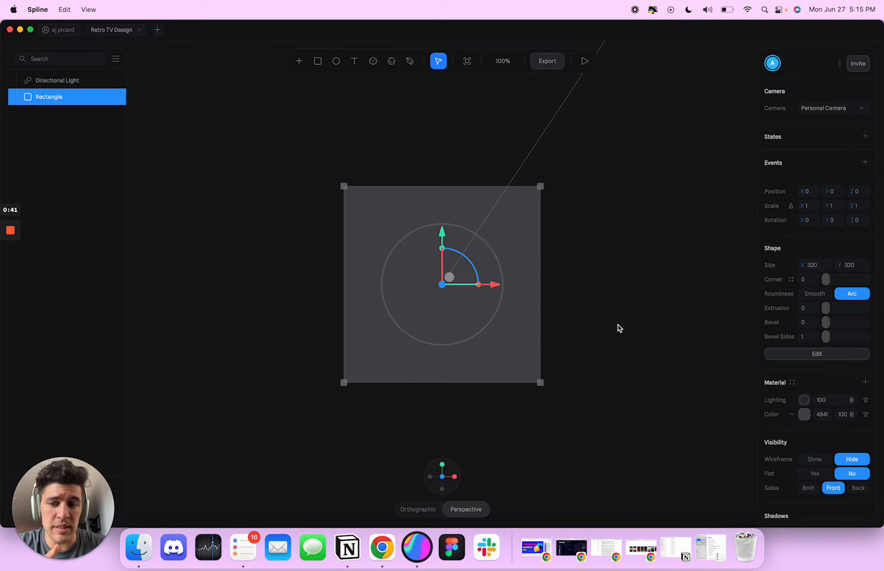
mouse_move(825, 280)
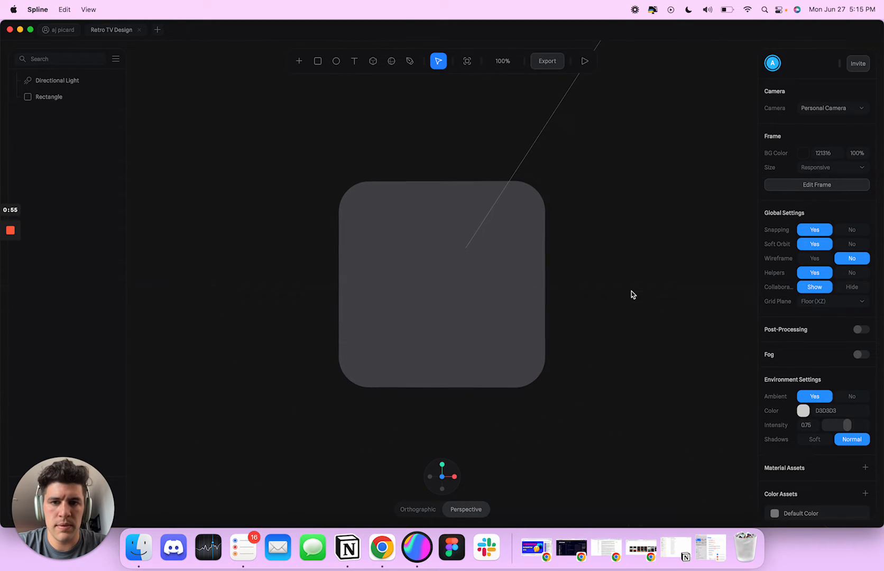
click(50, 96)
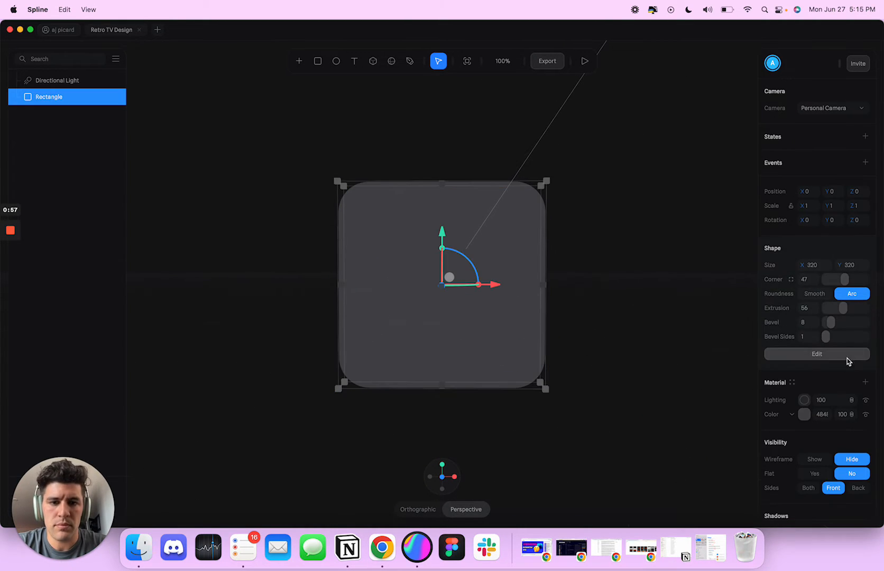
click(805, 413)
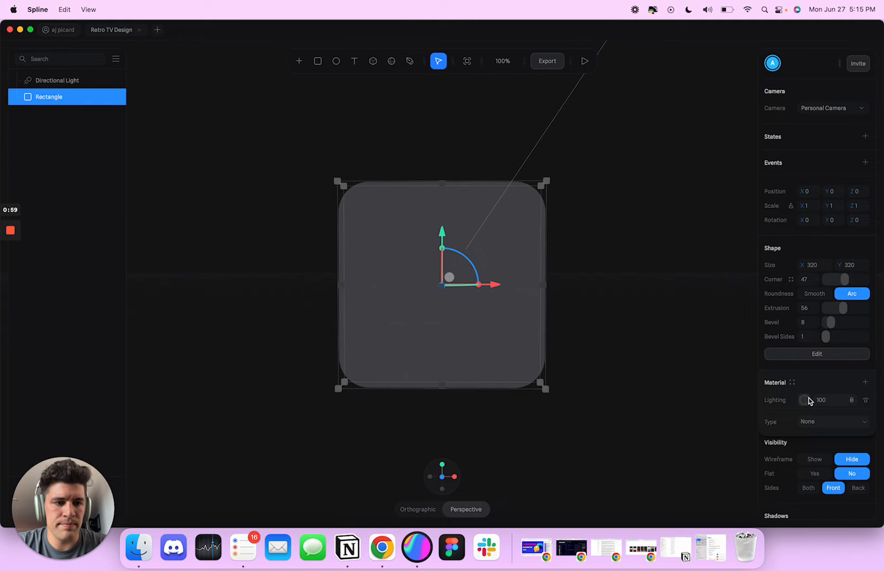
click(832, 421)
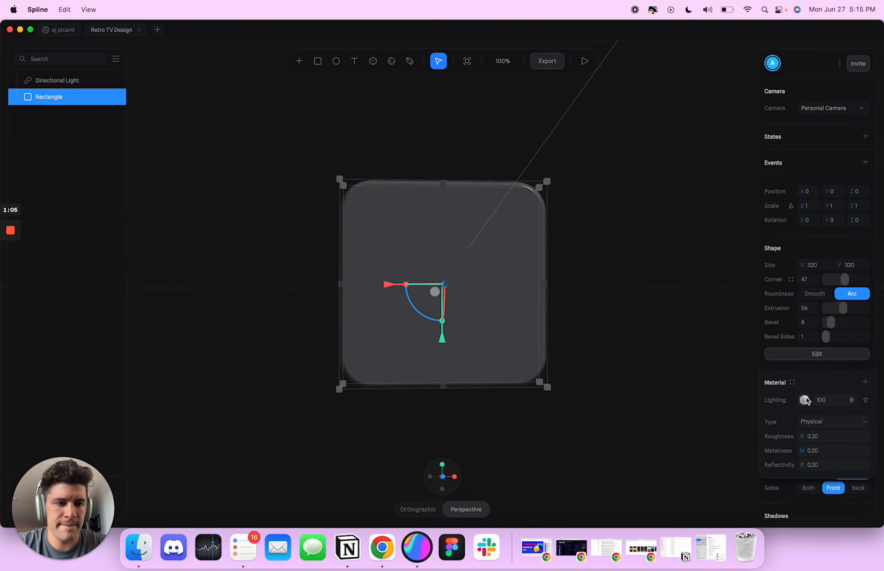
Step: Colour the slab near-black and reselect it
click(804, 322)
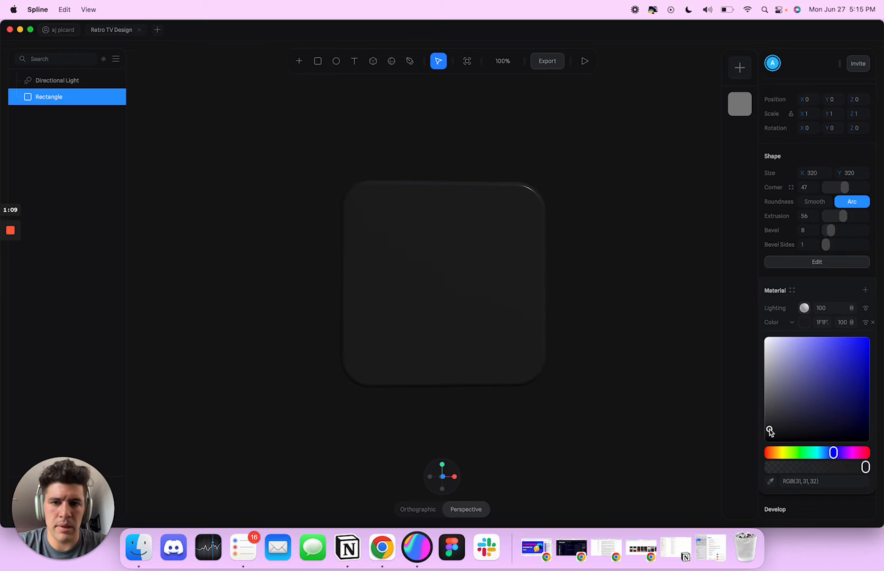
click(593, 223)
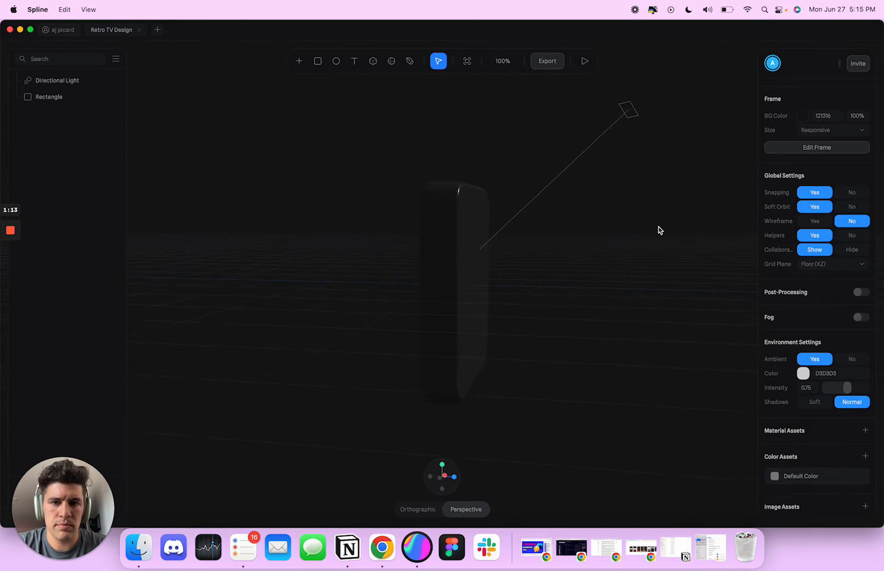
click(49, 97)
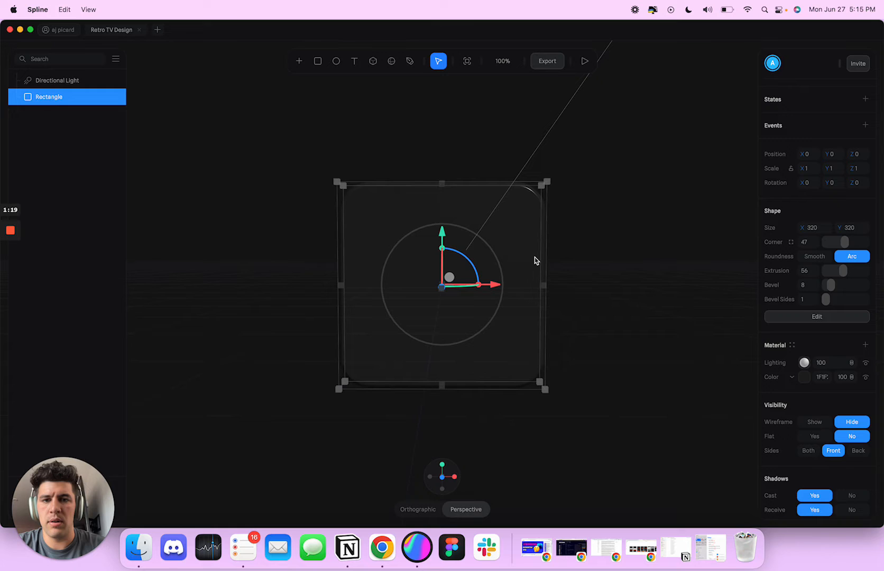
Step: Replace the rectangle with a cube scaled 2.41, with Z scale reduced to 1.10
click(373, 60)
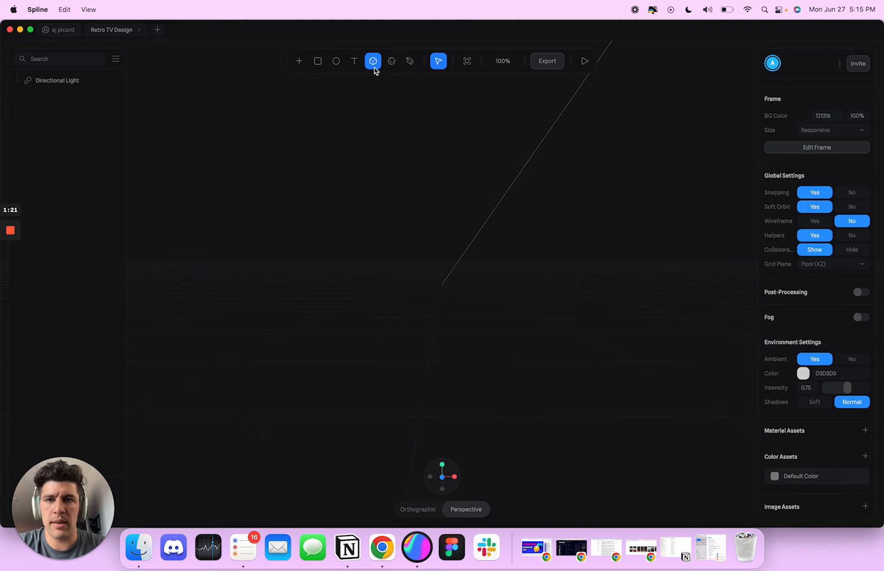
click(373, 60)
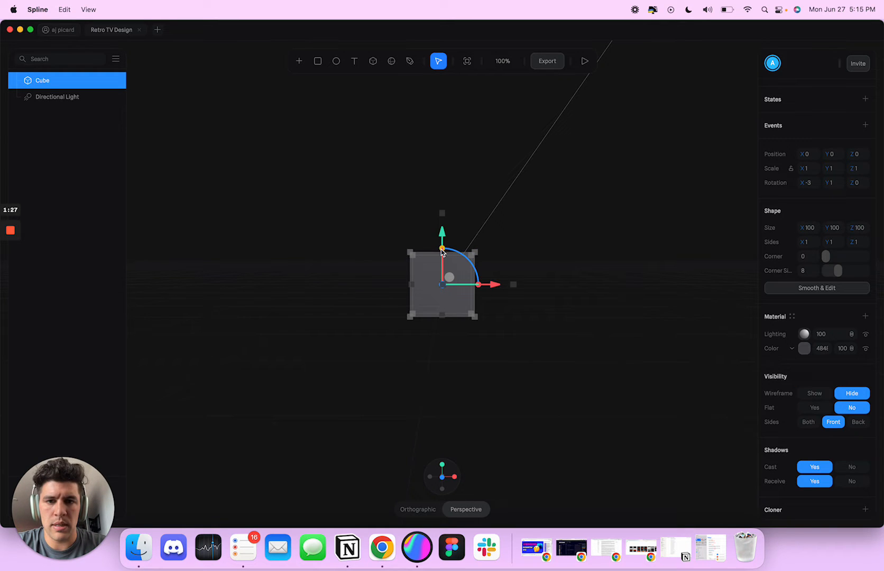
click(580, 282)
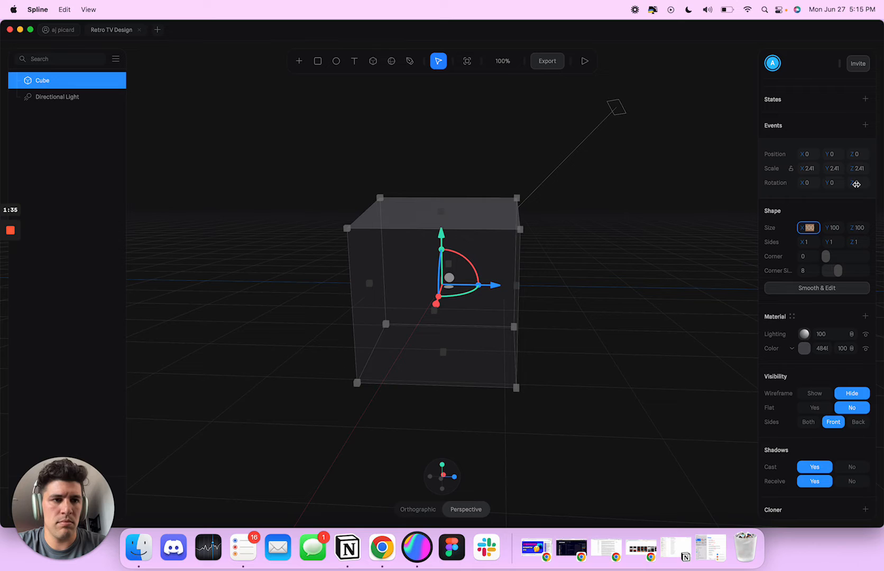
click(637, 266)
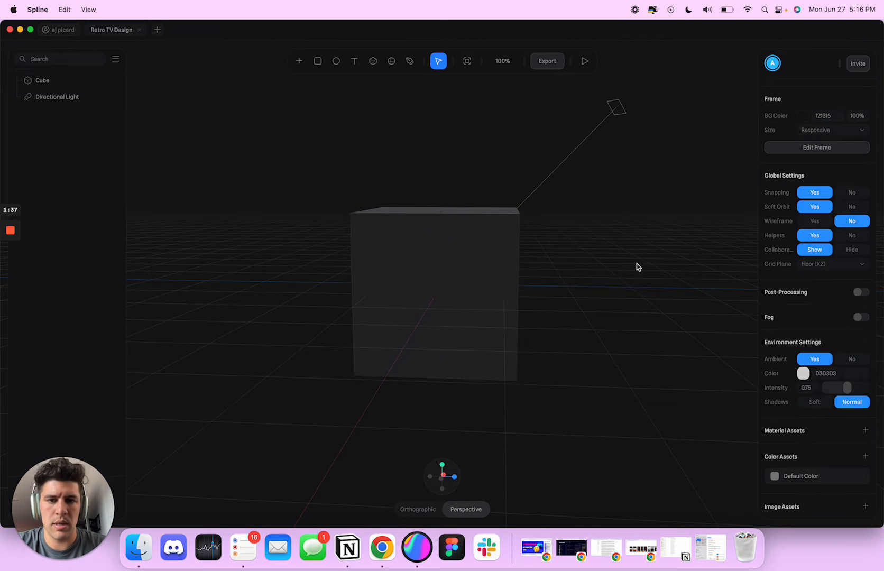
click(433, 292)
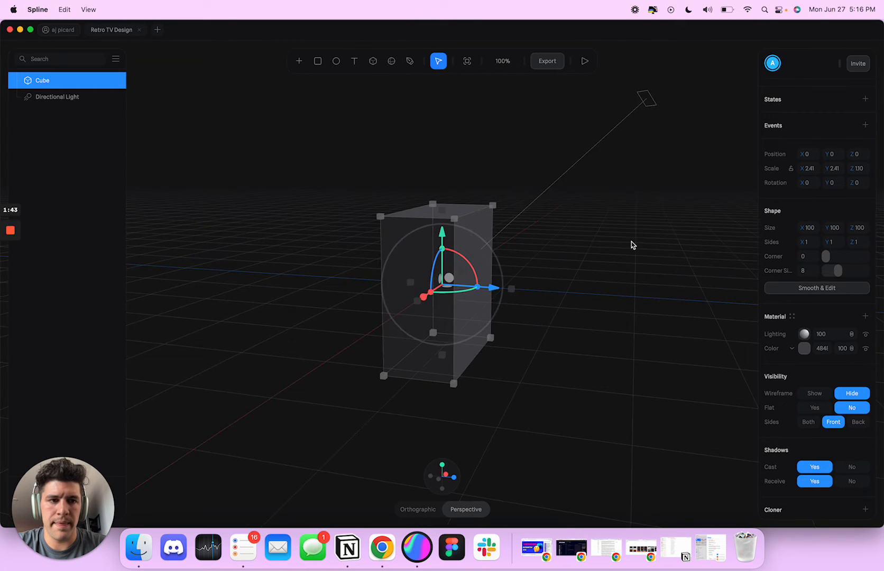
Step: Apply Smooth & Edit to the cube for level-4 subdivision and enter vertex editing
click(815, 288)
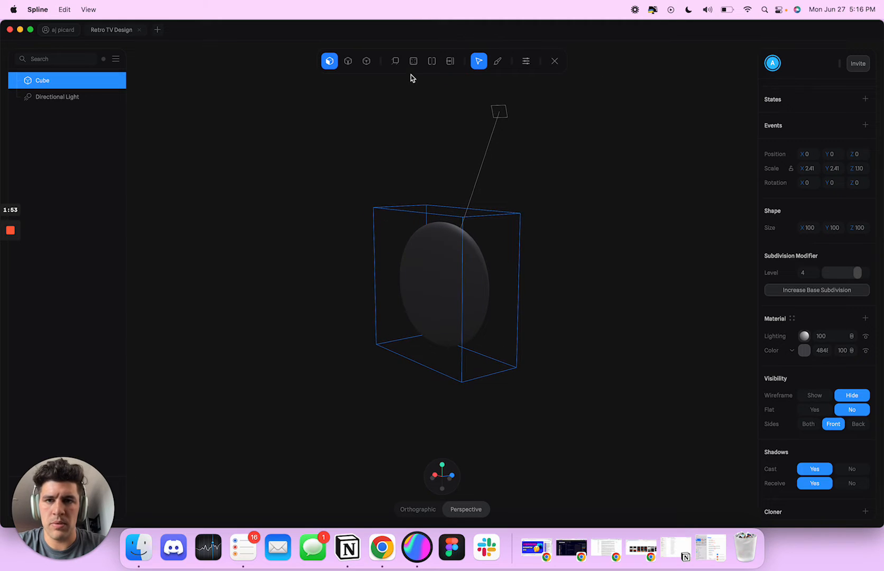
click(394, 60)
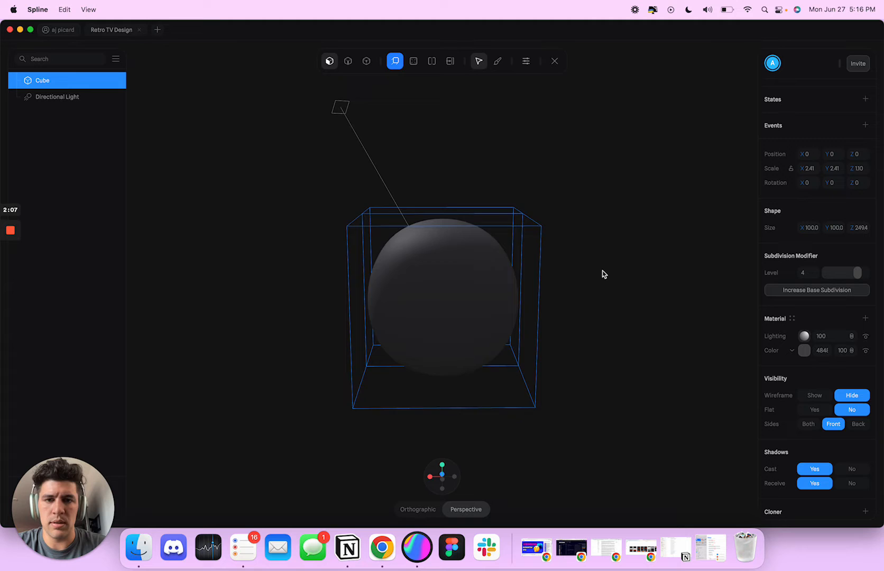
click(366, 61)
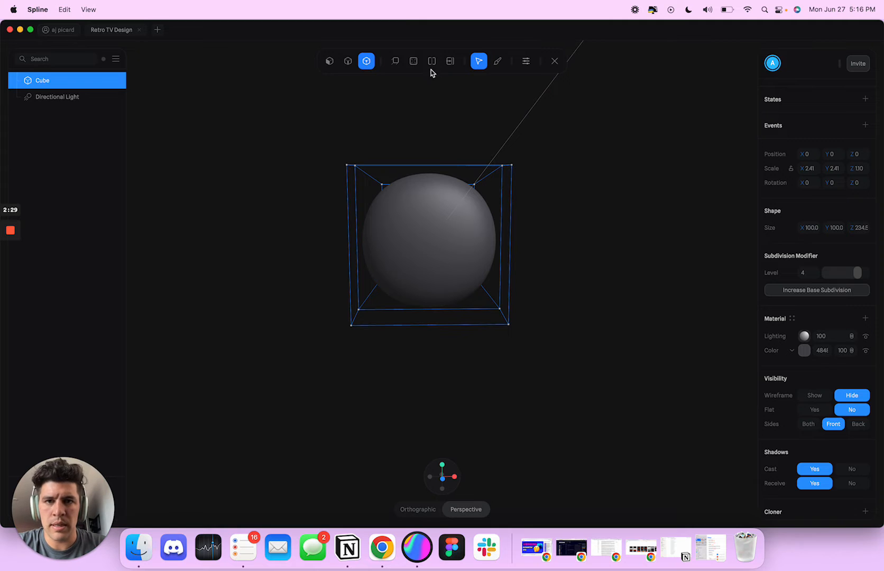
Step: Cut edge loops near the cube's edges to square the ball into a rounded box
click(432, 60)
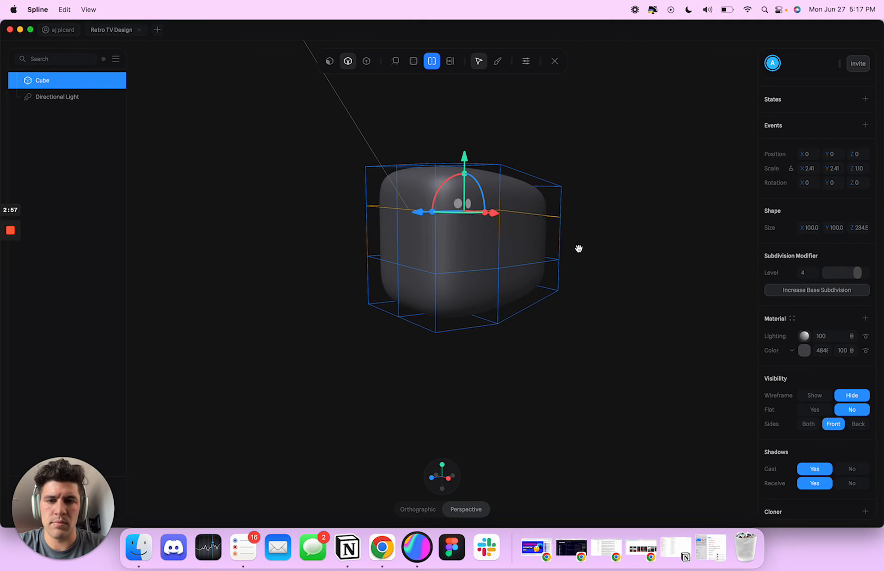
click(450, 60)
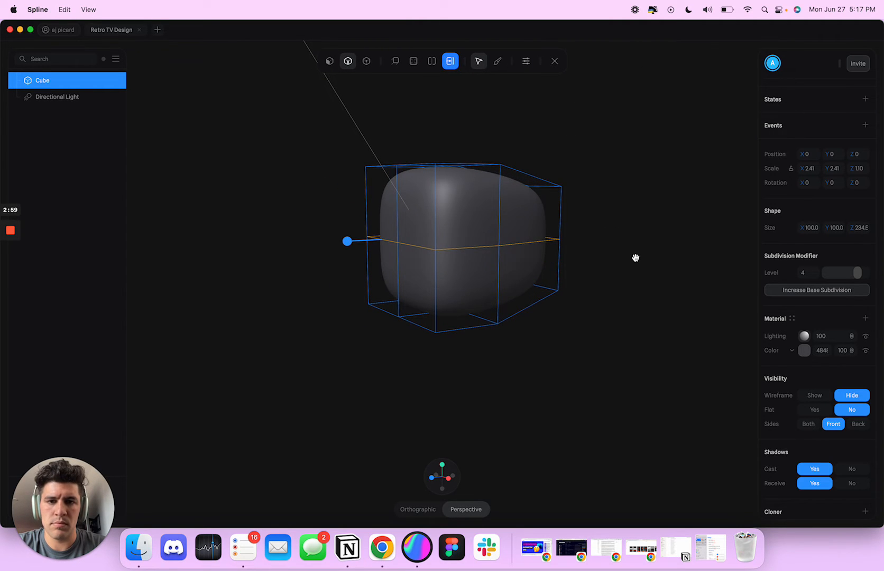
click(431, 61)
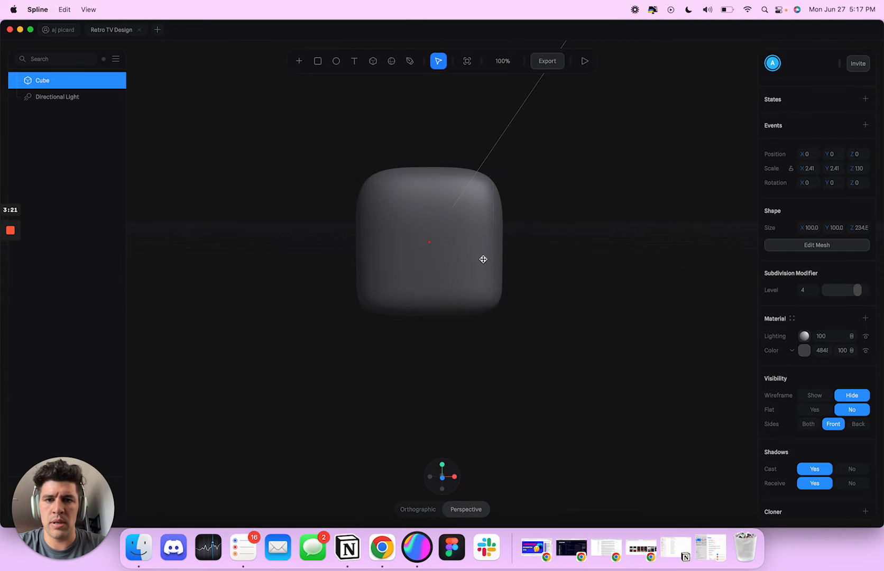
Step: Select the rounded body and check the screen rectangle sits flush on its front
click(430, 243)
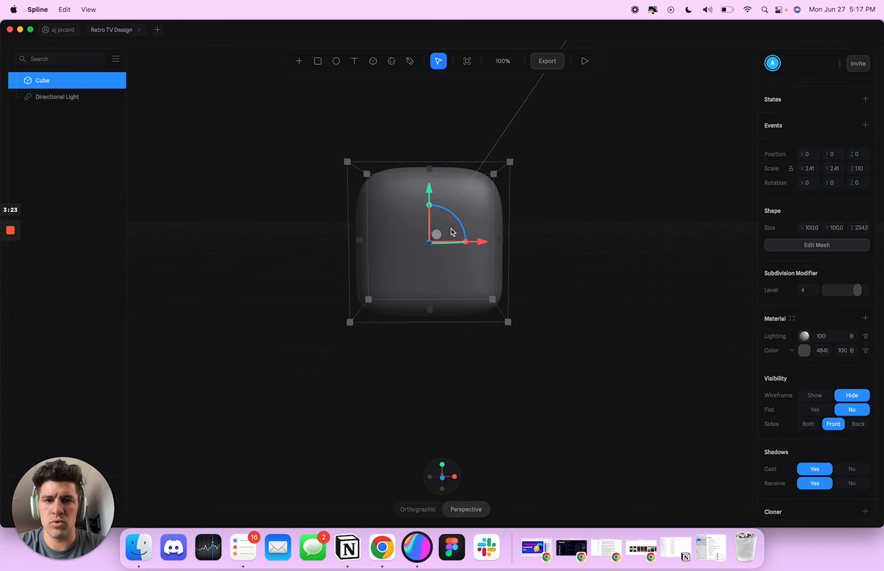
click(551, 218)
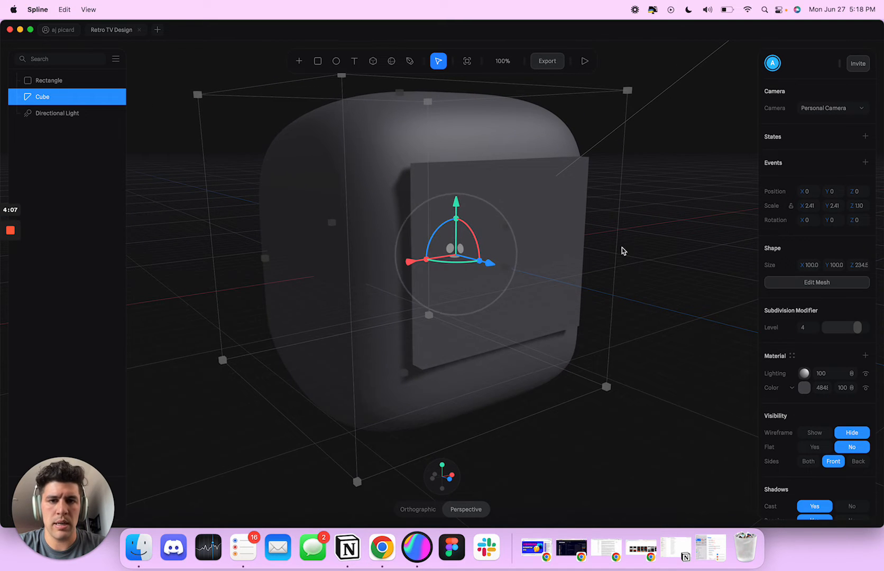
click(815, 282)
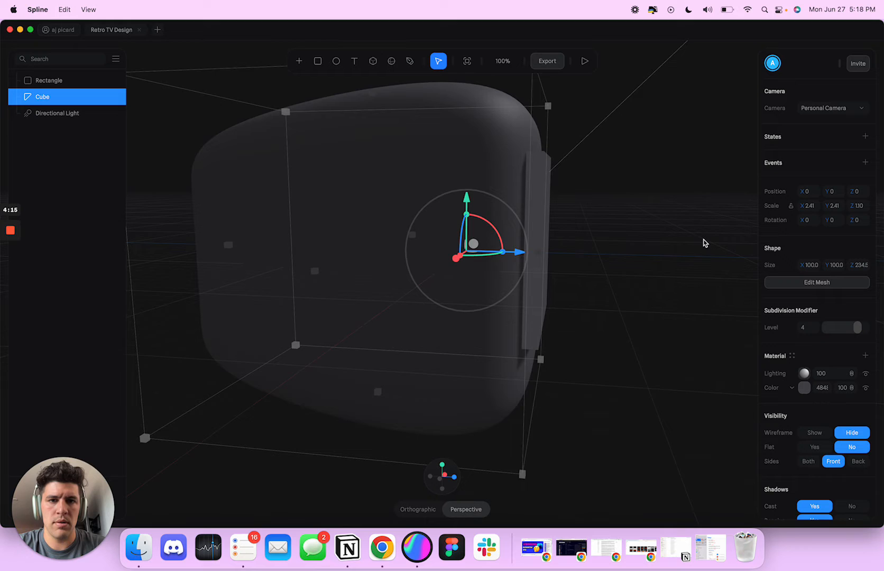
click(50, 80)
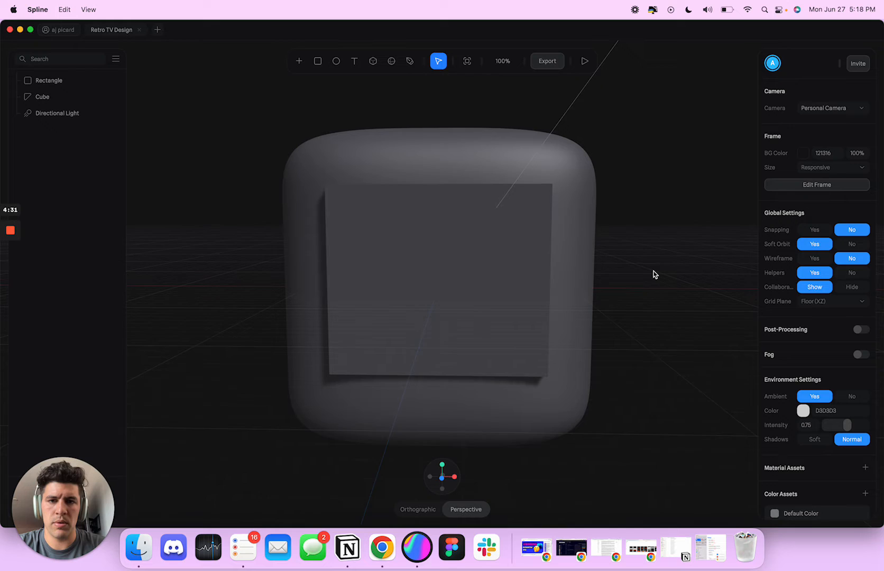
Step: Give the screen rectangle a Phong material in 333333 with shininess 10
click(50, 80)
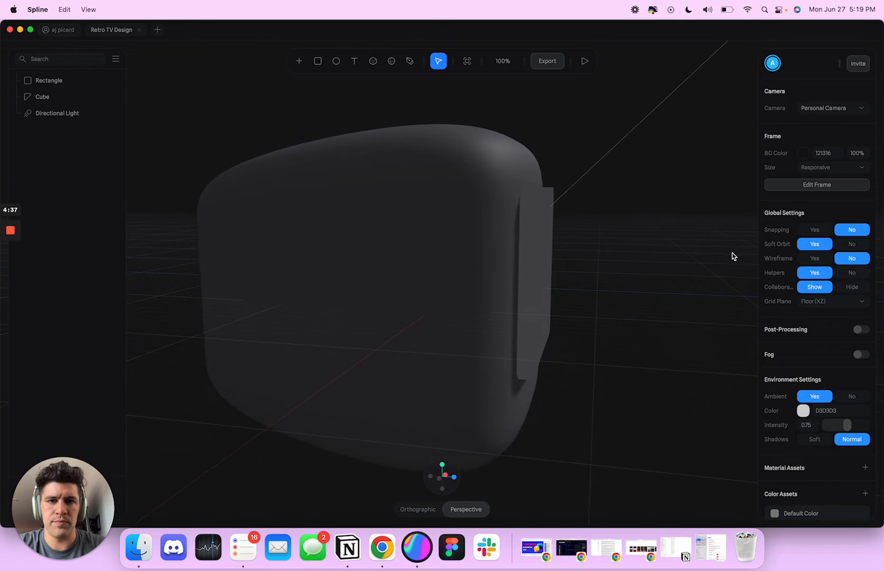
click(48, 80)
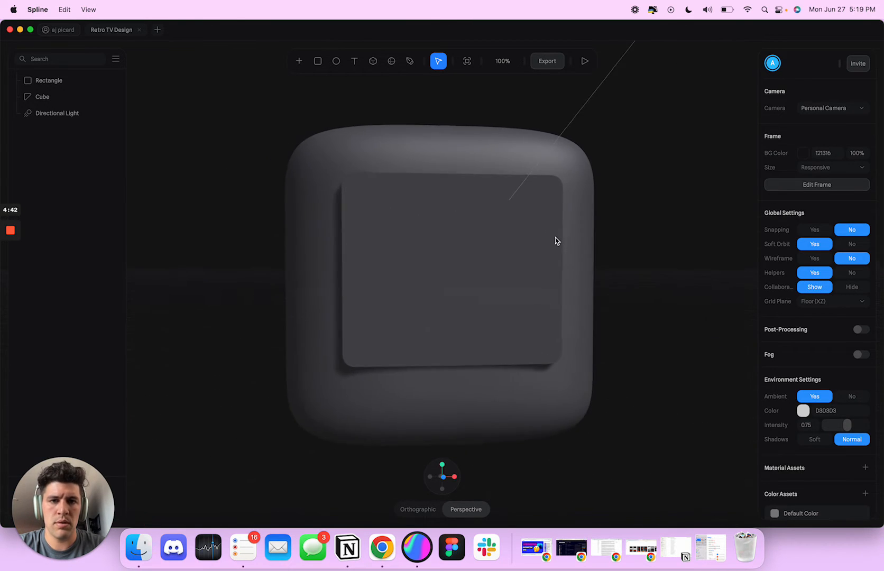
click(50, 80)
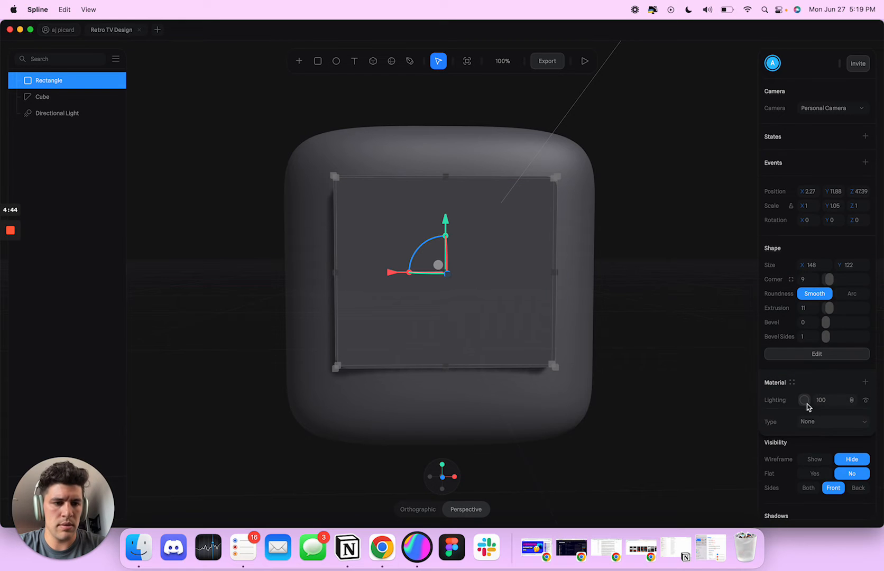
click(832, 421)
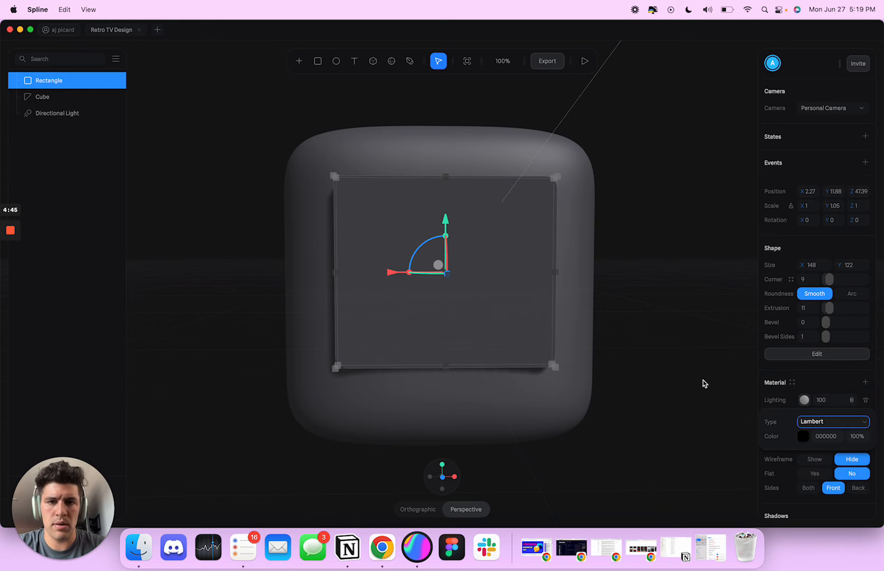
click(832, 422)
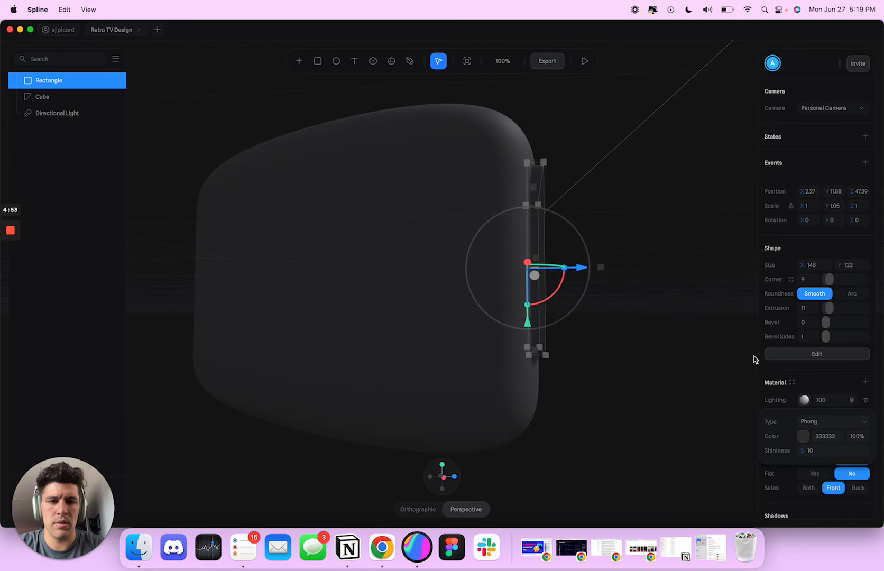
click(42, 96)
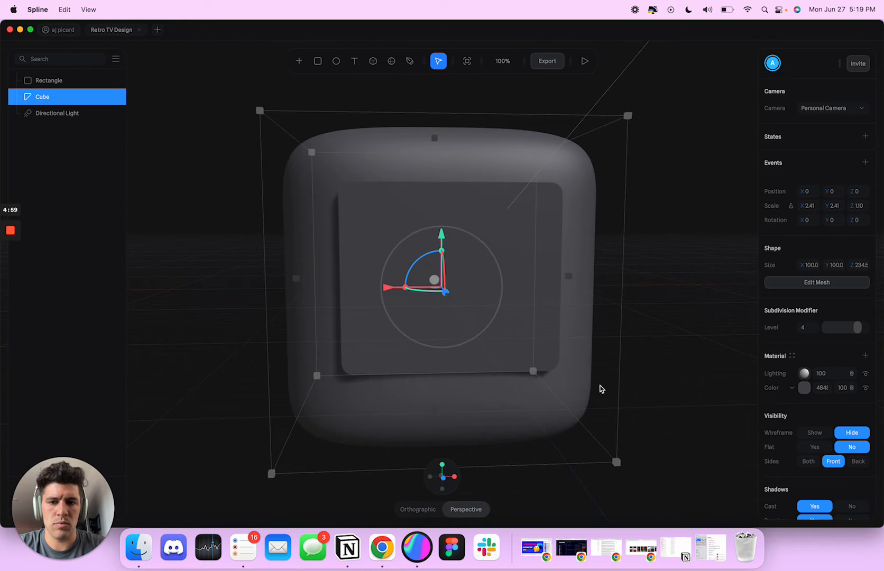
Step: Darken the TV body's material colour
click(50, 80)
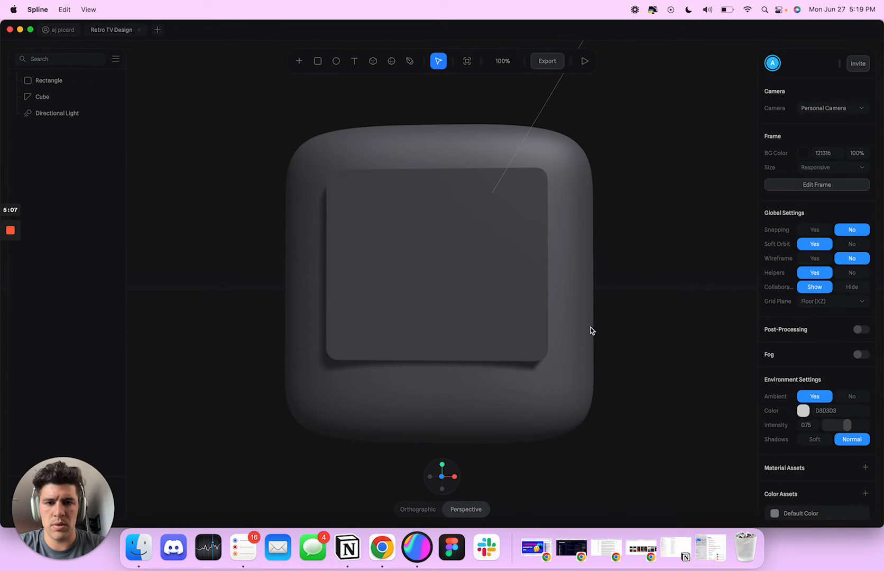
click(50, 80)
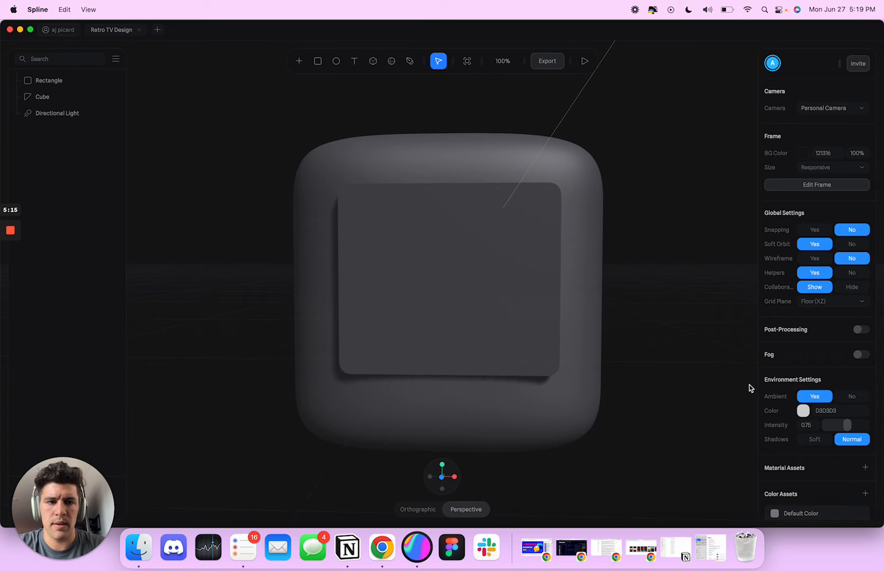
click(43, 96)
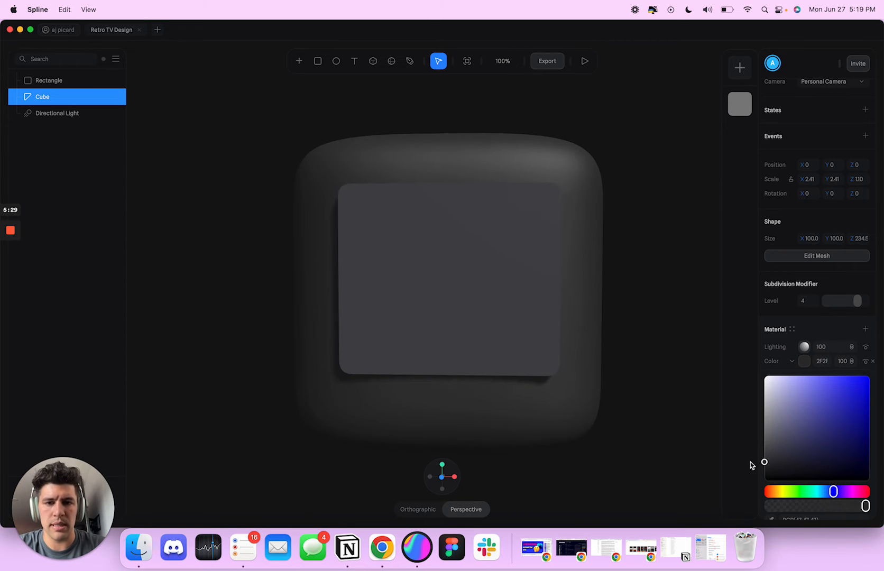
Step: Set the screen rectangle's colour to black
click(49, 80)
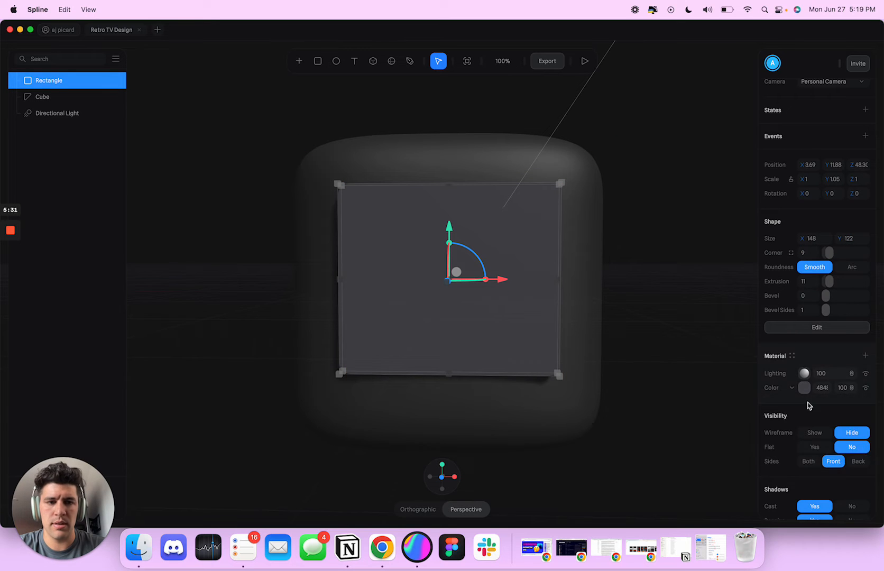
click(804, 387)
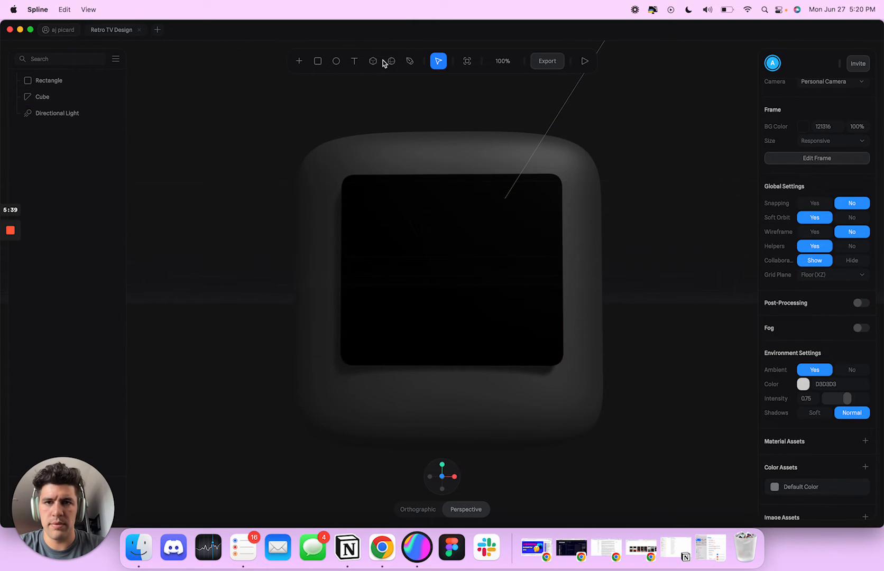
click(49, 80)
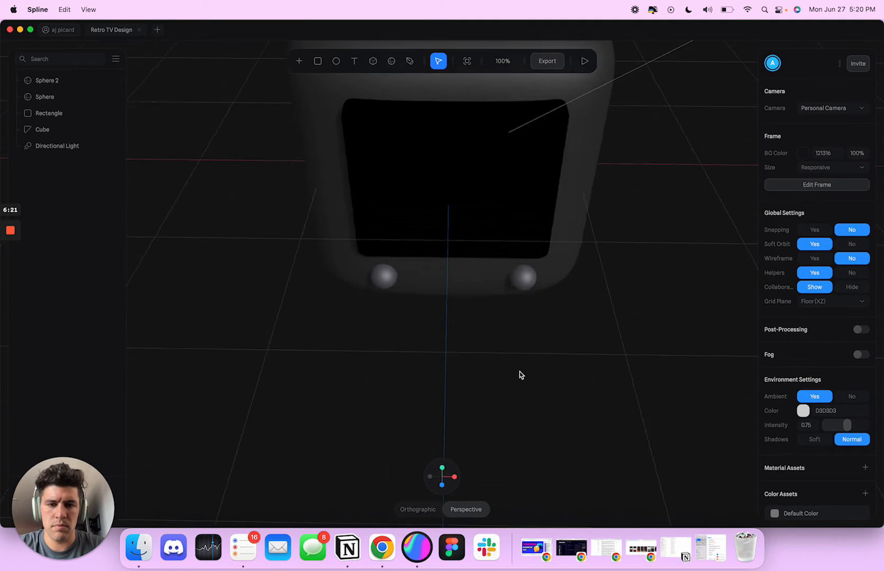
Step: Position the two knob spheres evenly at the lower corners below the screen
click(521, 276)
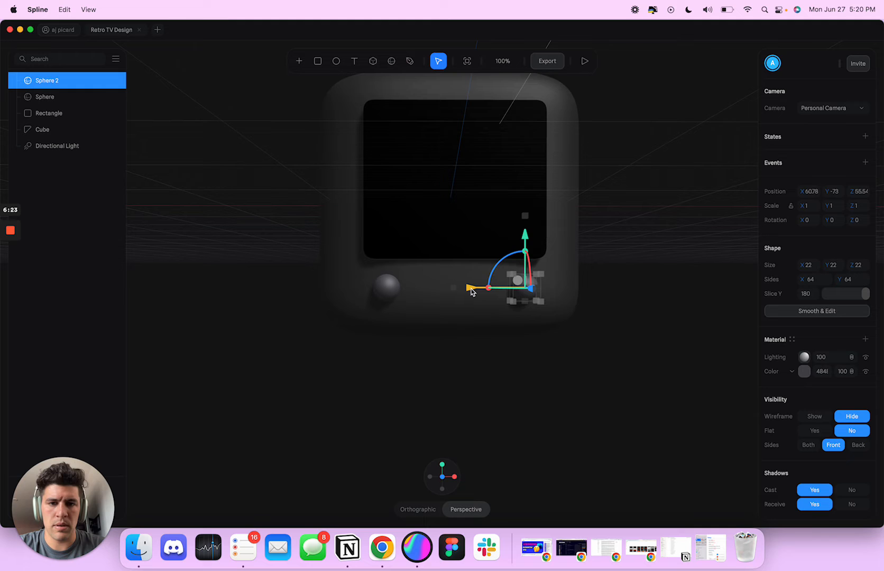
click(42, 129)
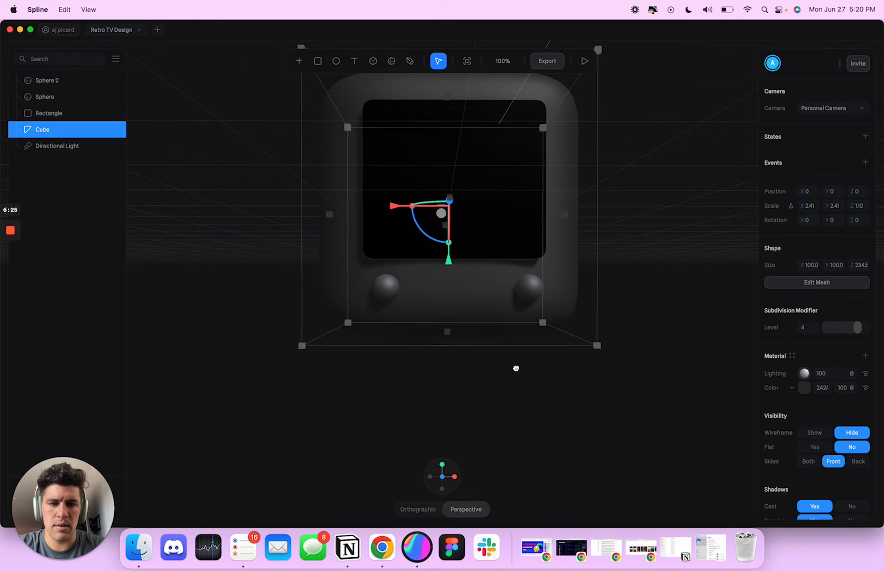
click(44, 97)
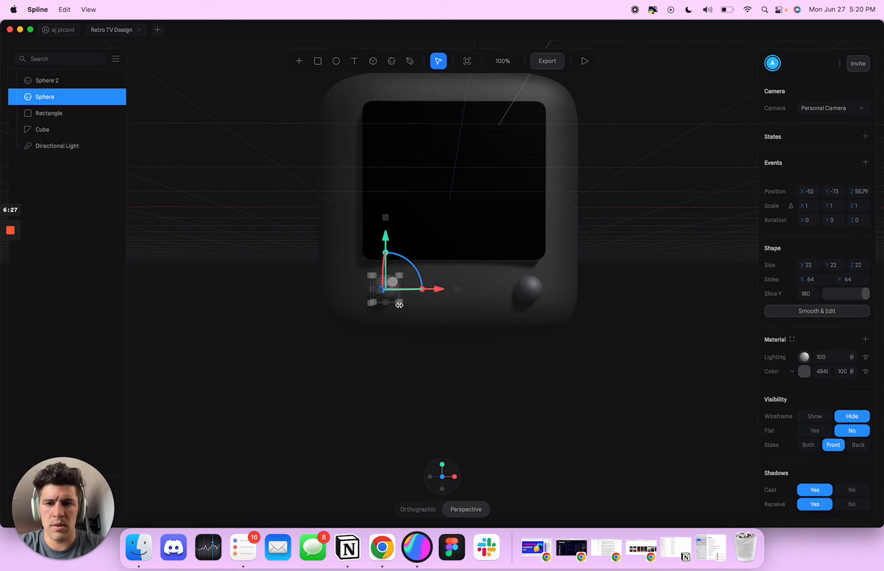
click(519, 420)
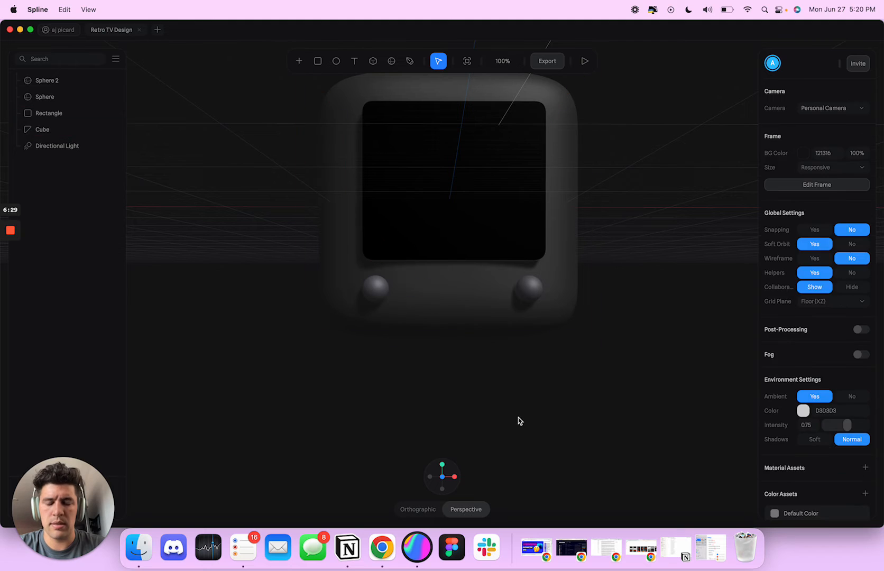
Step: Set the TV body's material lighting to Lambert
click(42, 129)
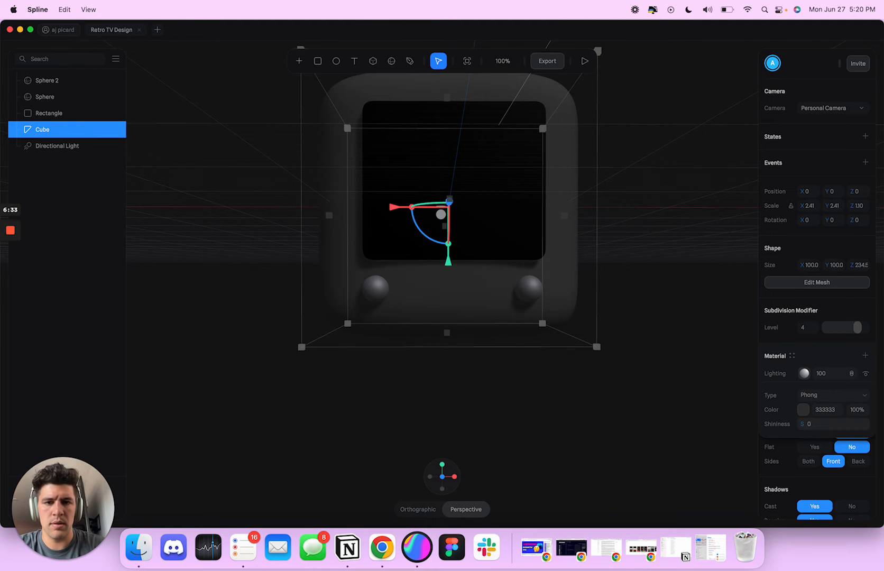
click(832, 394)
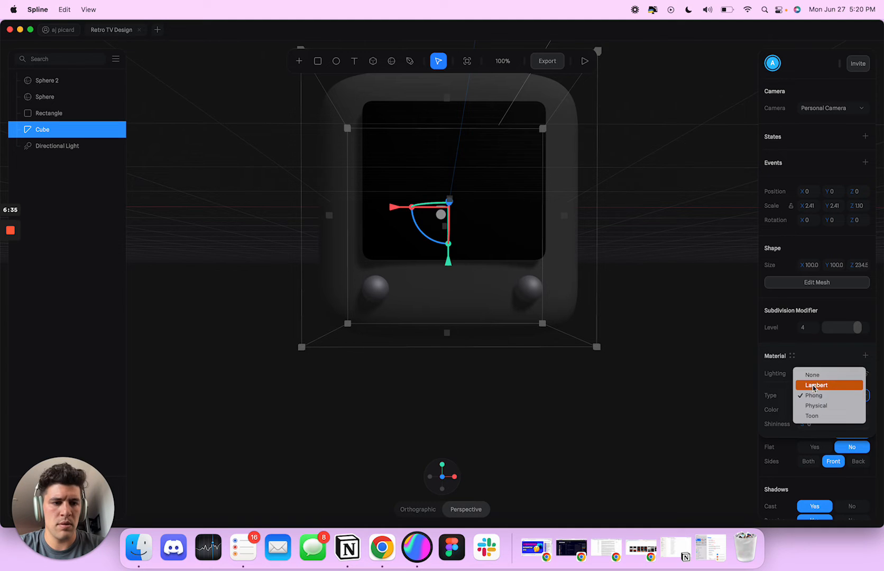
click(673, 286)
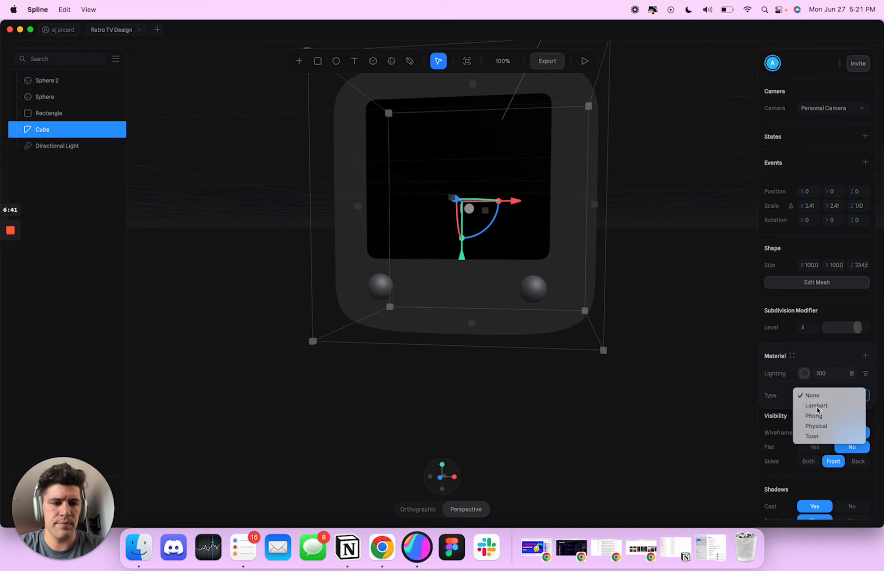
click(815, 405)
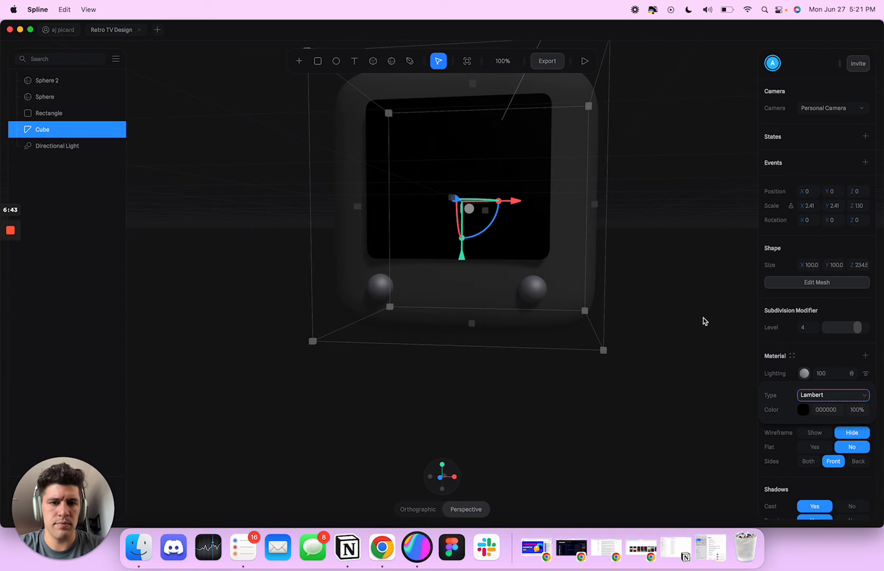
Step: Set the screen rectangle's material lighting to Lambert
click(50, 113)
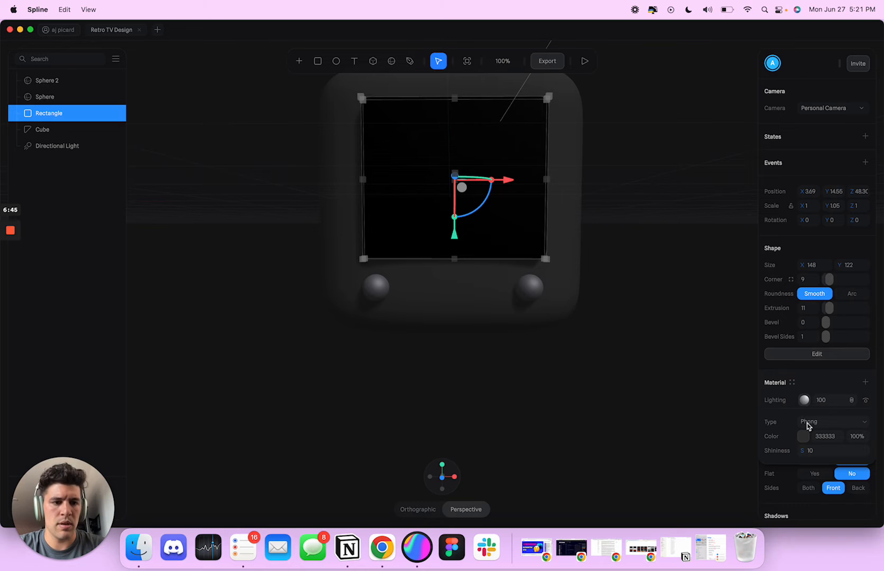
click(832, 421)
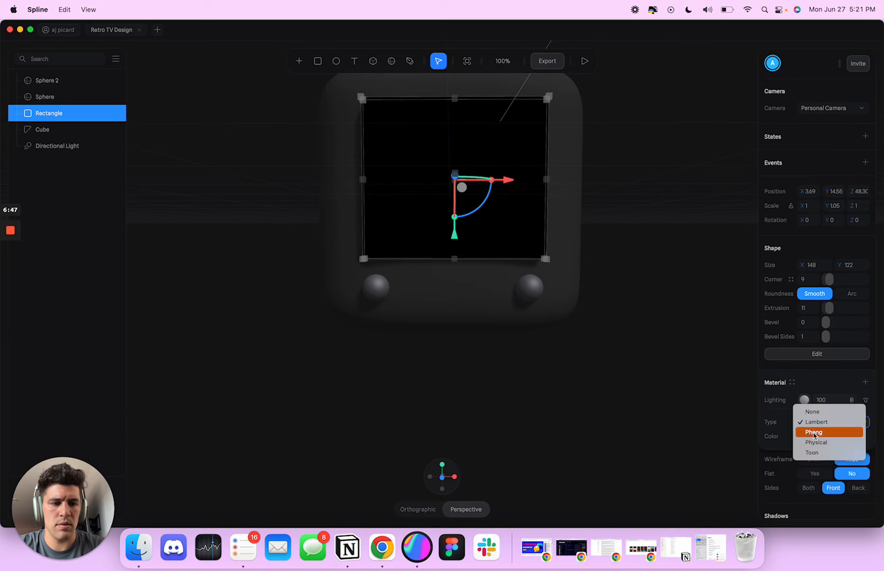
click(815, 421)
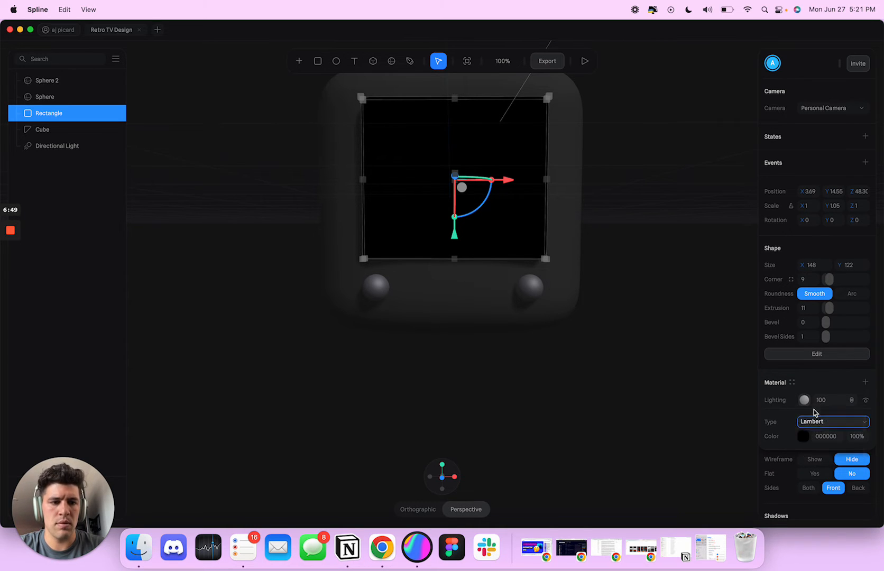
click(832, 421)
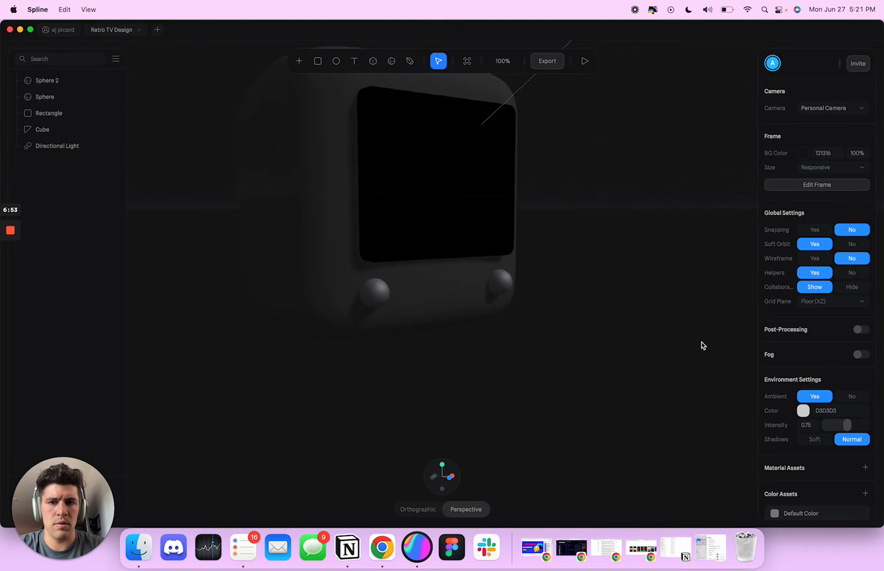
Step: Move Sphere and Sphere 2 into the lower left and right corners below the screen
click(41, 129)
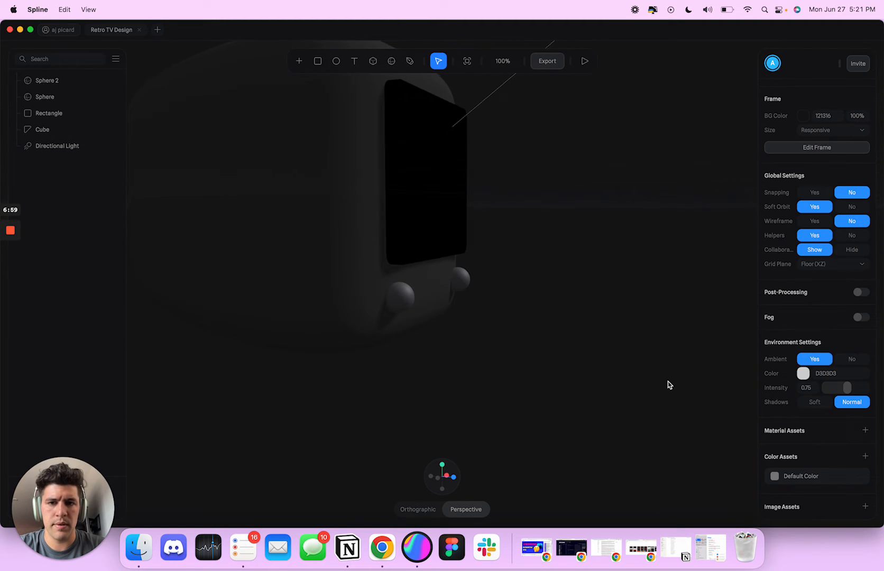
click(50, 112)
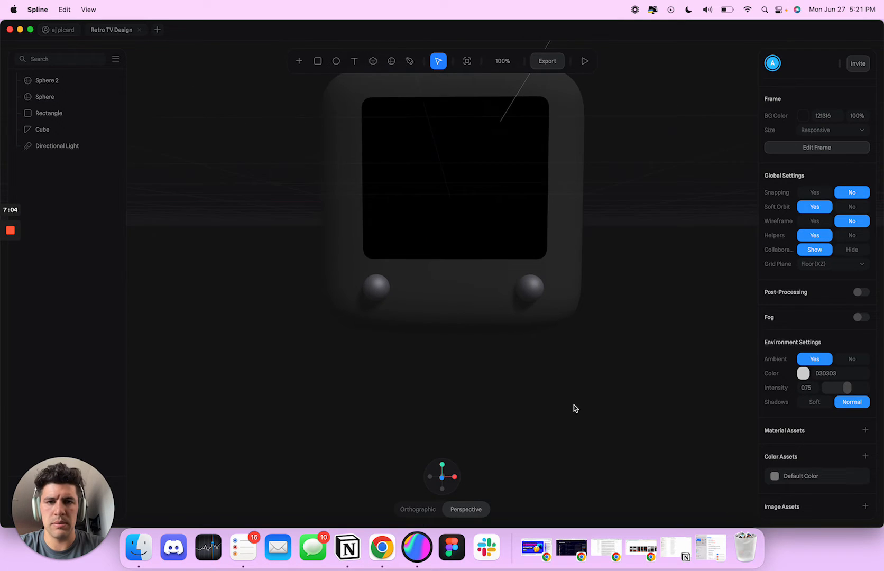
click(44, 96)
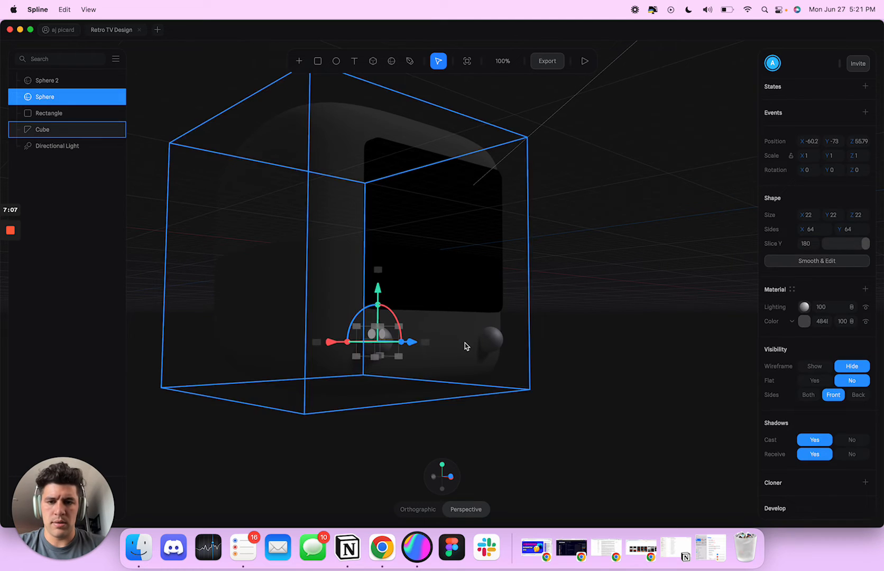
click(48, 79)
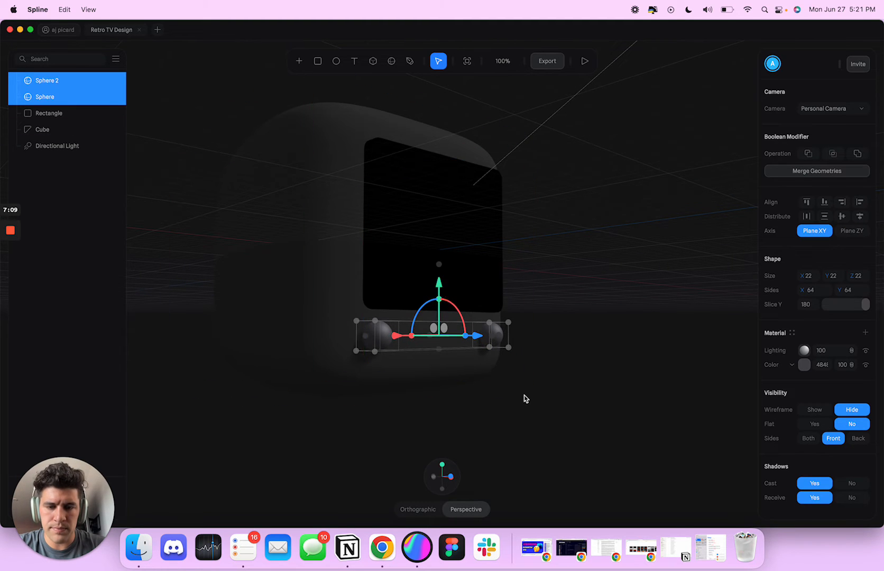
click(42, 129)
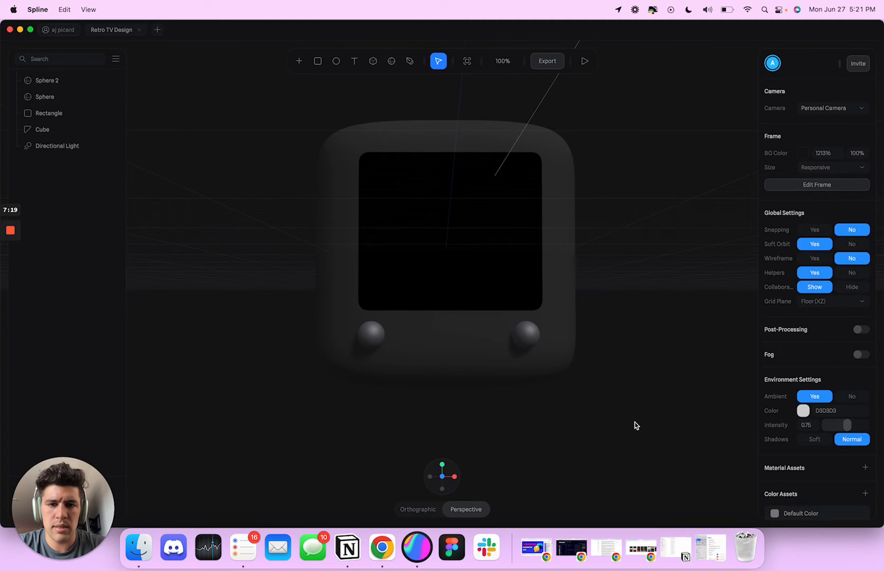
click(42, 129)
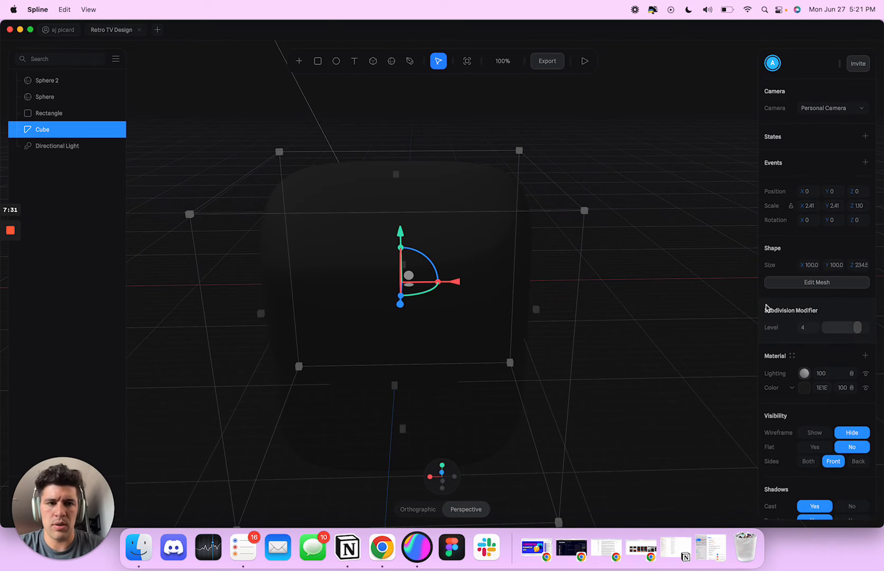
Step: Reshape the Cube TV body by moving its vertices, including the lower edge, in vertex mode
click(816, 282)
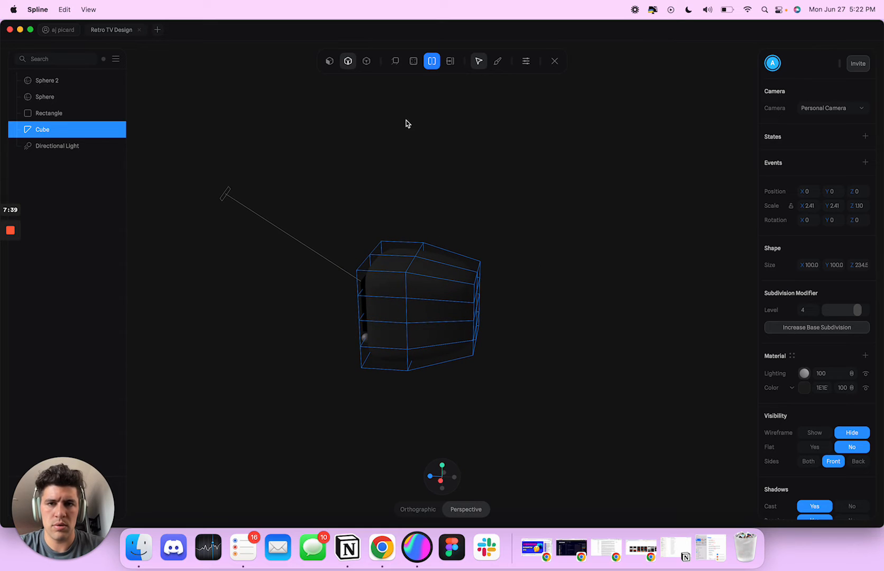
click(366, 61)
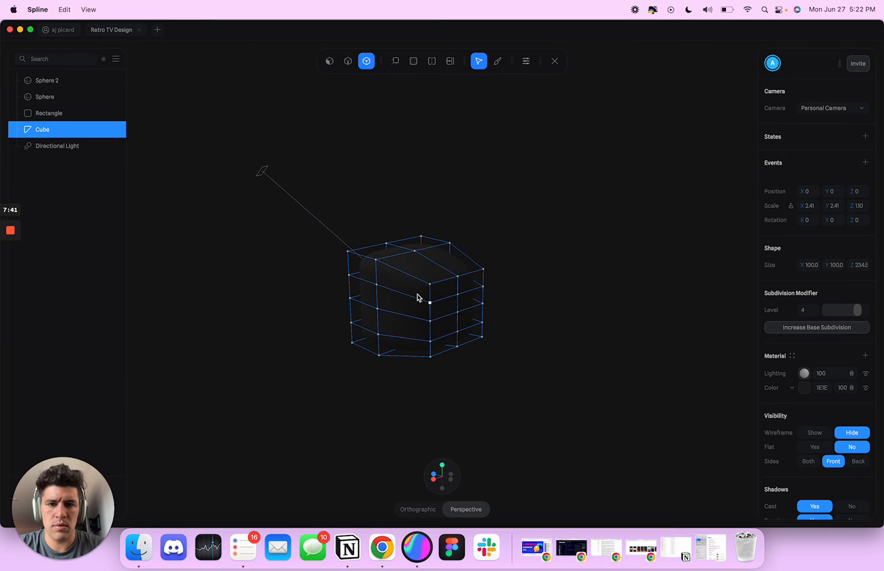
click(428, 301)
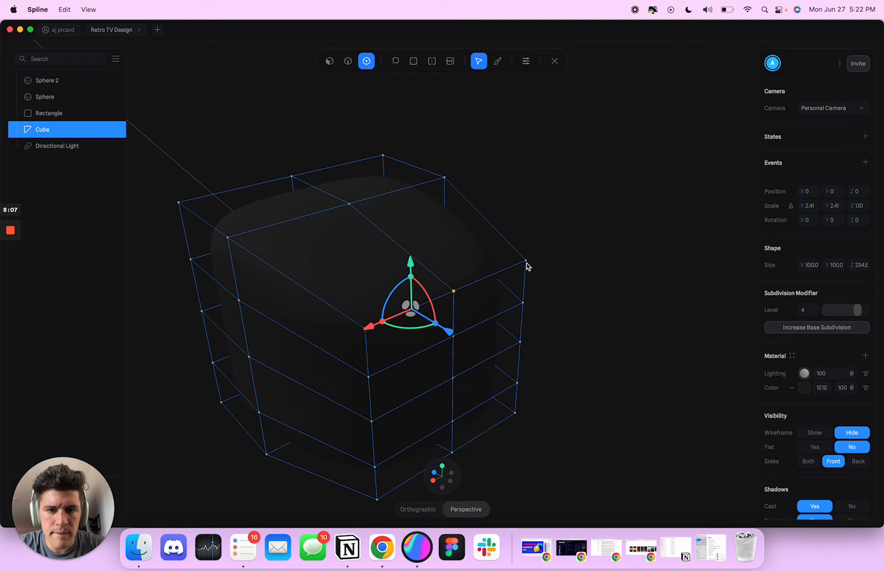
mouse_move(564, 264)
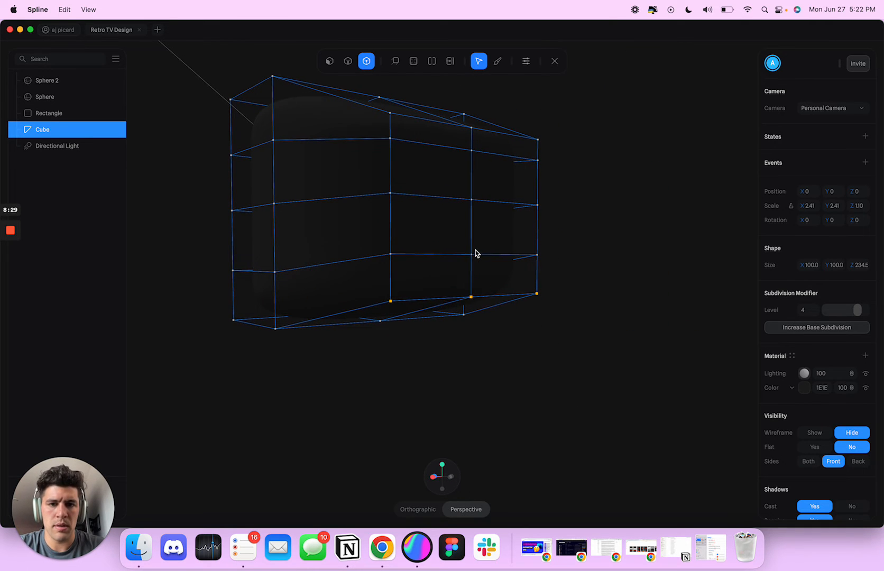
click(472, 262)
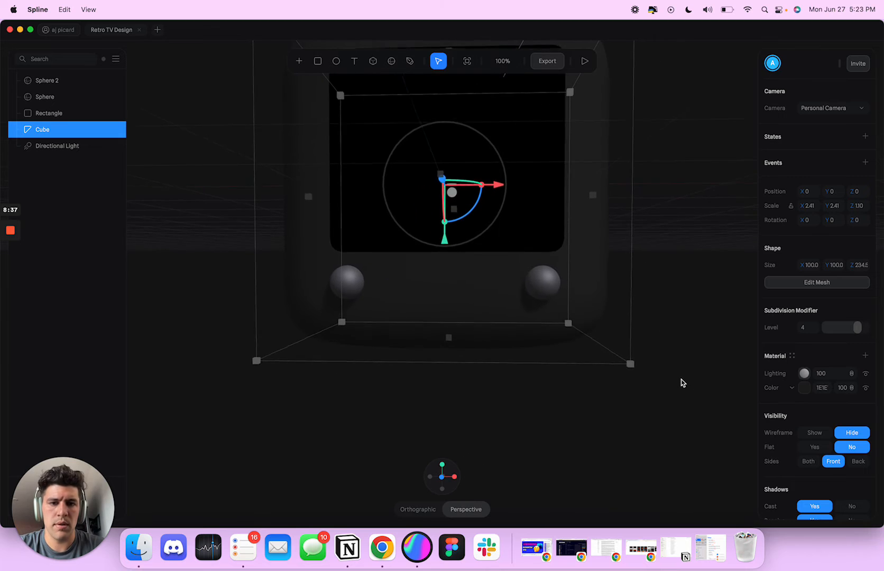
Step: Check Sphere 2 and Sphere's dark grey colour and placement against the reshaped body
click(47, 79)
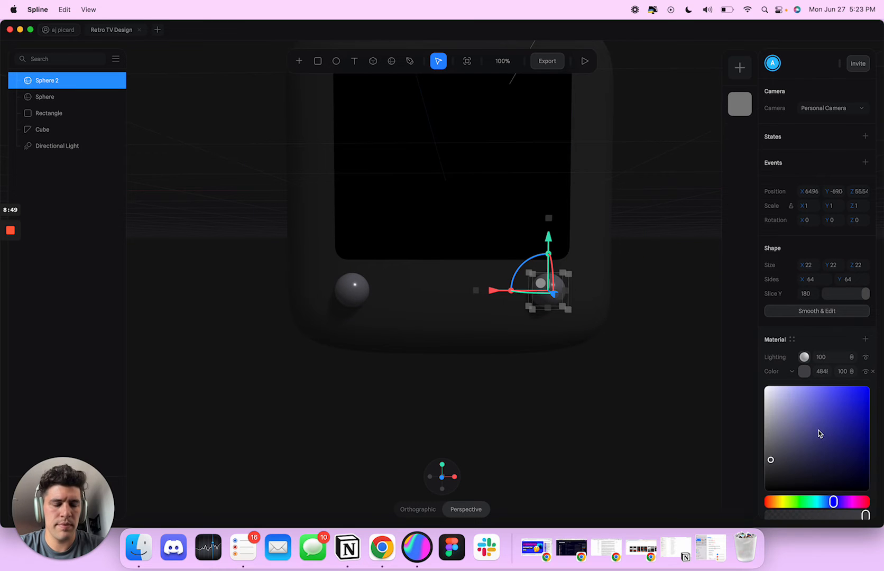
click(43, 129)
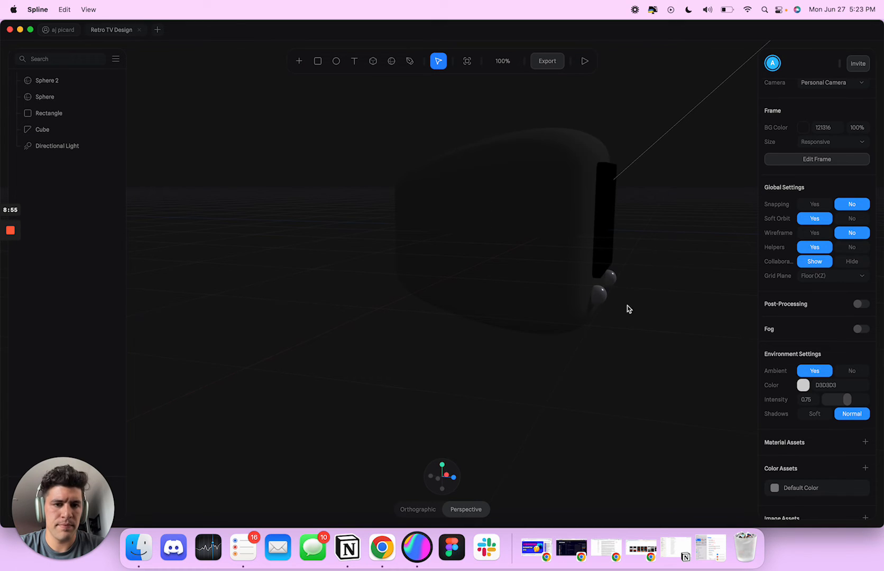
click(45, 97)
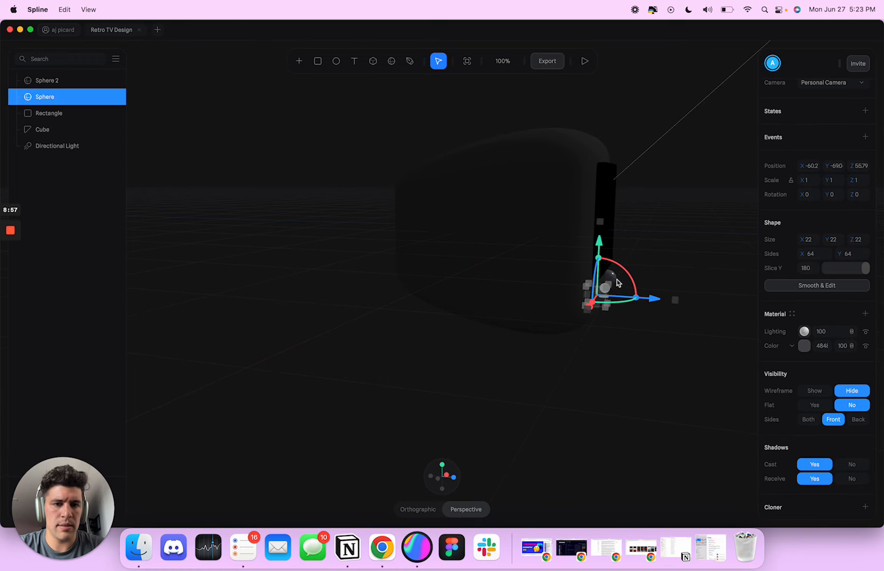
click(49, 79)
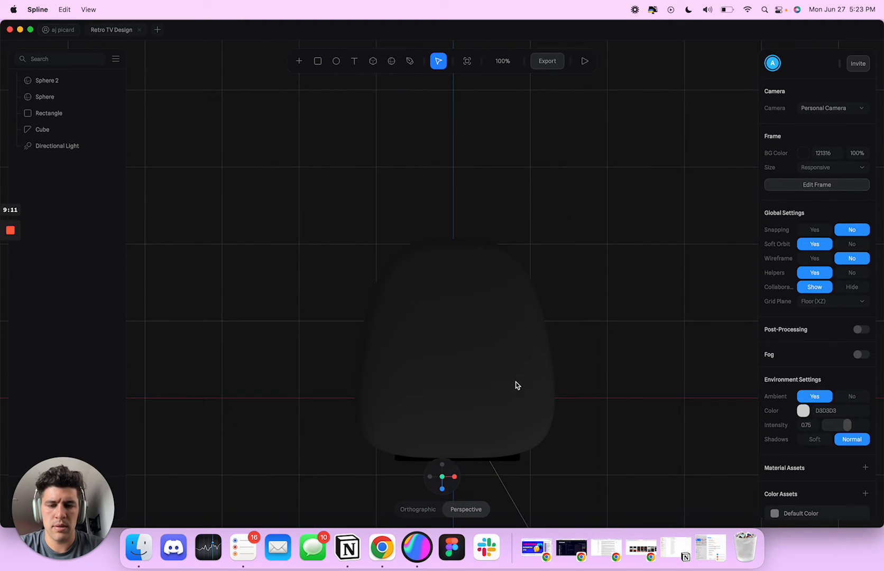
Step: Add a box rotated -90 on X, sized 108×34×20, on top of the TV
click(317, 61)
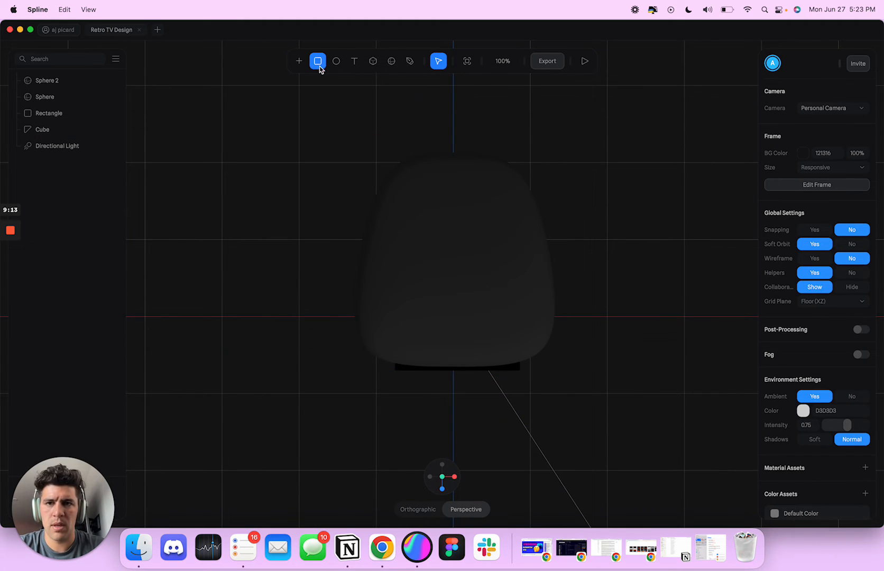
click(373, 61)
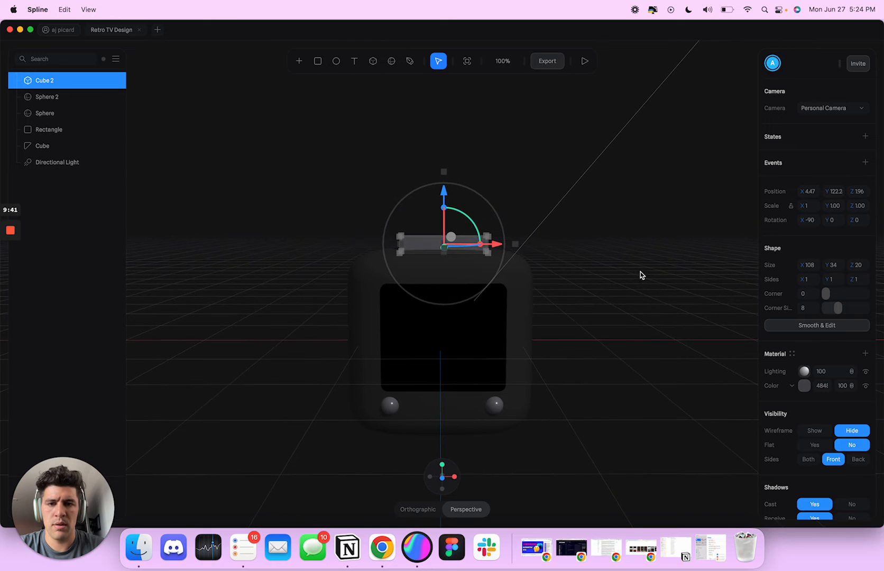
click(49, 129)
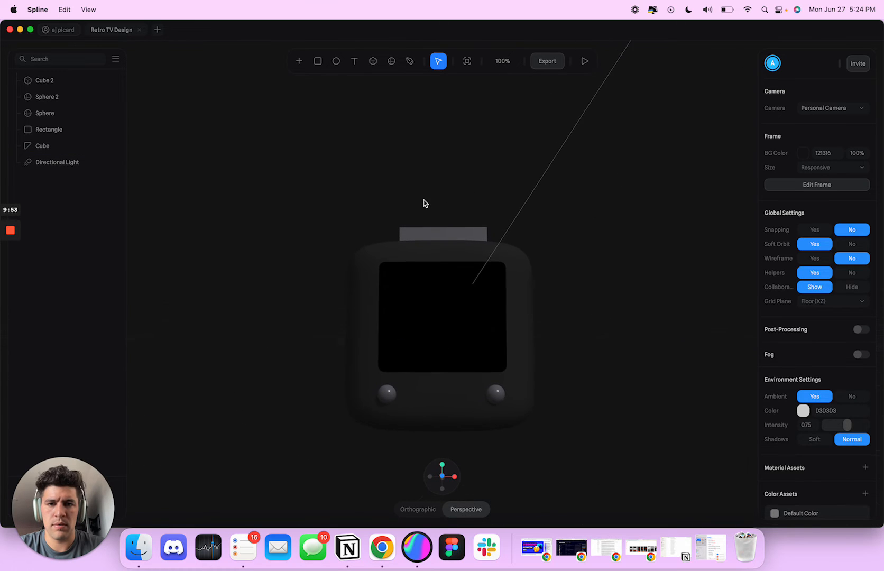
click(44, 80)
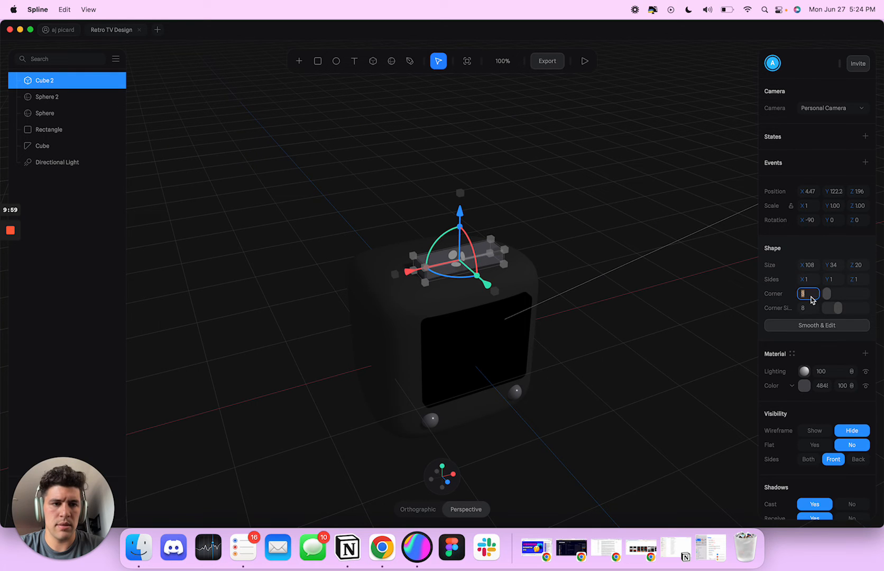
click(42, 145)
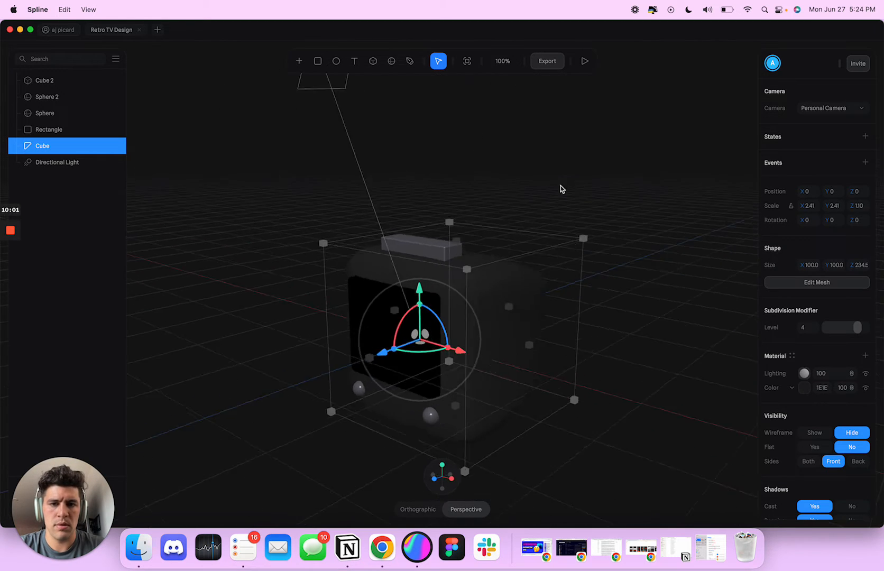
click(44, 79)
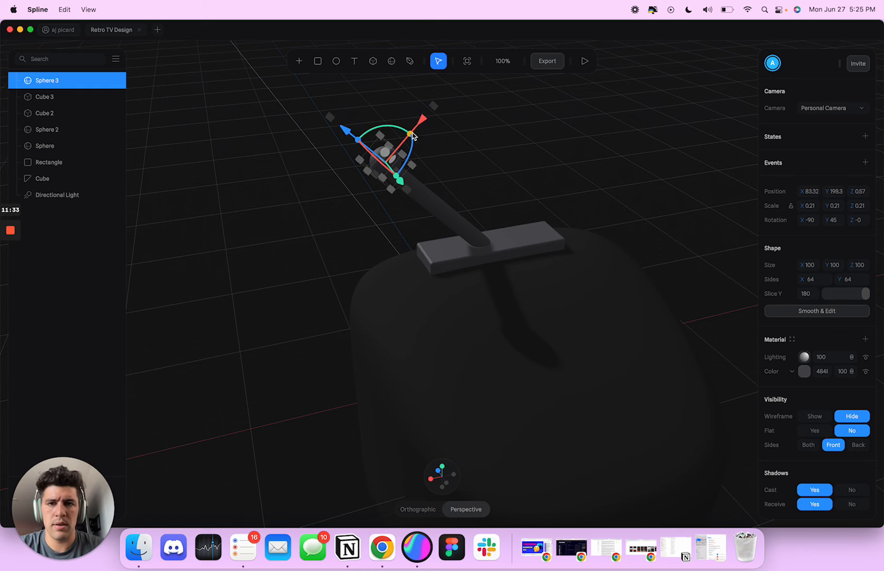
Step: Finish the 45° rounded rod with its tip sphere and deselect the tip
click(292, 202)
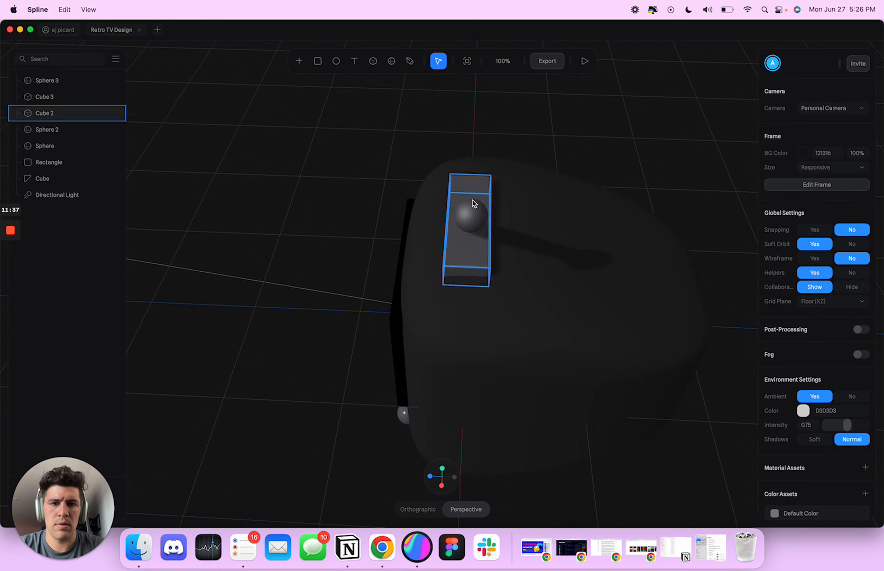
Step: Select antenna rod Cube 3 and set its Rotation Y to 45
click(48, 80)
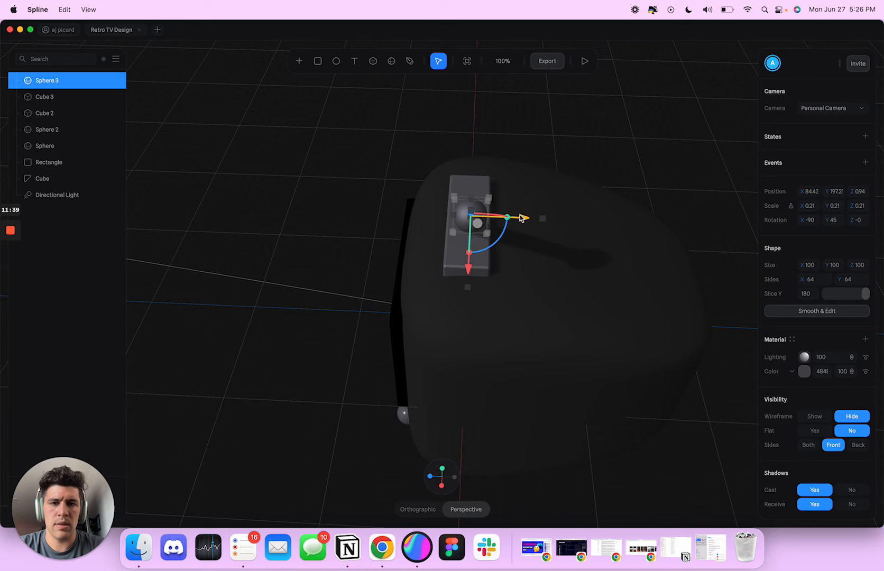
click(43, 179)
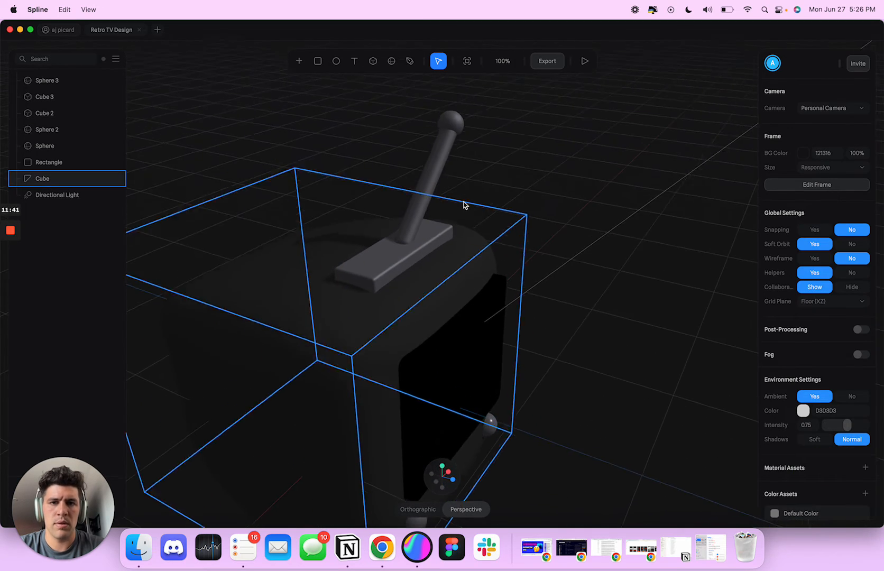
click(44, 97)
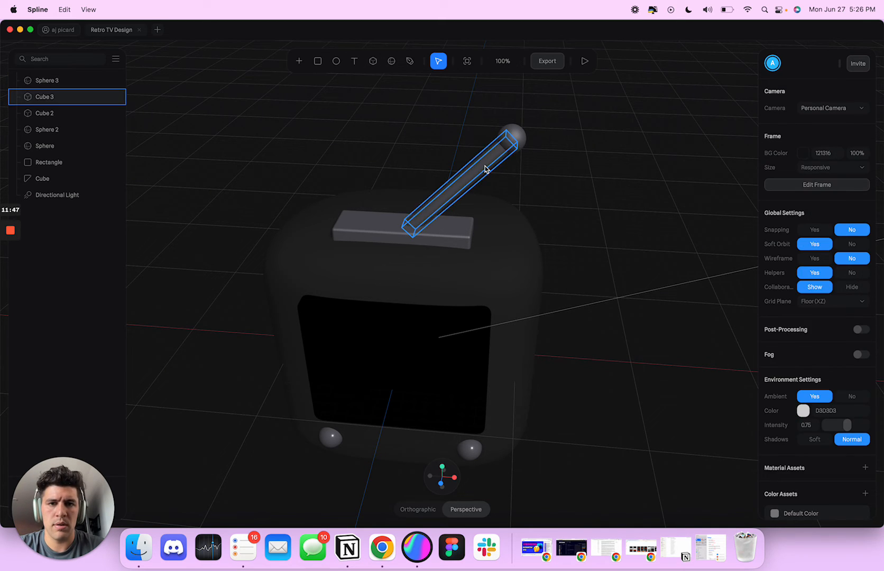
click(457, 175)
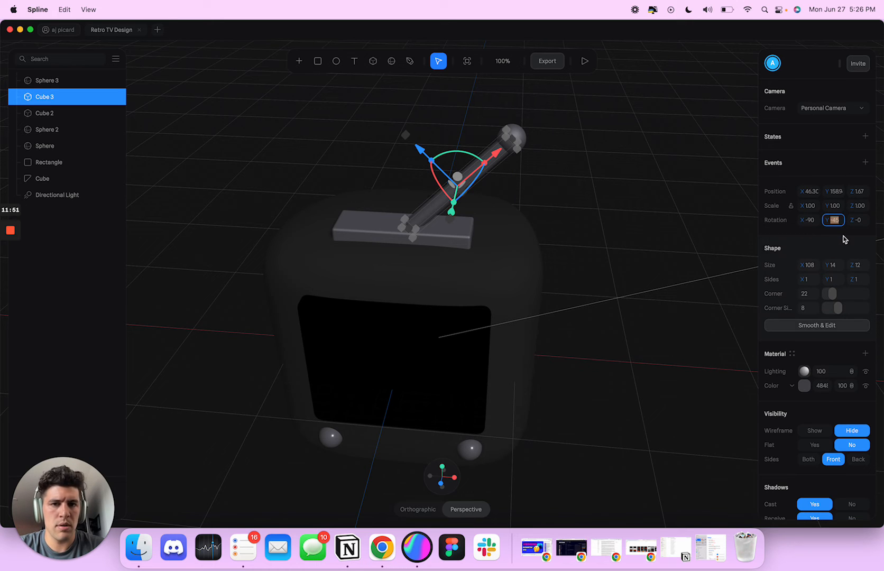
text(45)
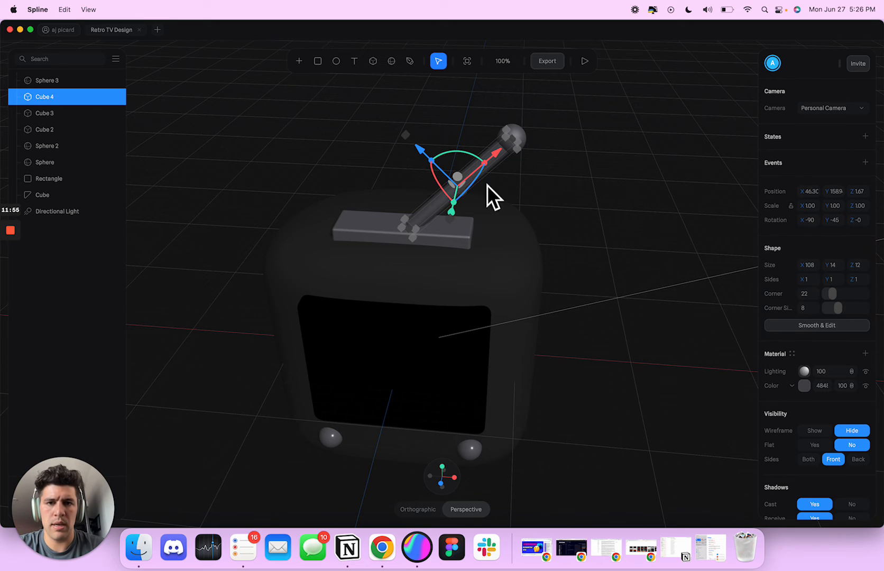
mouse_move(440, 178)
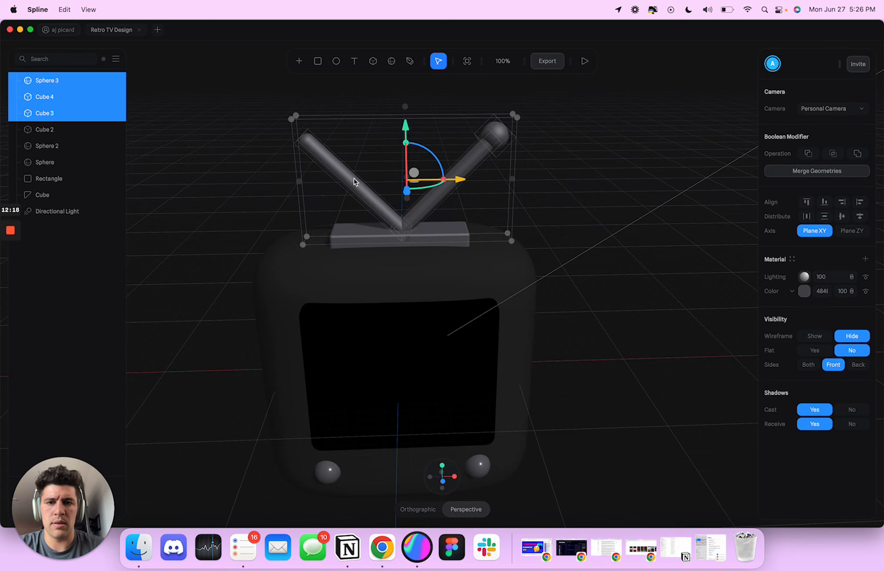
Step: Move the right antenna's sphere onto its rod end, orbiting to check alignment
click(594, 147)
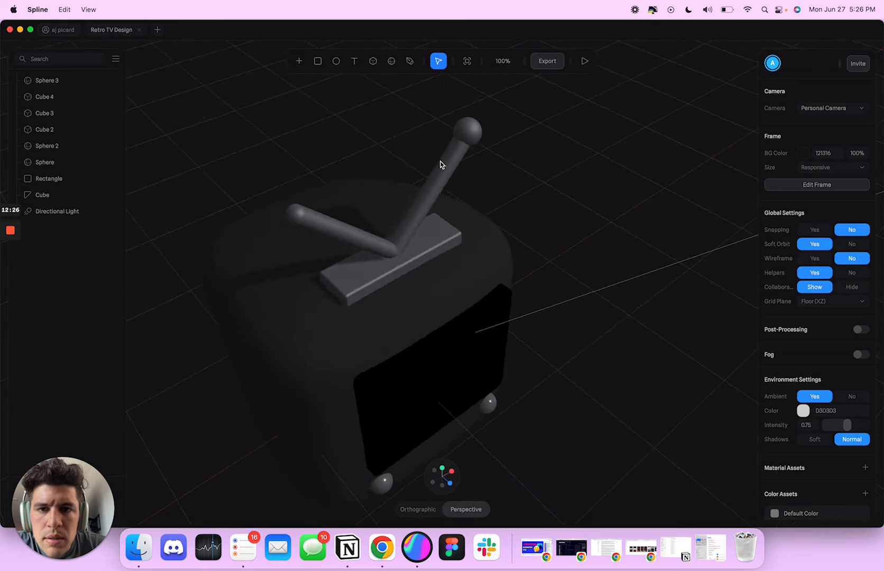
click(474, 124)
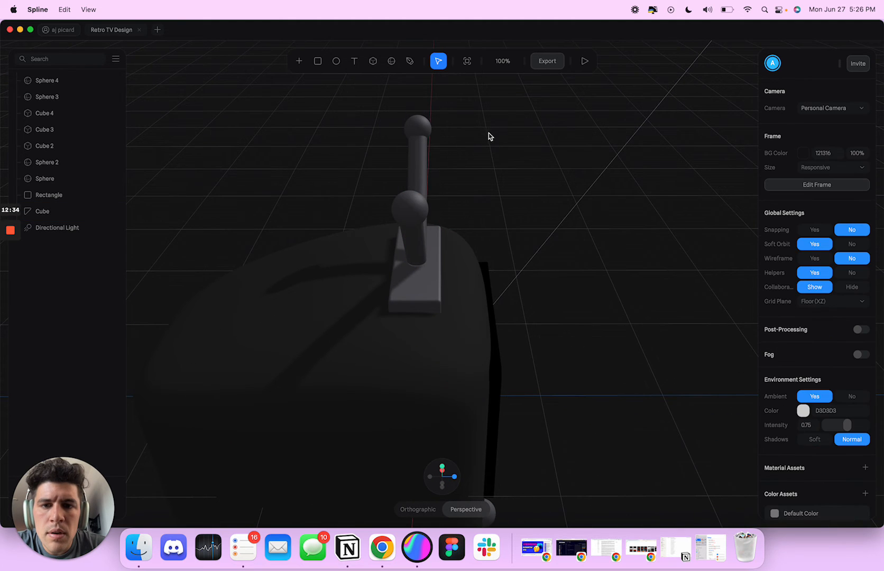
click(48, 80)
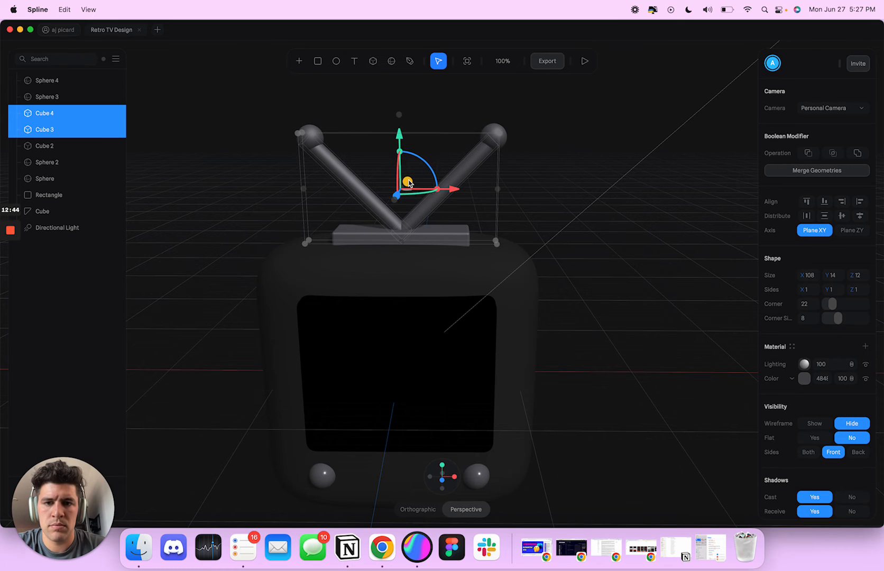
click(555, 121)
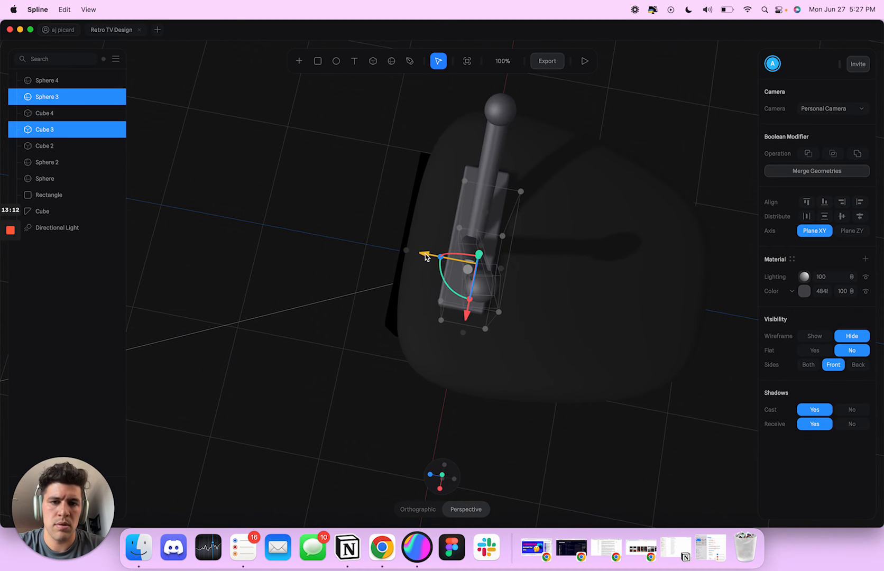
click(43, 211)
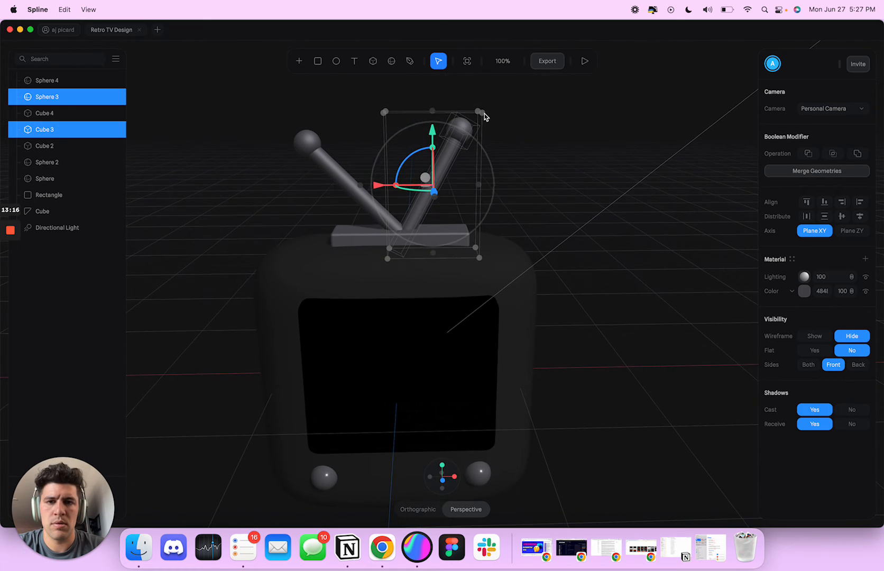
click(550, 155)
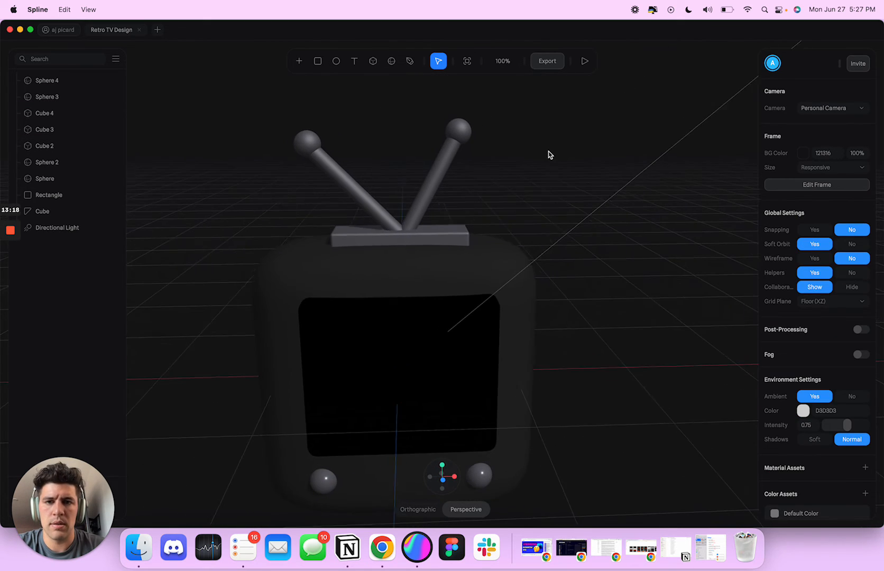
click(47, 96)
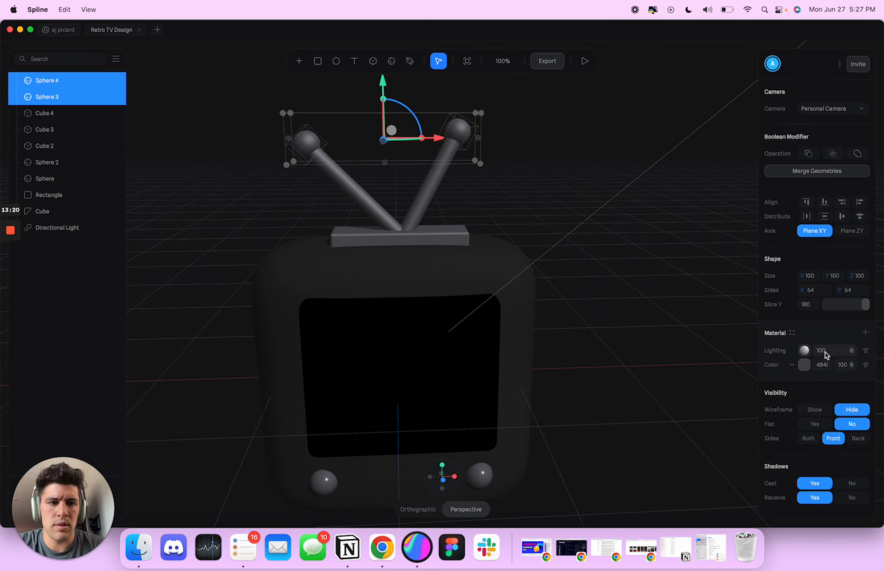
Step: Group each antenna's rod and ball tip with Cmd+G, then select the TV screen
click(804, 365)
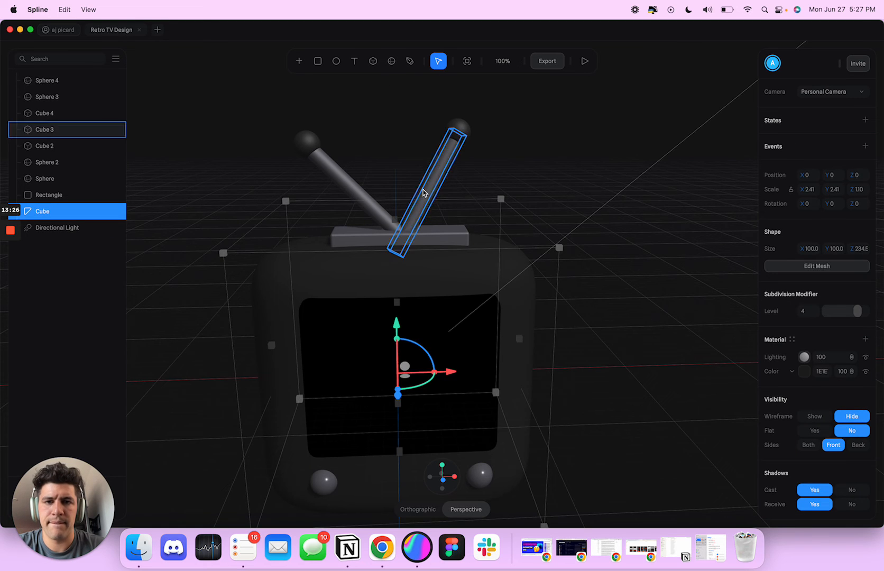
click(49, 96)
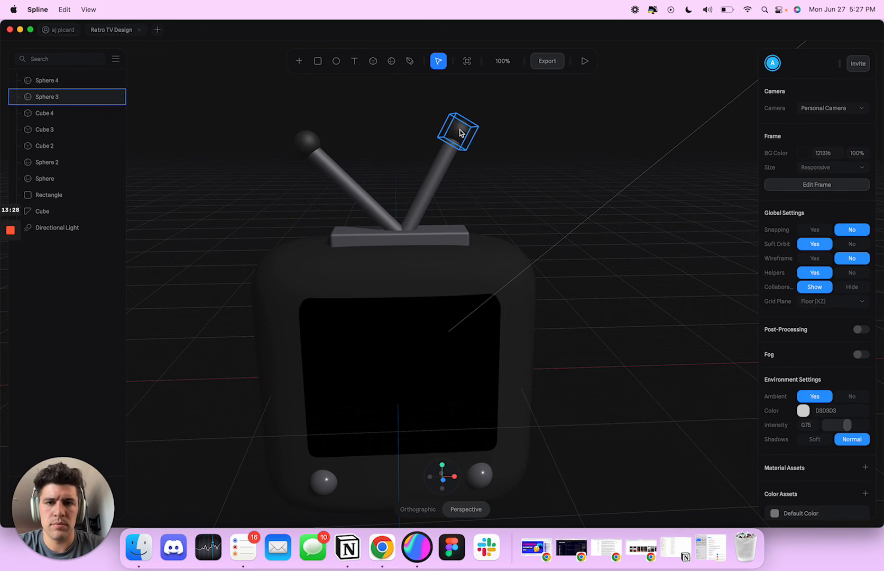
click(459, 131)
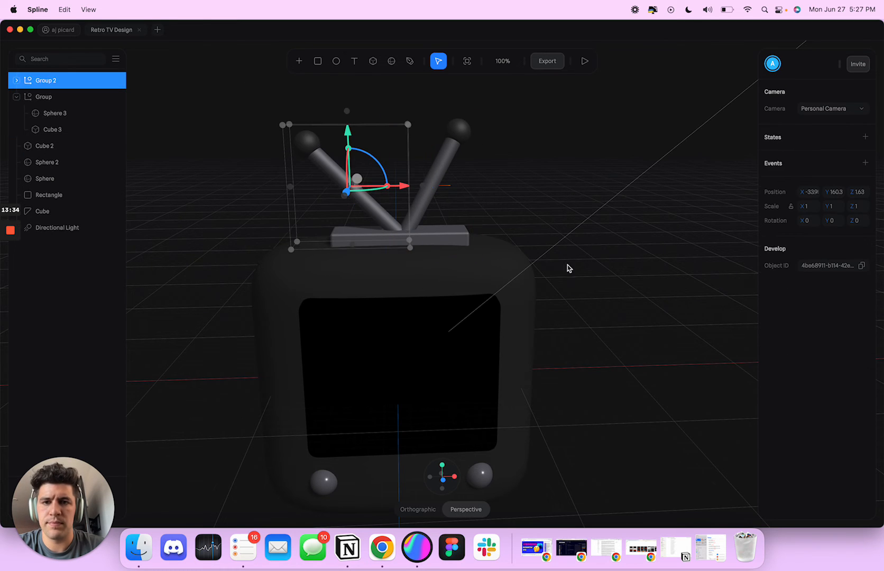
click(50, 194)
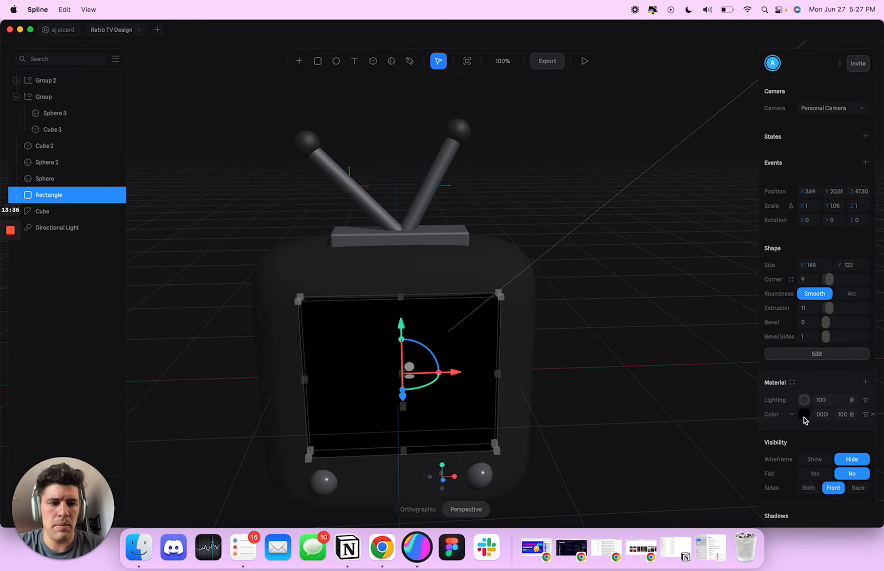
Step: Set the screen Rectangle to pale periwinkle blue and the Frame background to lavender
click(802, 415)
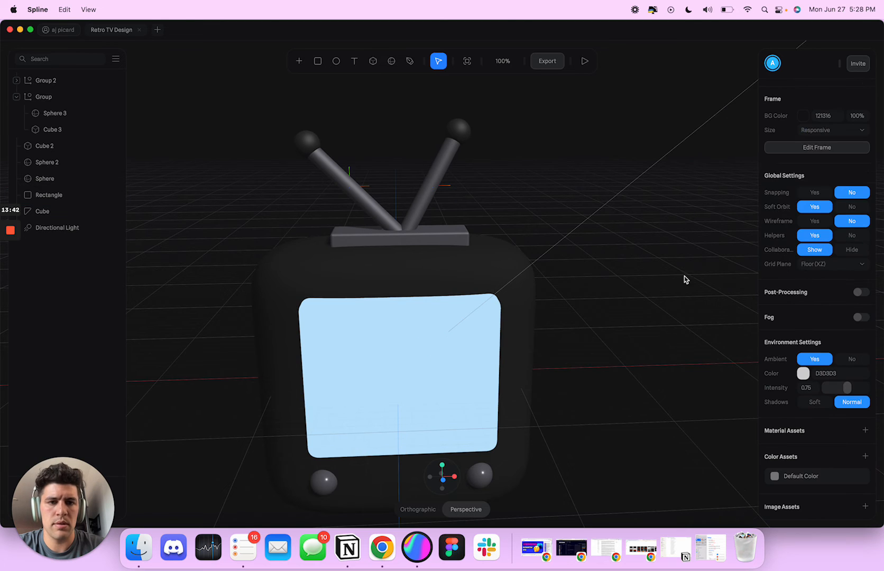
click(802, 116)
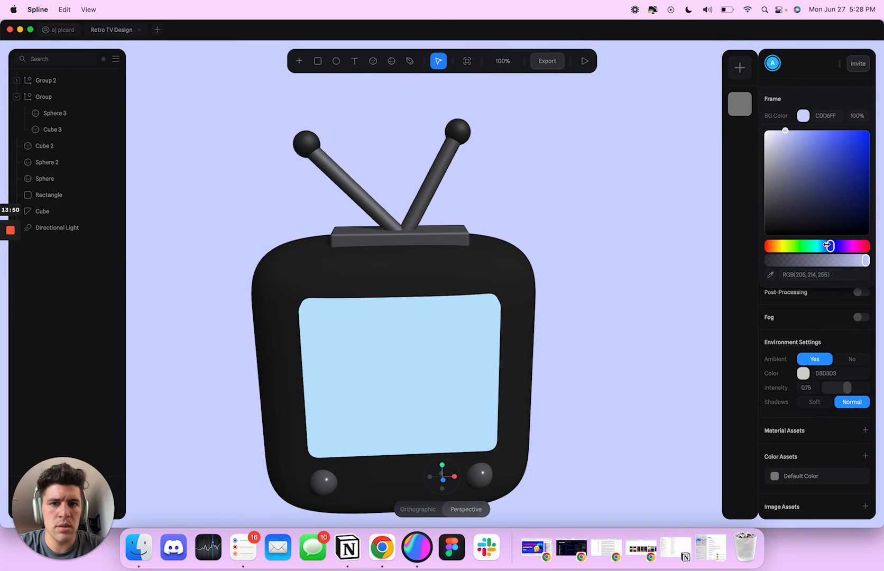
click(49, 195)
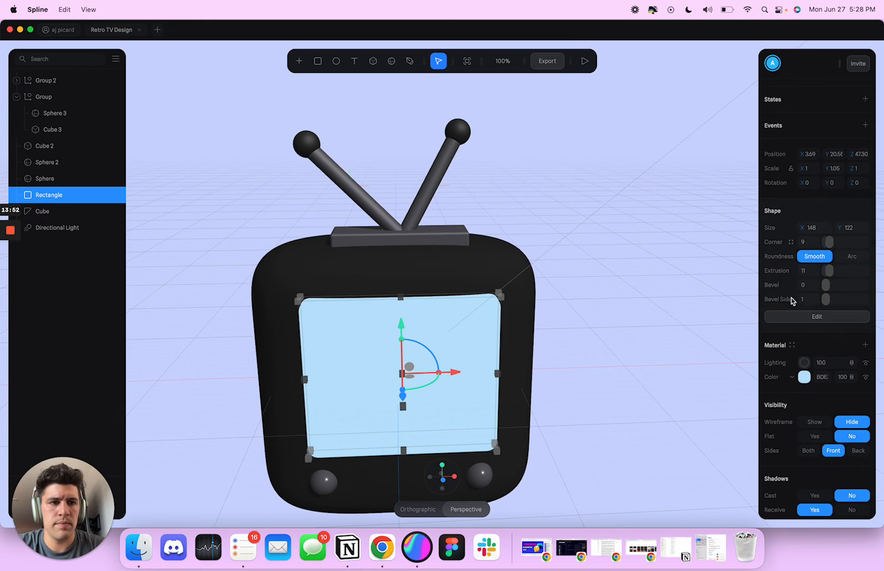
click(803, 376)
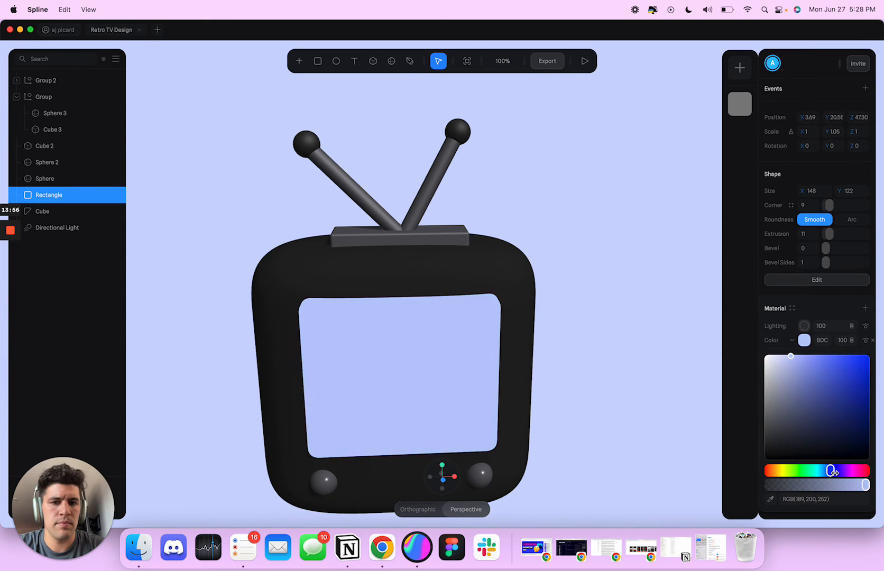
click(603, 272)
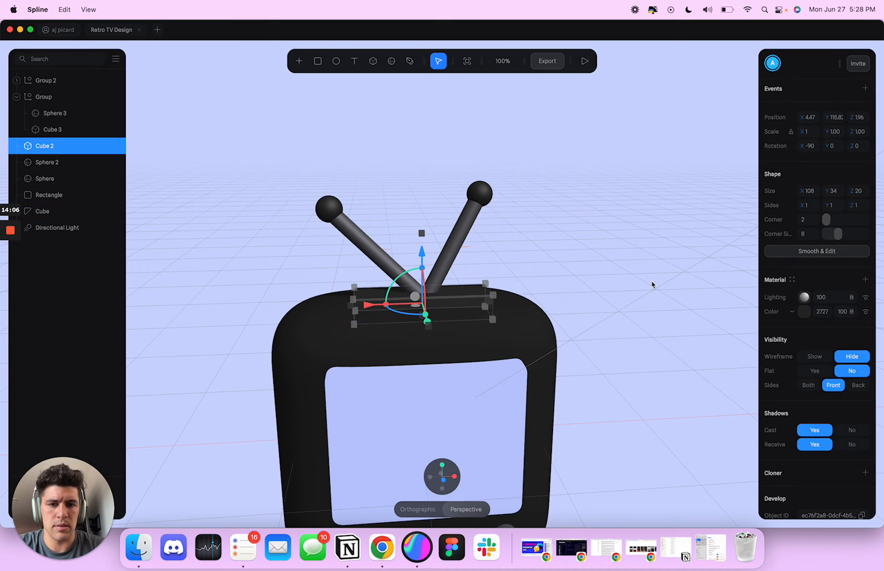
Step: Rename the two antenna groups 'Left' and 'Right' in the layers panel
click(620, 242)
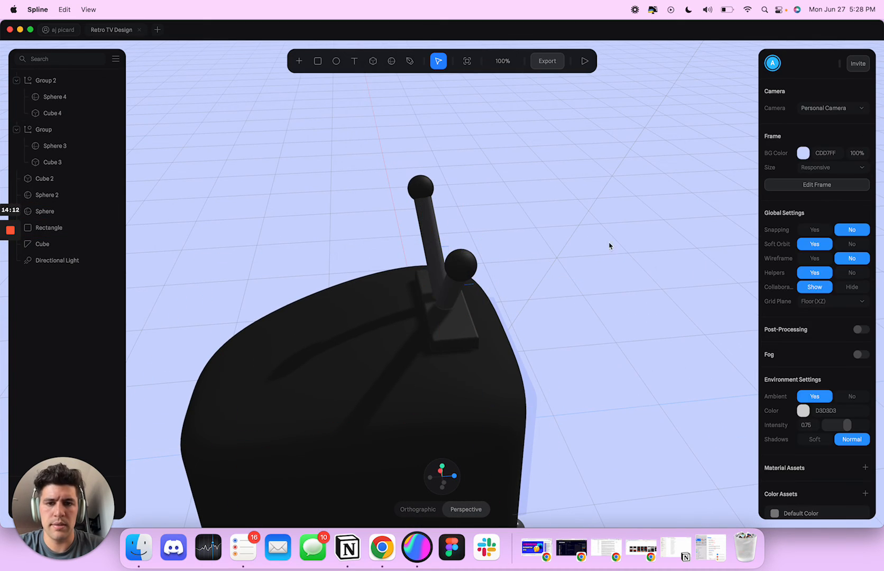
click(43, 129)
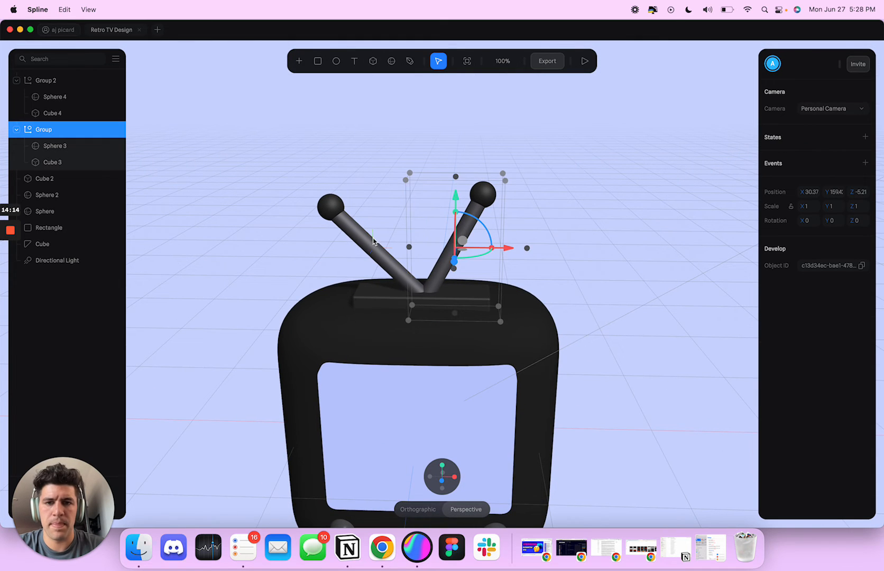
click(45, 79)
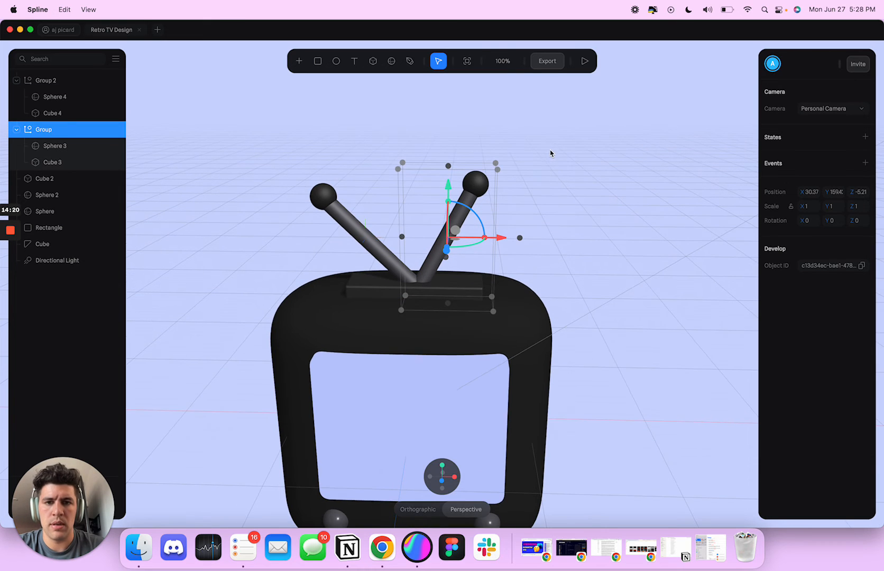
double_click(44, 129)
text(Right)
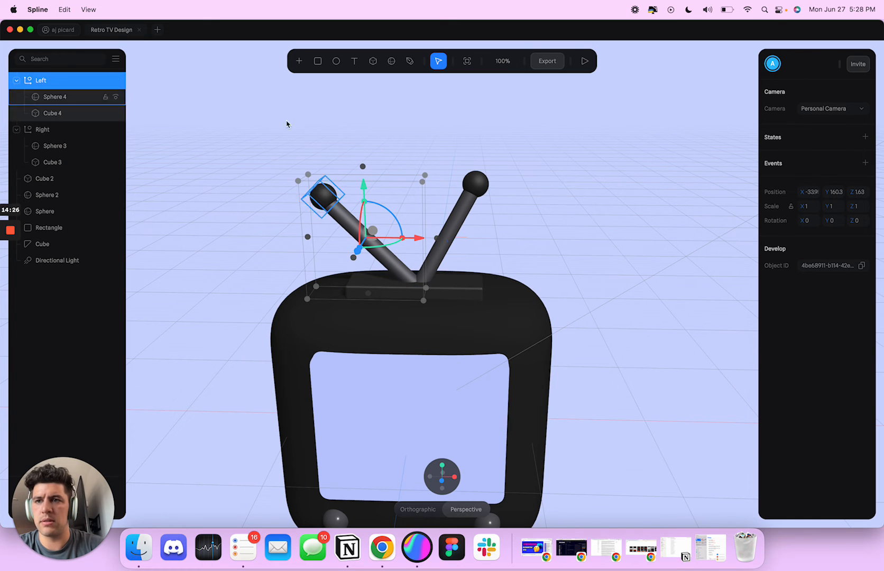
Step: Select the antenna groups and add a second animation state for the antennas
click(651, 238)
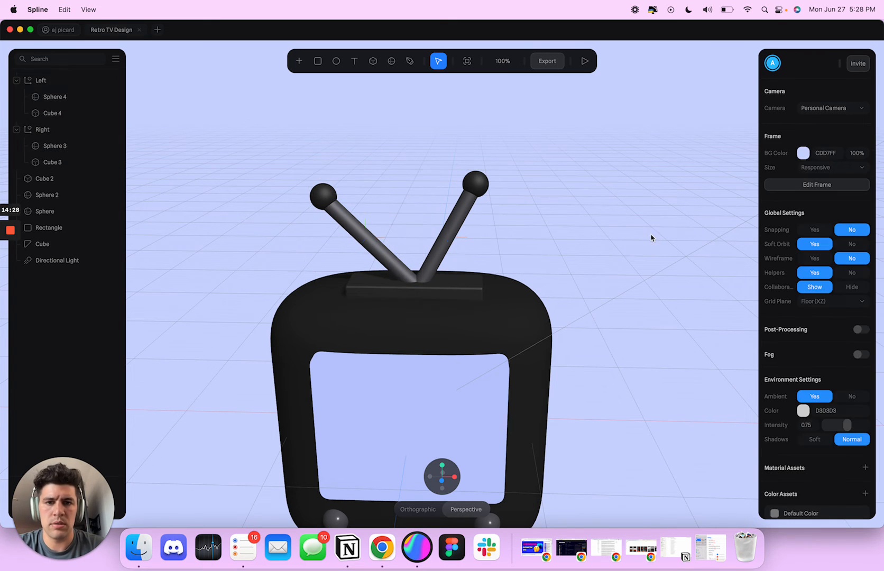
click(42, 128)
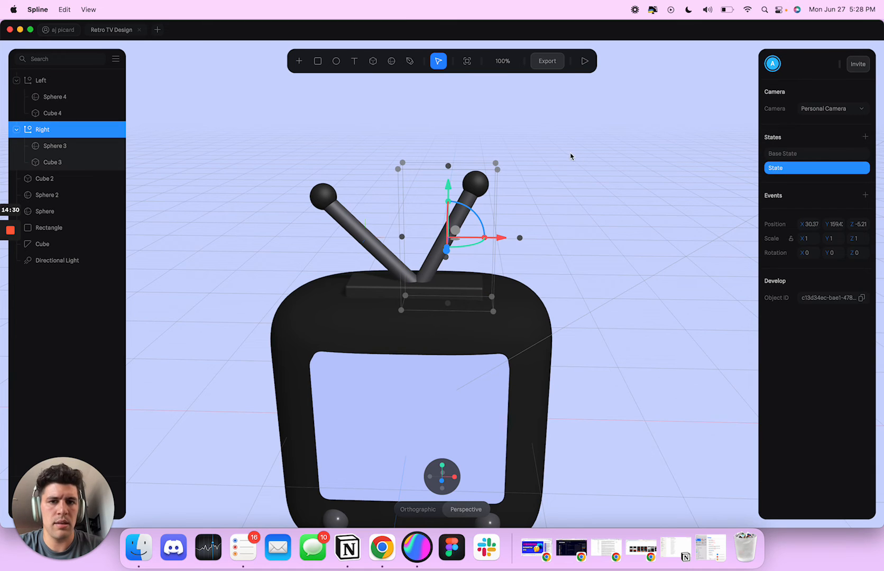
click(40, 79)
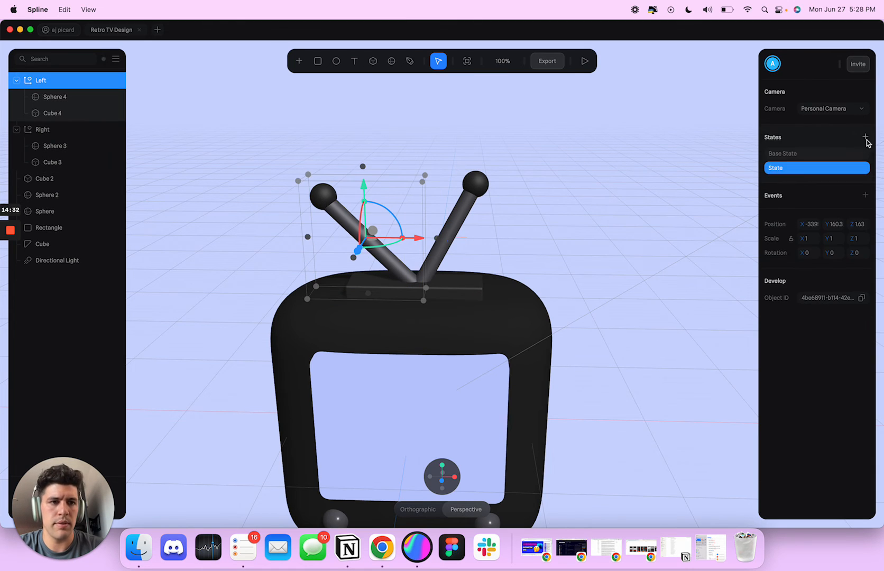
click(42, 129)
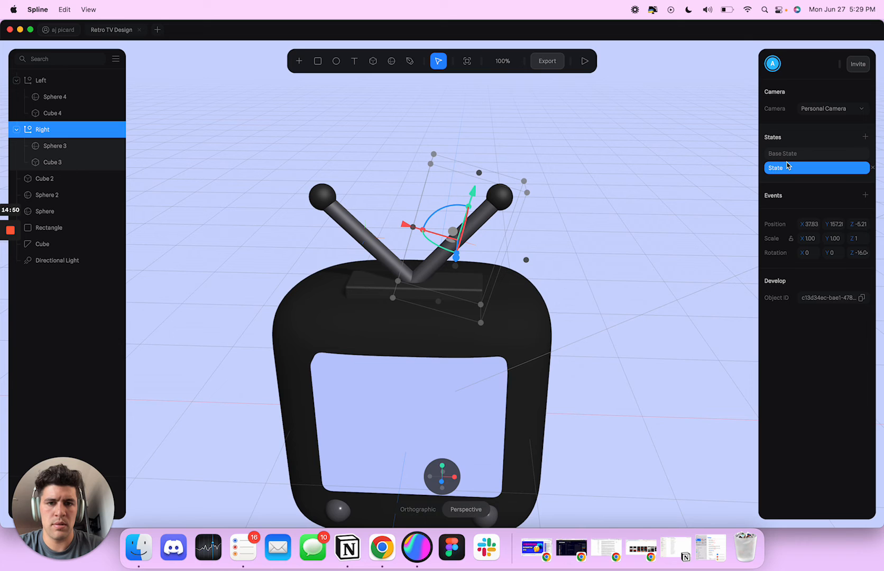
click(40, 80)
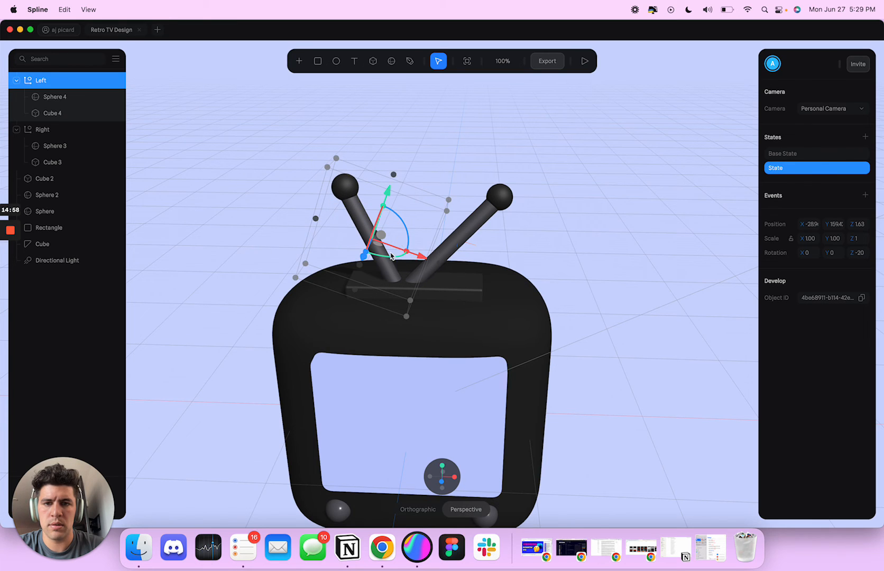
mouse_move(397, 224)
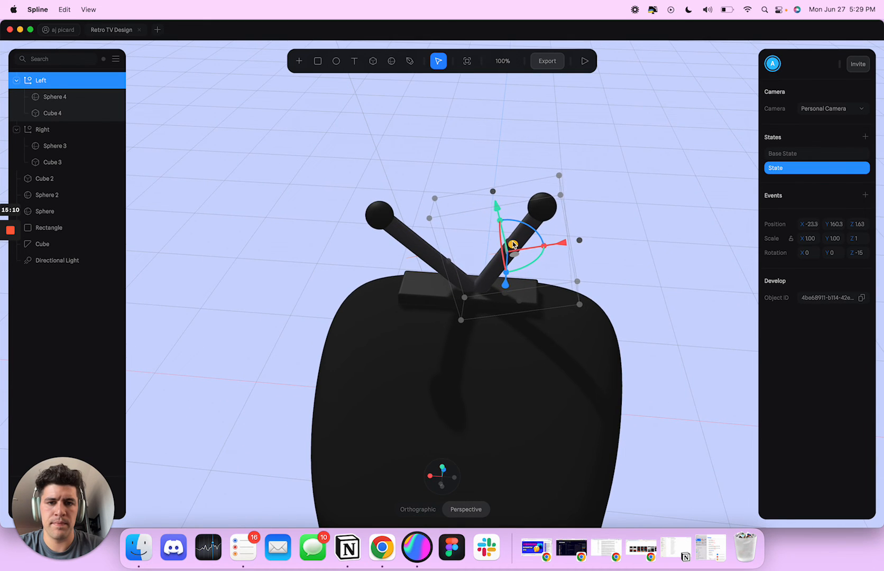
Step: Compare base and second states on both antenna groups, ending with Left selected
click(651, 197)
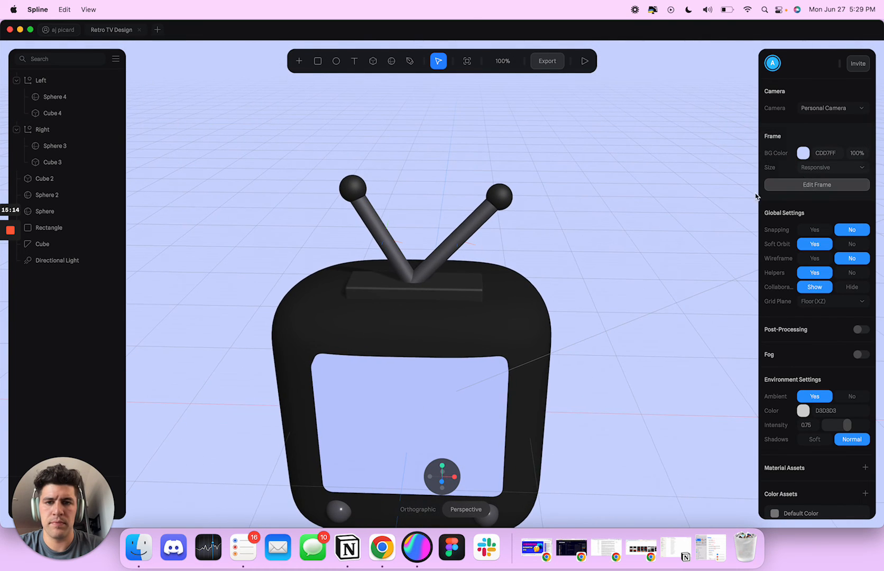
click(41, 80)
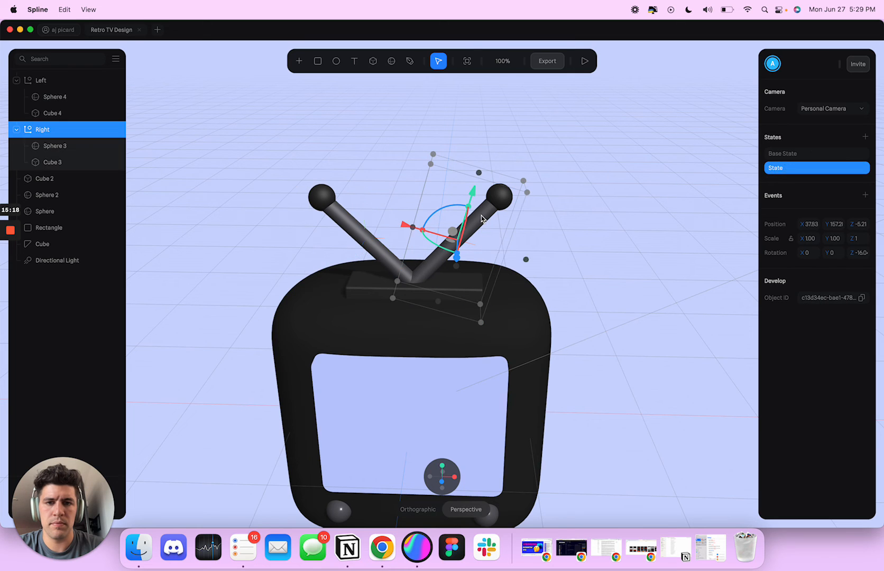
click(815, 153)
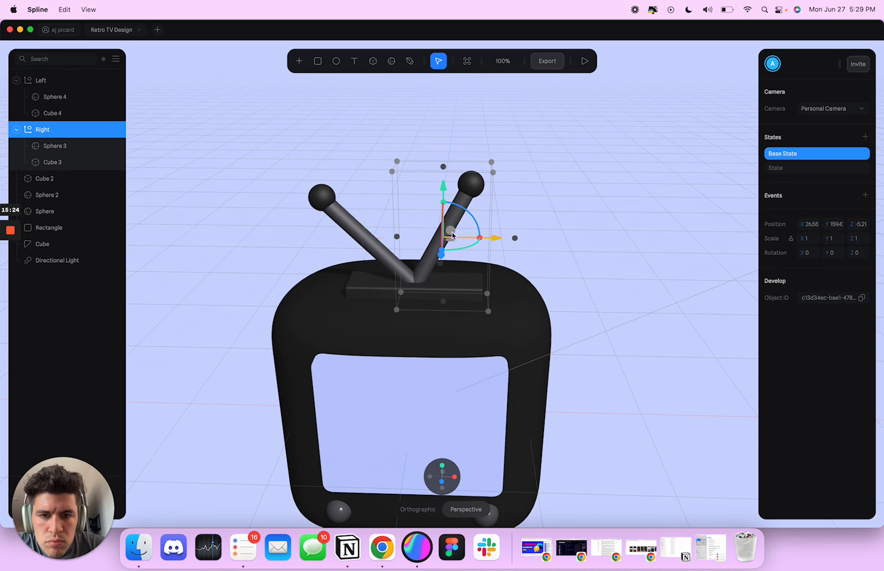
click(815, 167)
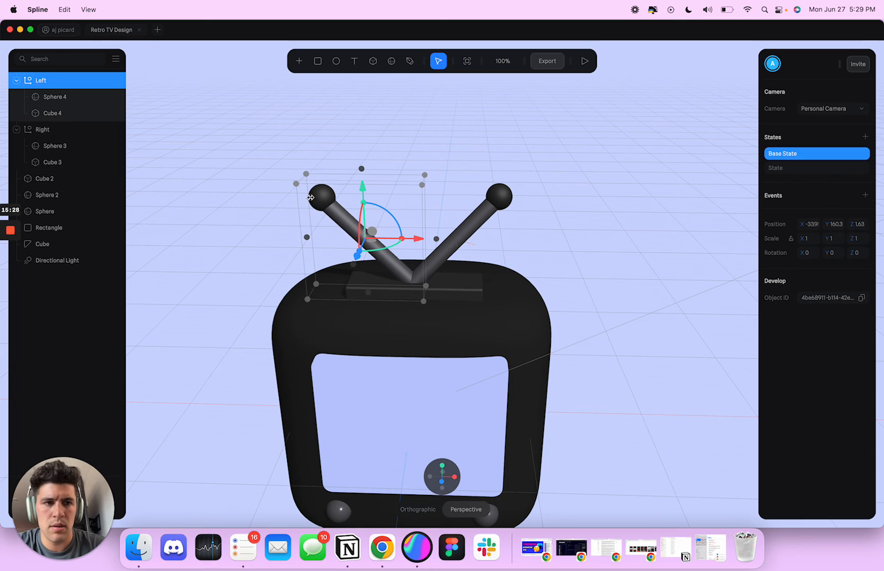
click(815, 169)
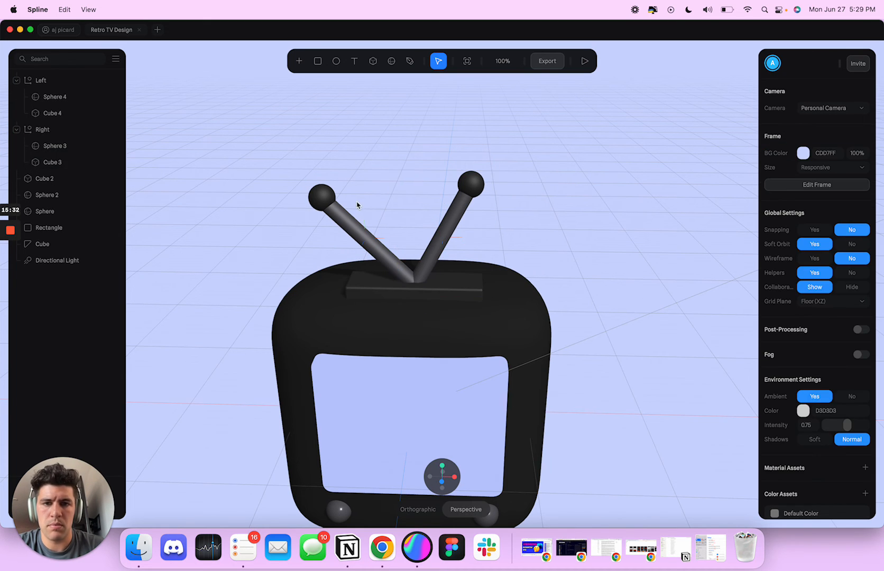
click(41, 80)
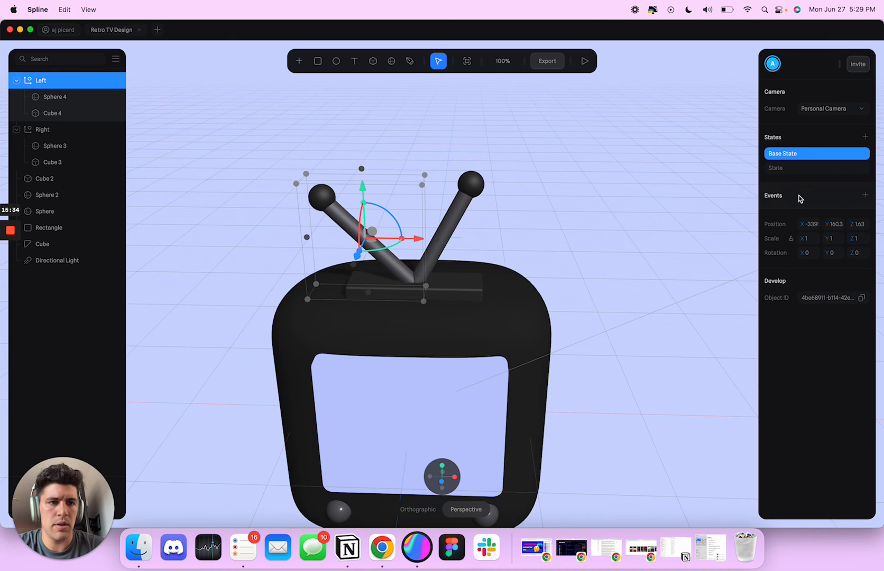
Step: Add a Start event to Left with Cycle, Rewind and Repeat on, Ease In Out
click(864, 195)
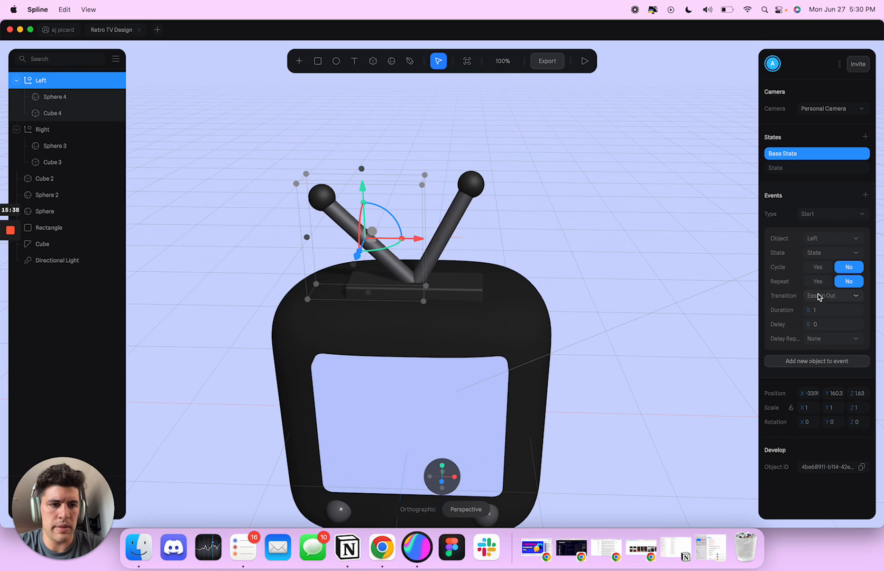
click(817, 266)
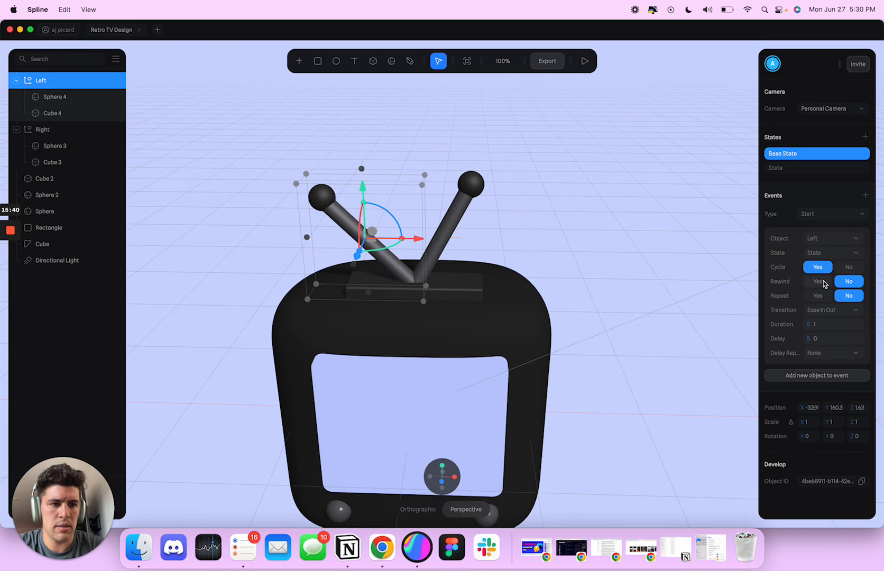
click(817, 295)
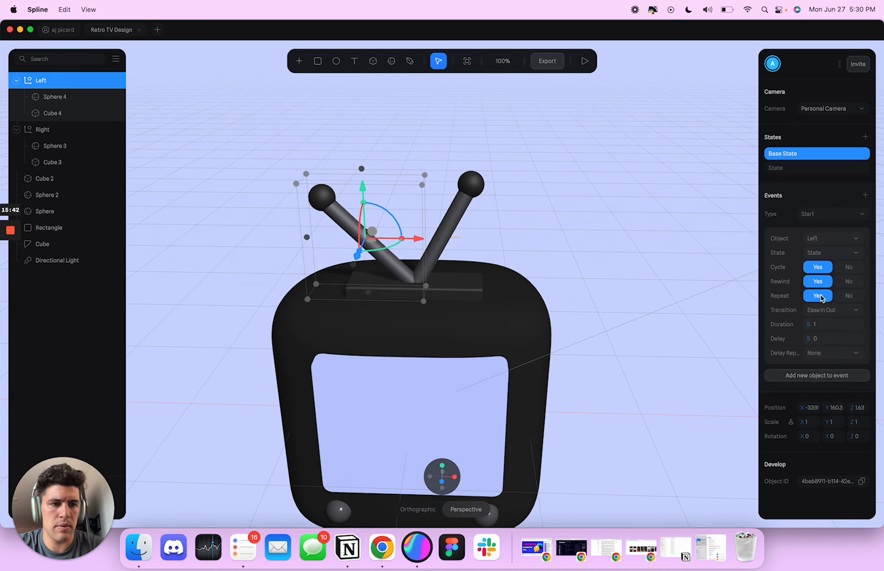
click(831, 309)
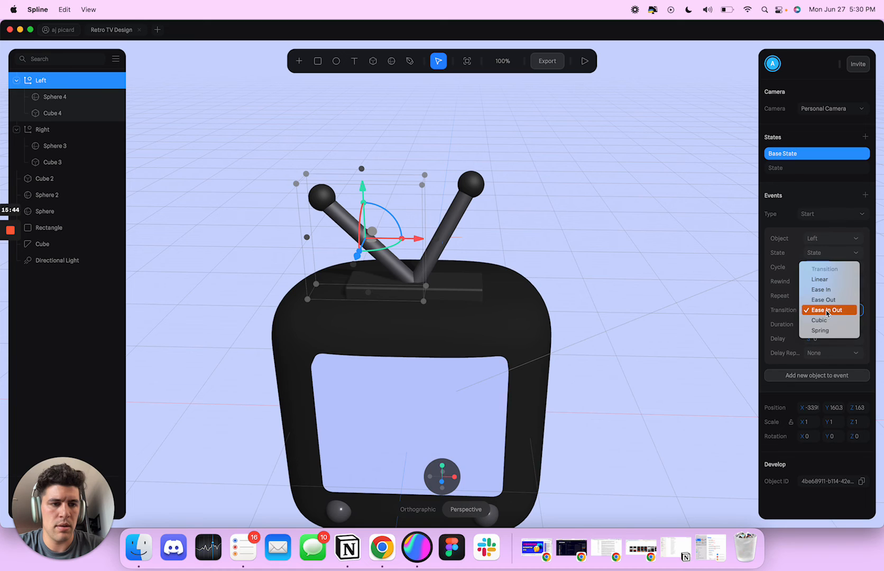
click(826, 310)
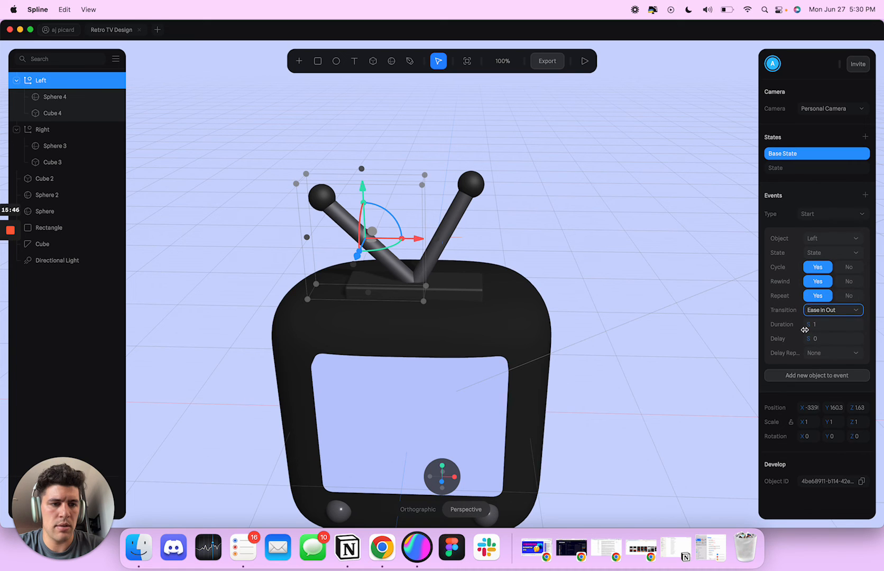
Step: Add a cycling Start event to the Right antenna group
click(42, 129)
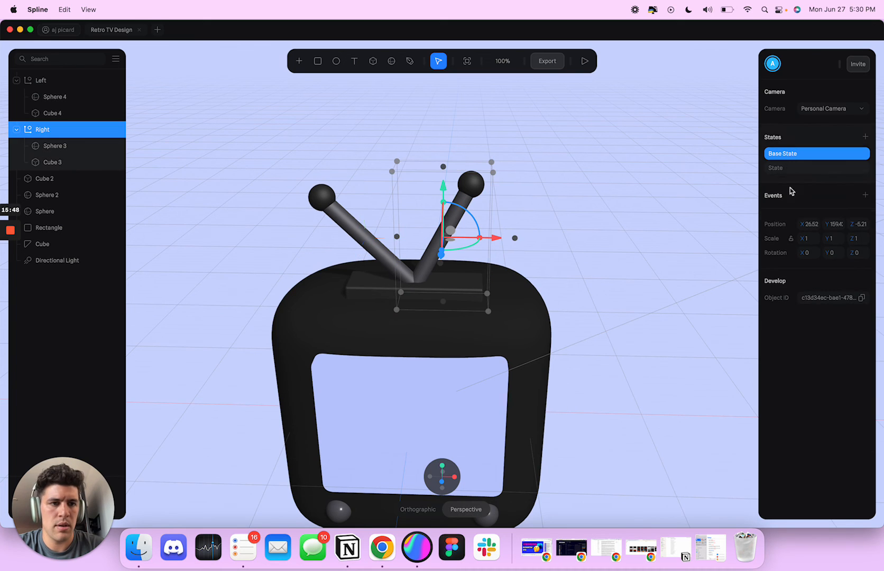
click(866, 195)
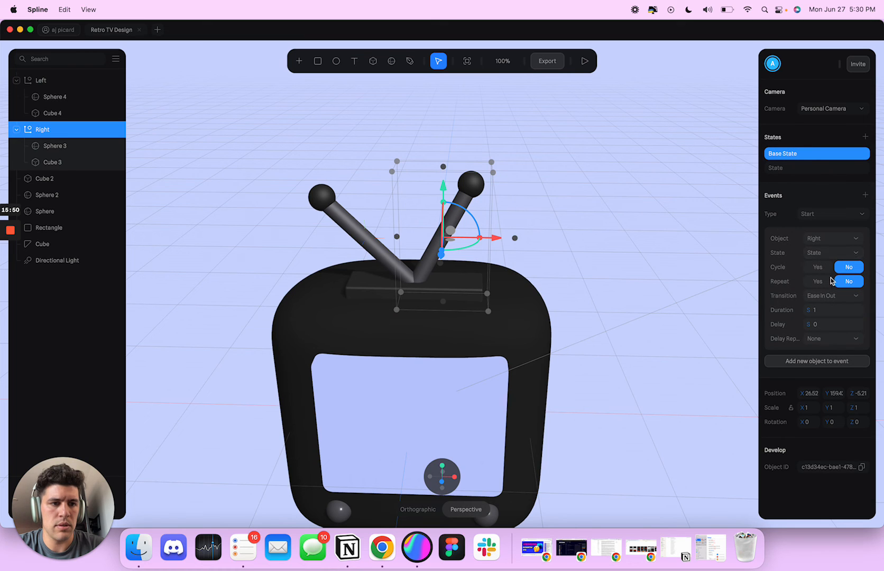
click(817, 266)
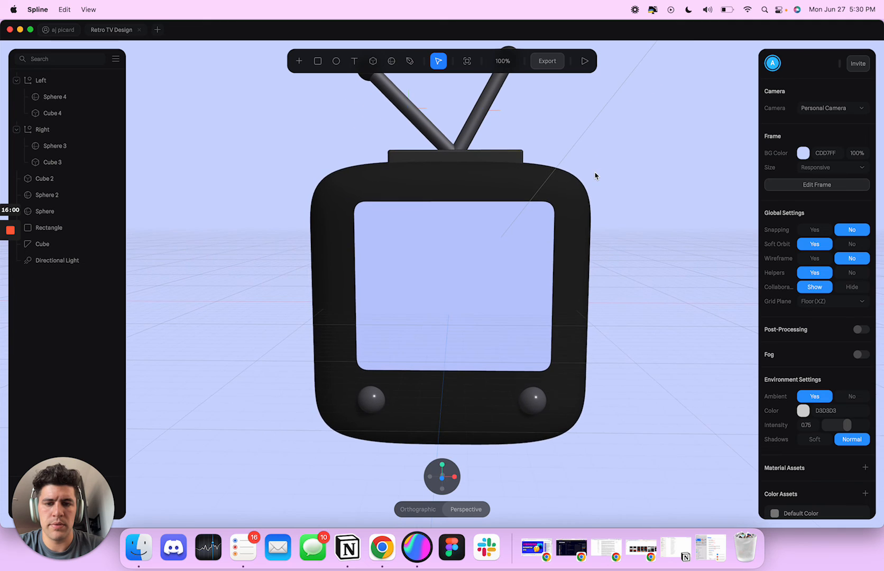
Step: Deselect everything and preview the antenna animation in play mode
click(49, 228)
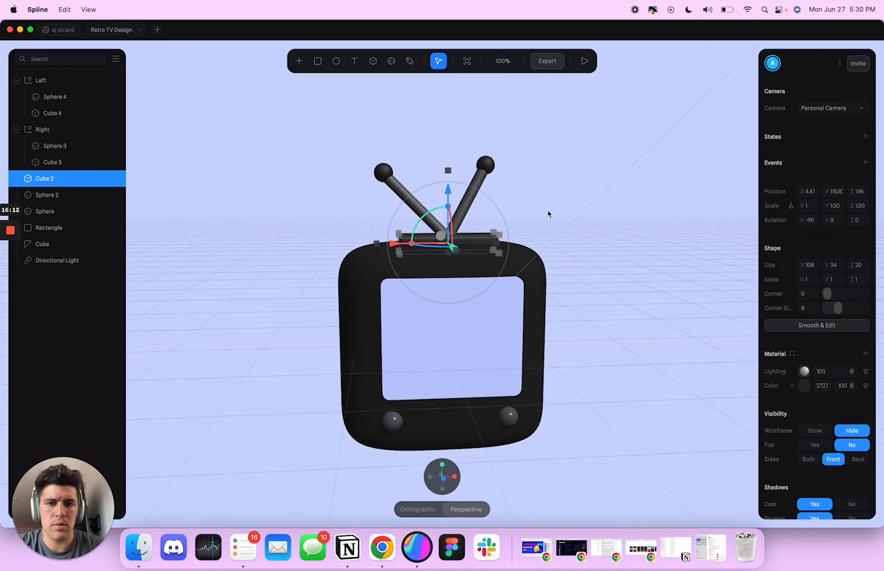
click(816, 325)
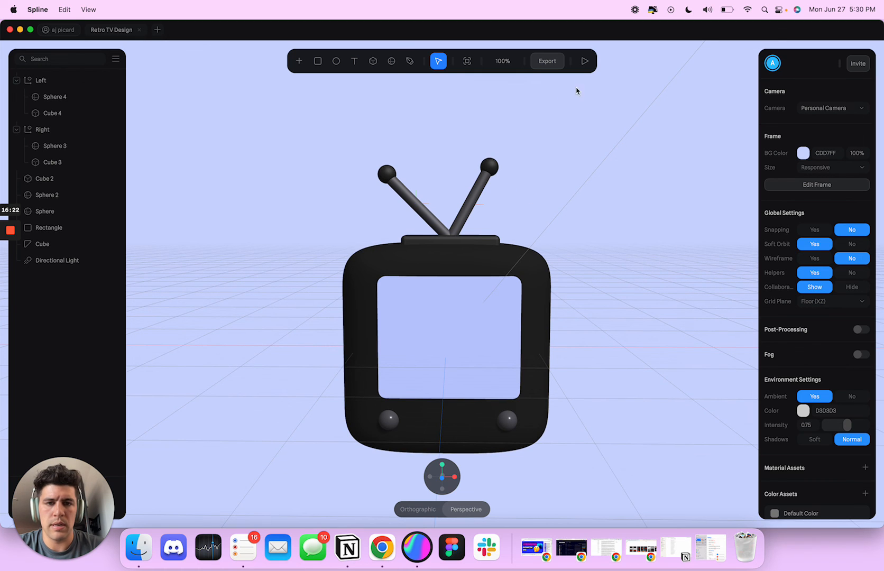
click(584, 61)
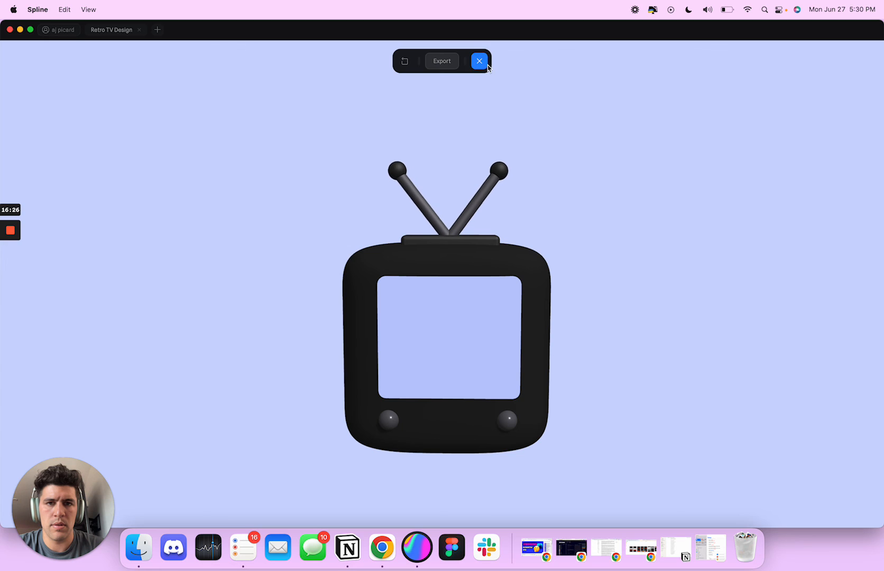
click(478, 61)
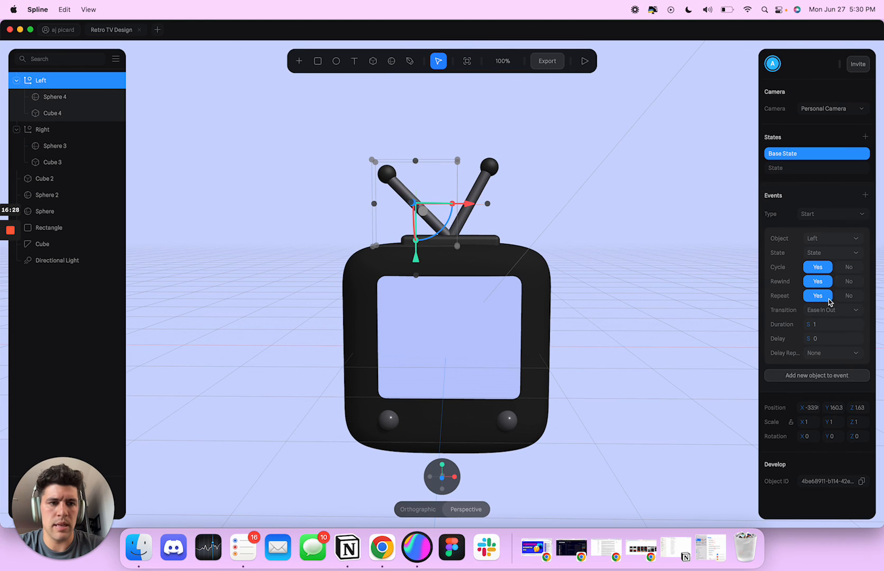
Step: Switch Left's event to rewind without repeating, preview again, then select Right
click(849, 281)
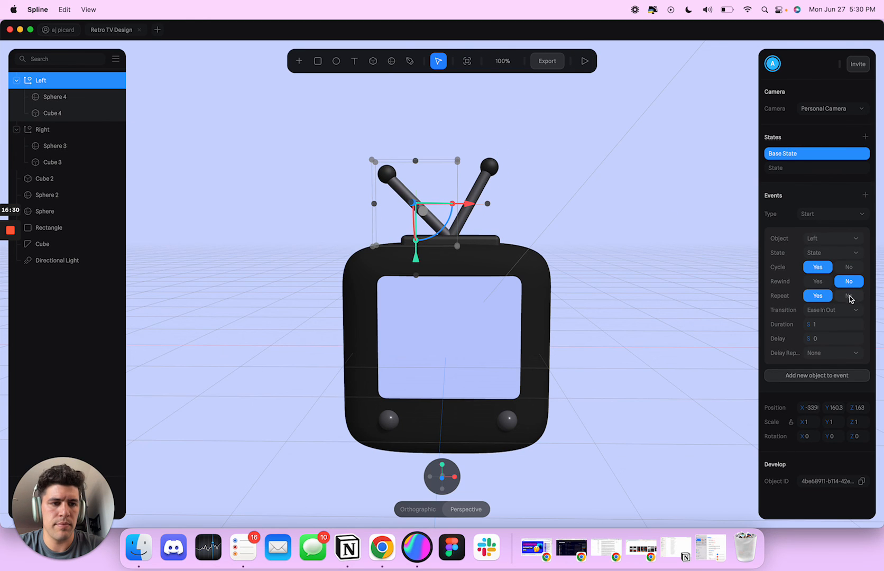
click(817, 281)
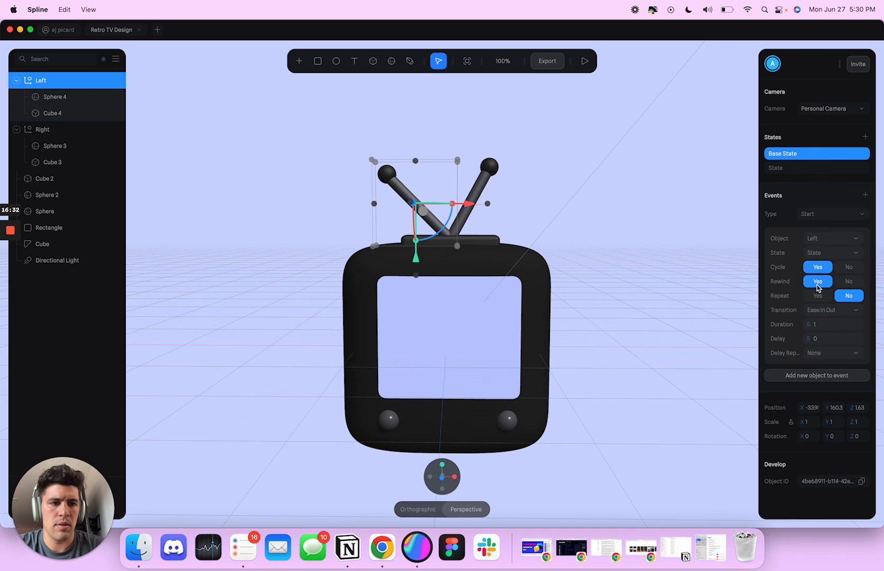
click(584, 61)
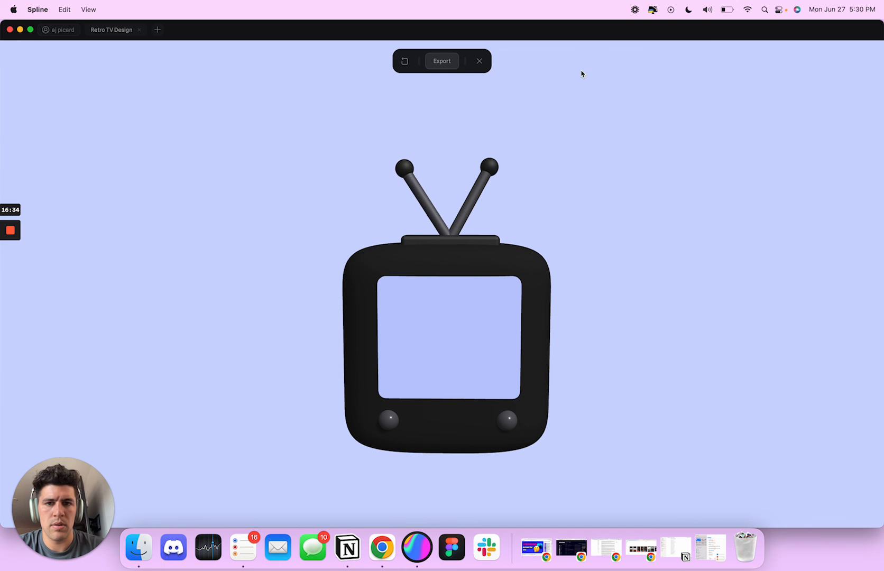
click(479, 60)
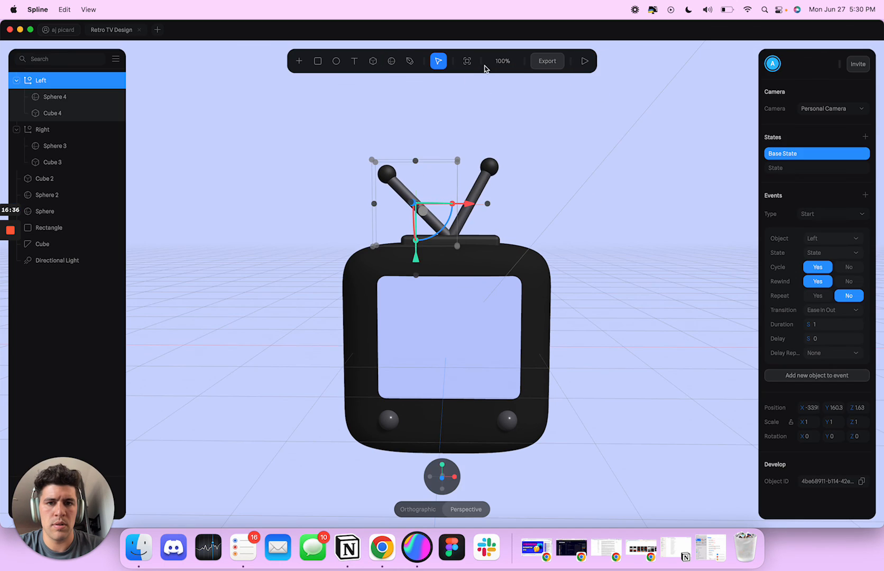
click(42, 129)
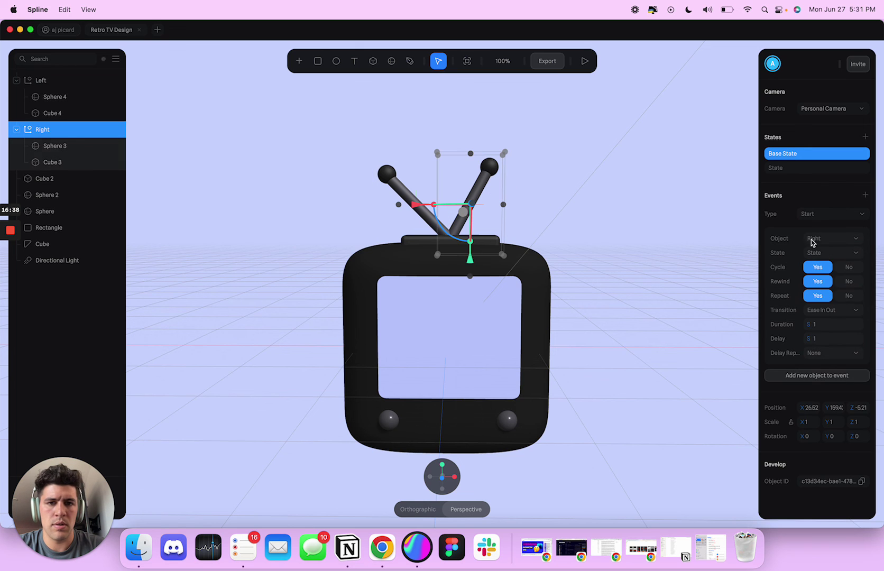
Step: Darken the Right antenna rod's material colour, then select the Left antenna rod
click(613, 218)
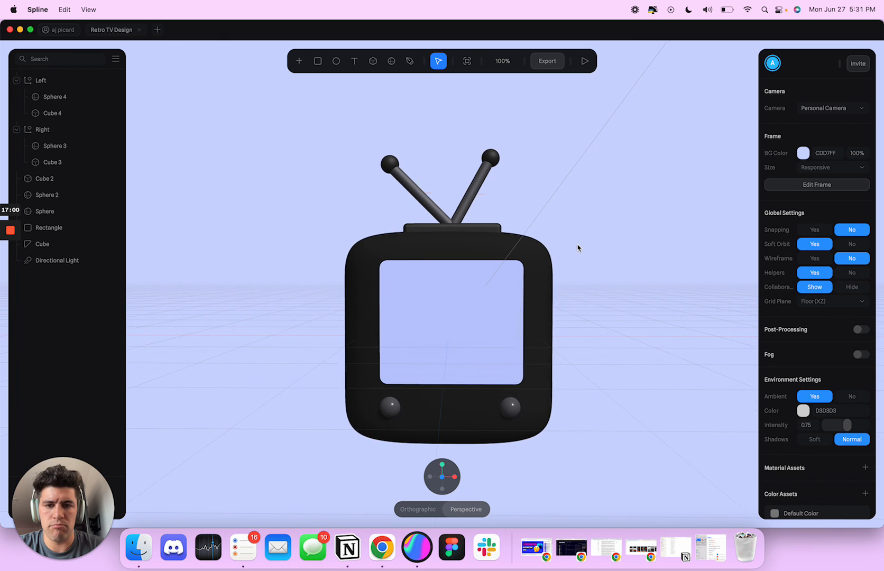
click(42, 128)
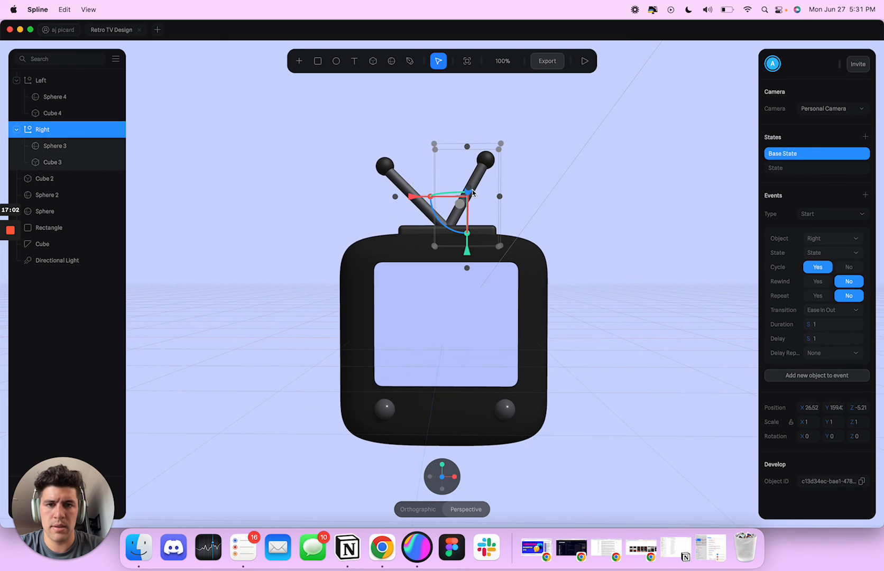
click(52, 162)
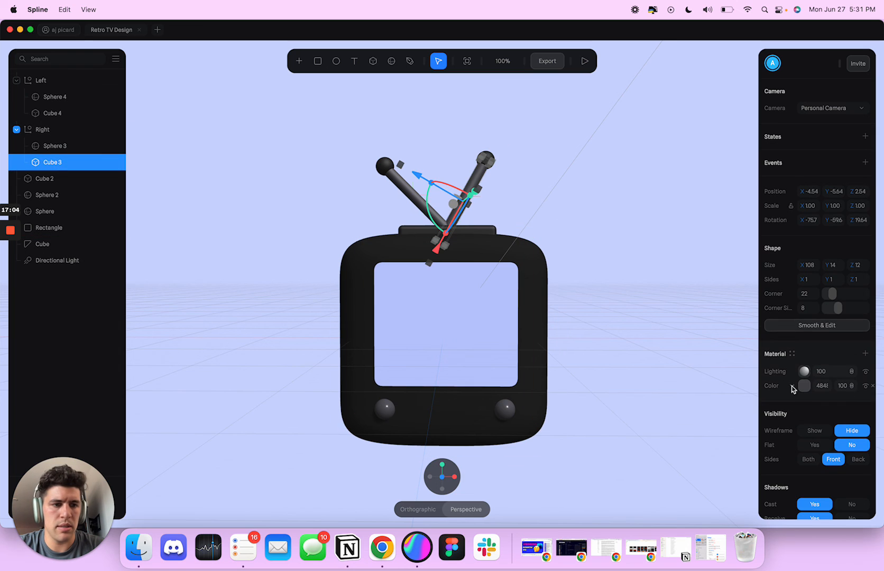
click(804, 385)
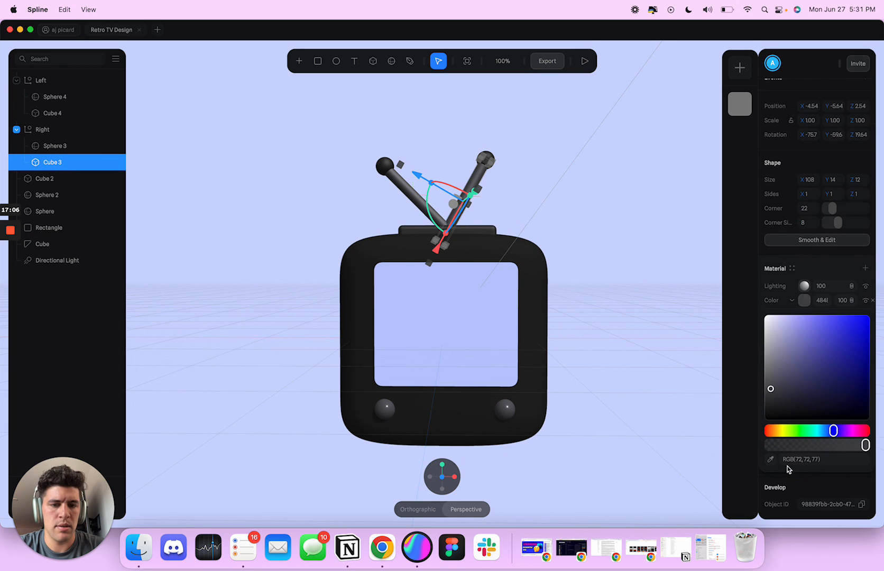
click(408, 194)
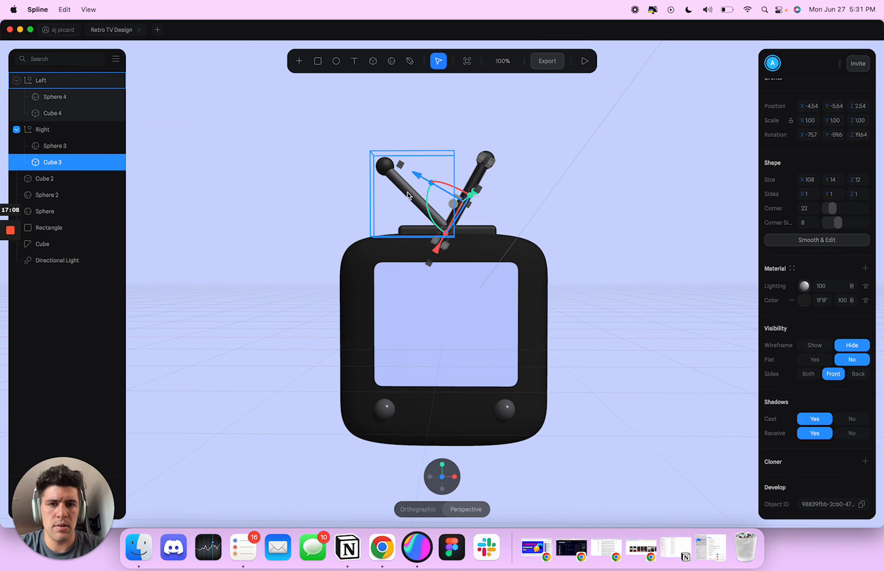
click(40, 80)
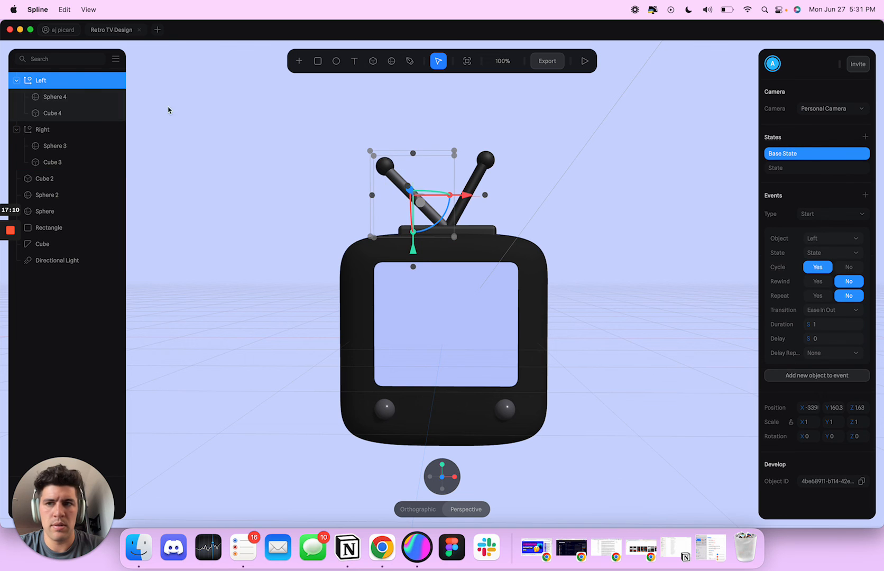
click(52, 113)
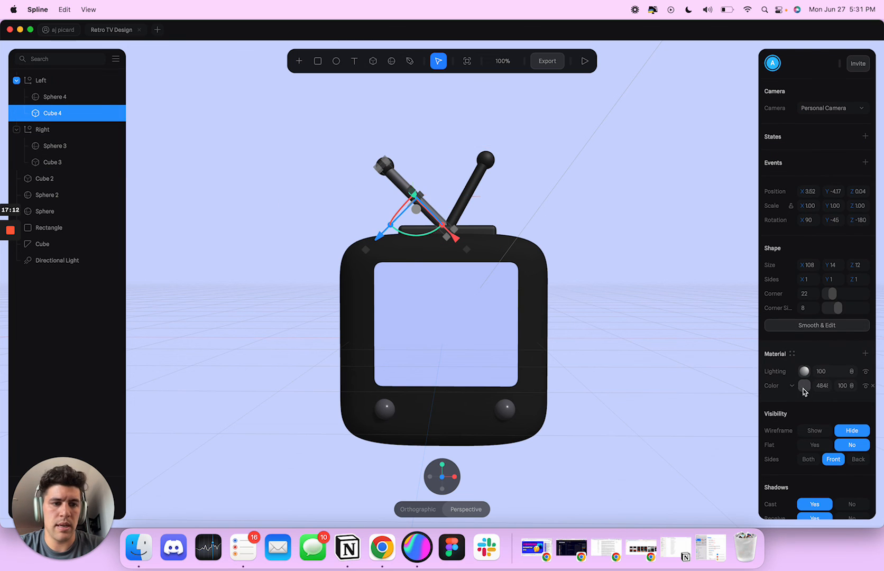
Step: Open the Left antenna rod's material colour to darken it
click(804, 385)
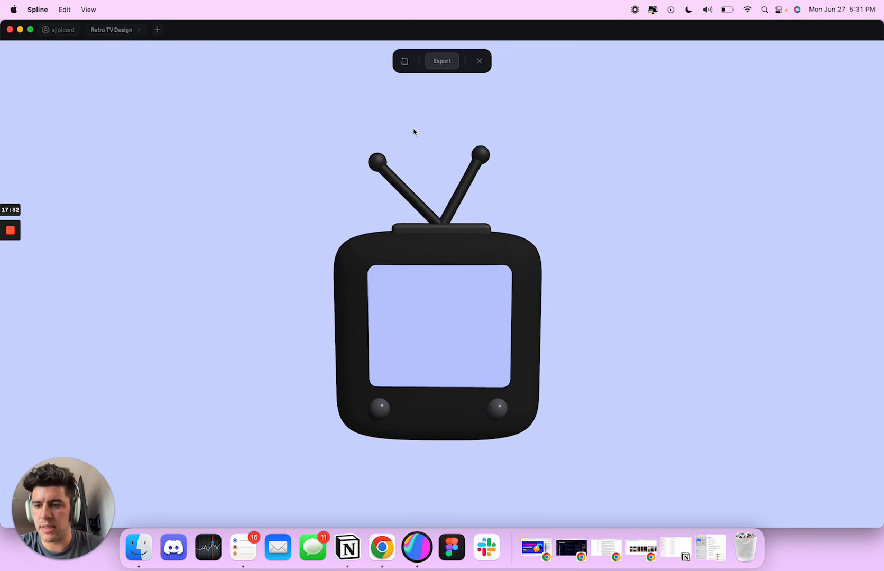
mouse_move(79, 244)
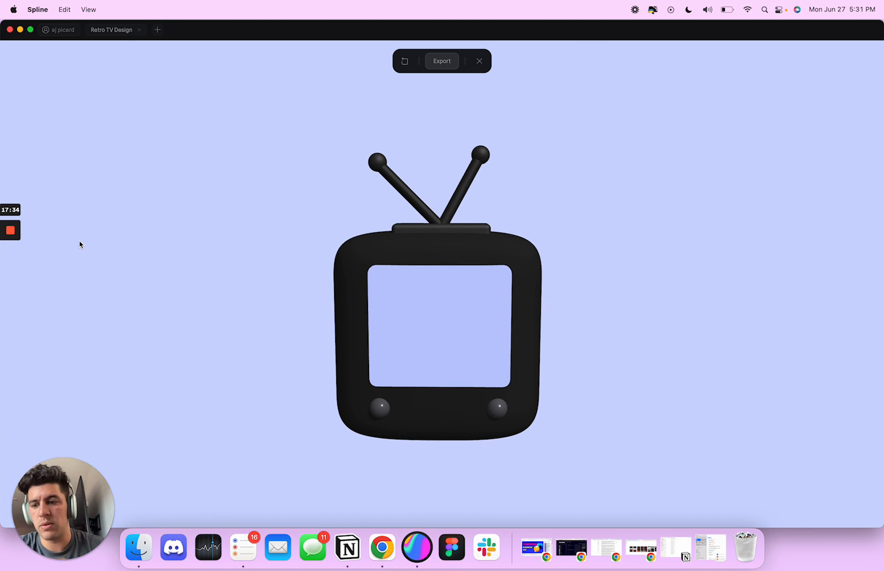